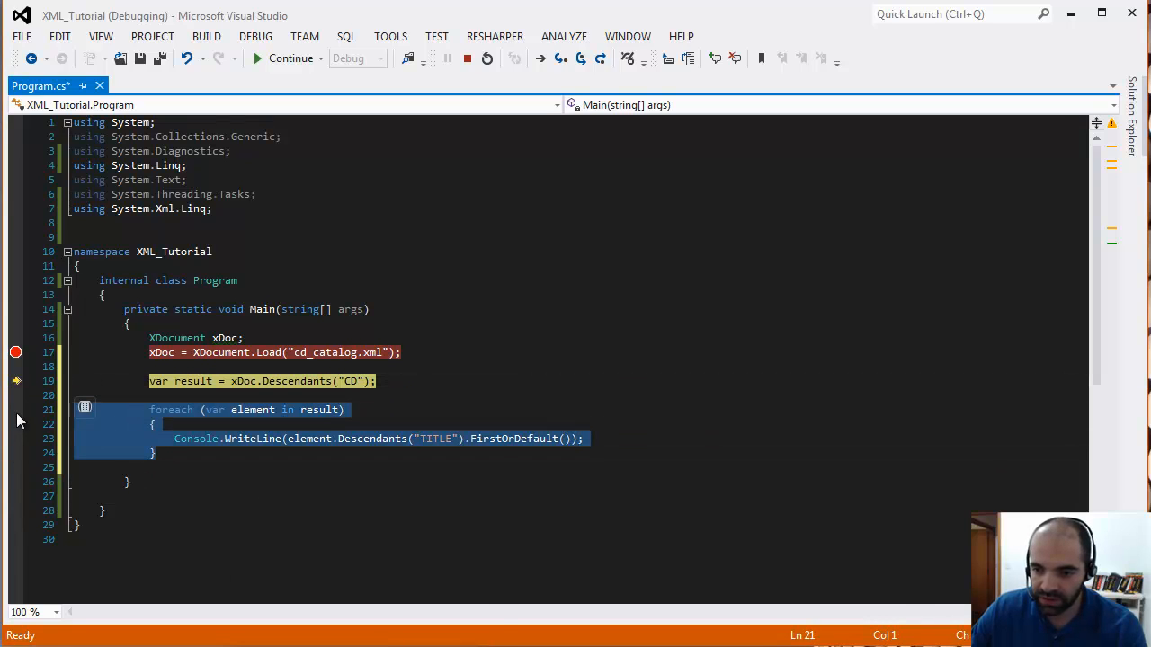
- Delete the foreach loop and Descendants line, then write 'var result = from q in xDoc.Descendants("CD") select new'
{"action": "key", "text": "Delete"}
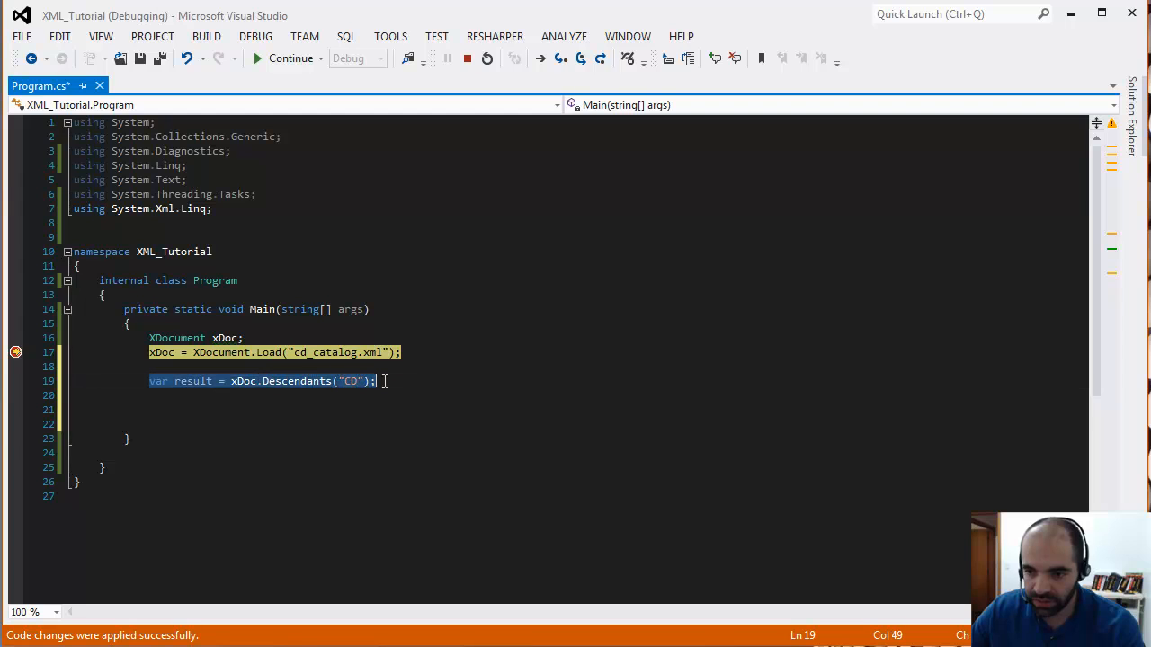
{"action": "key", "text": "Delete"}
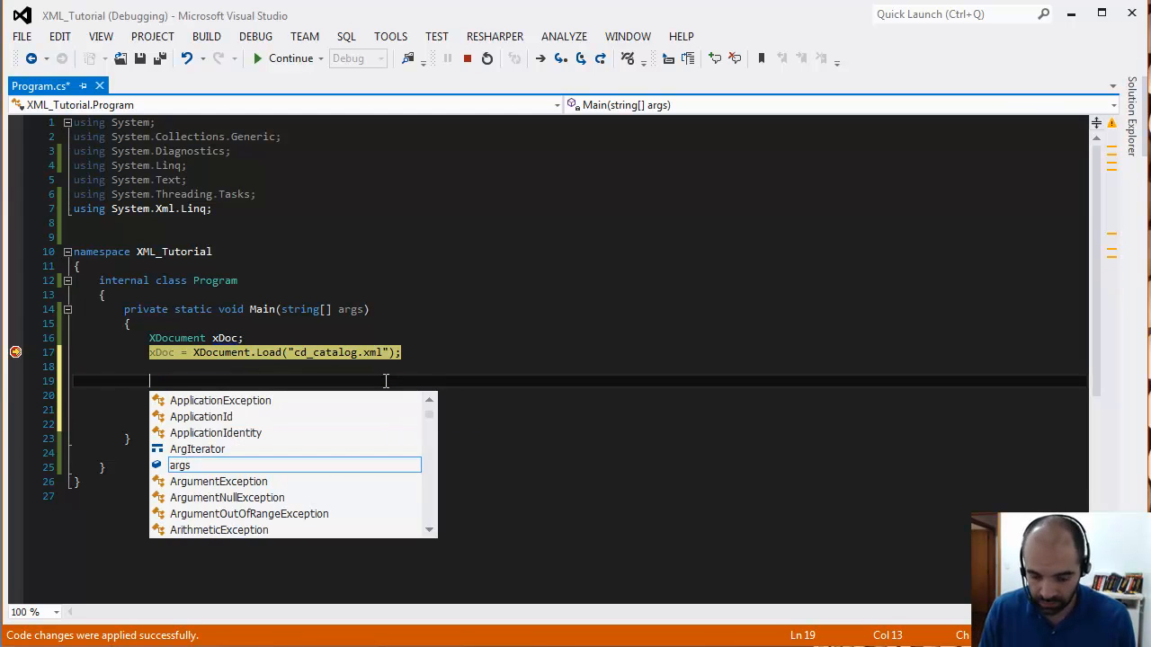
{"action": "type", "text": "var result ="}
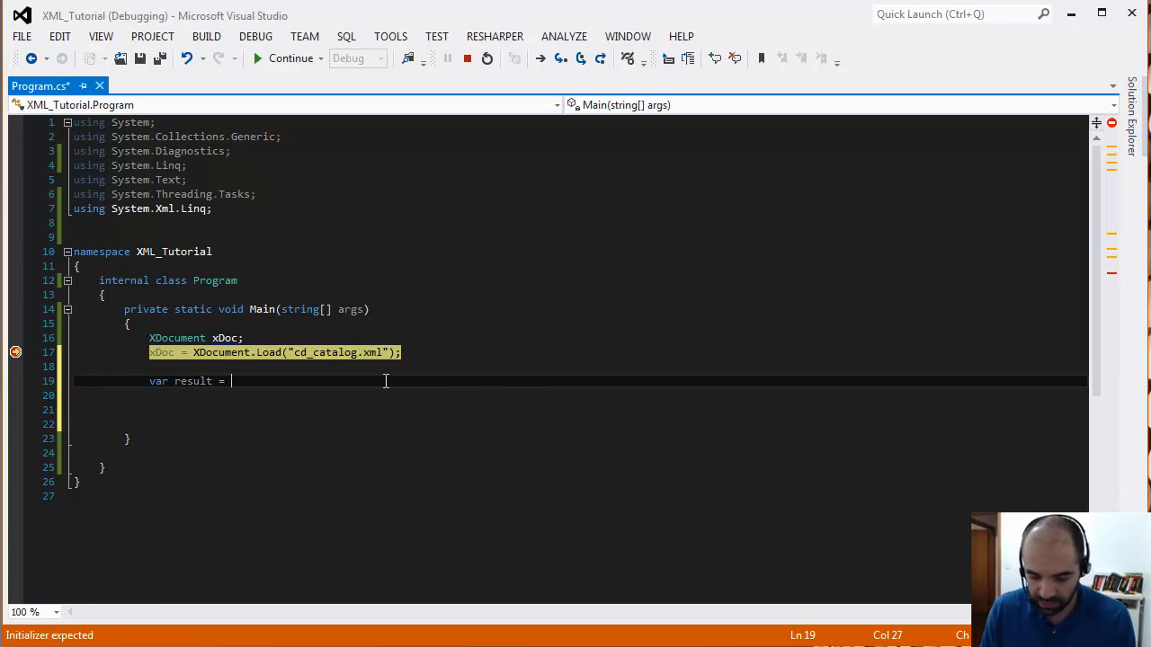
{"action": "type", "text": "from q"}
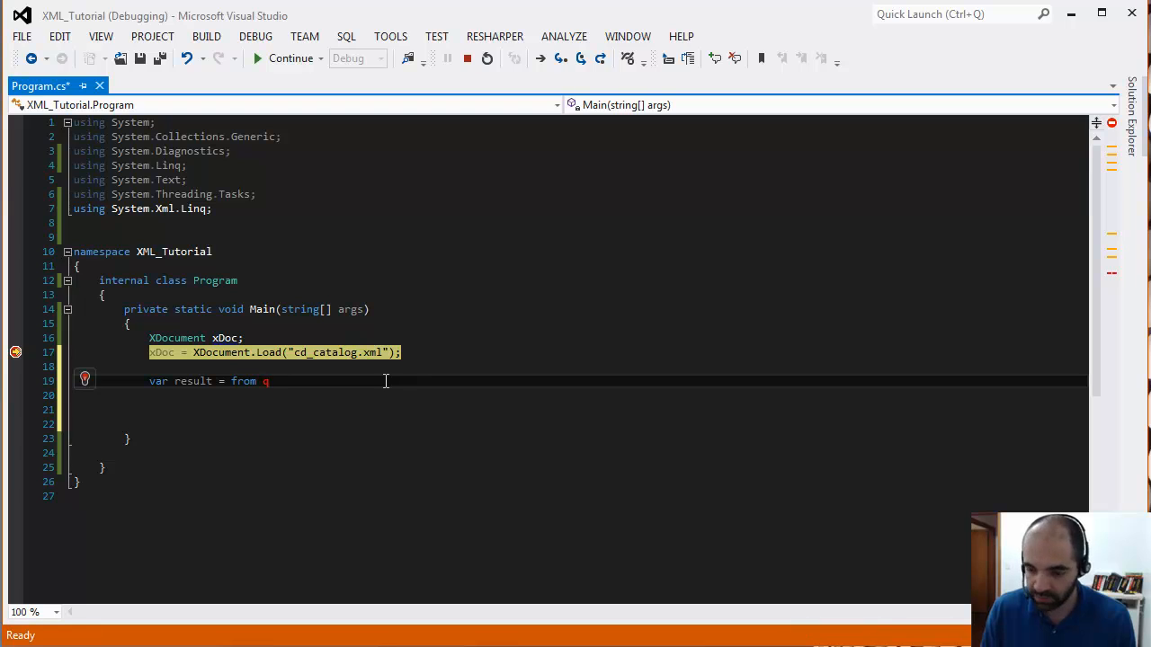
{"action": "type", "text": "in"}
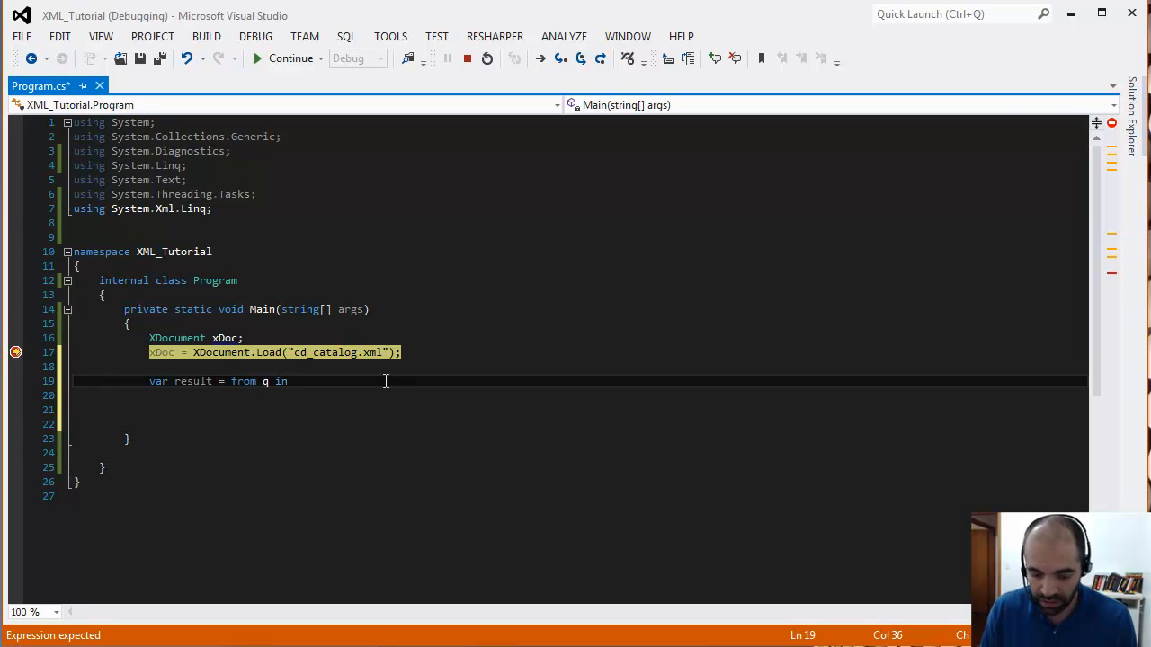
{"action": "type", "text": "xDoc."}
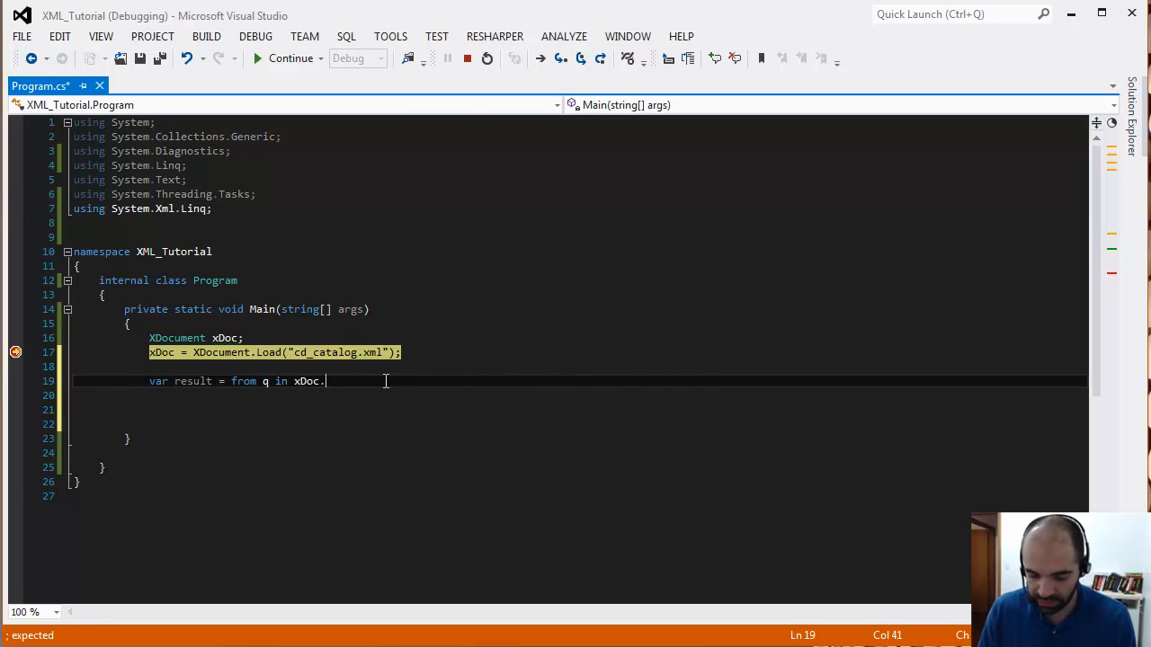
{"action": "type", "text": "Descendants"}
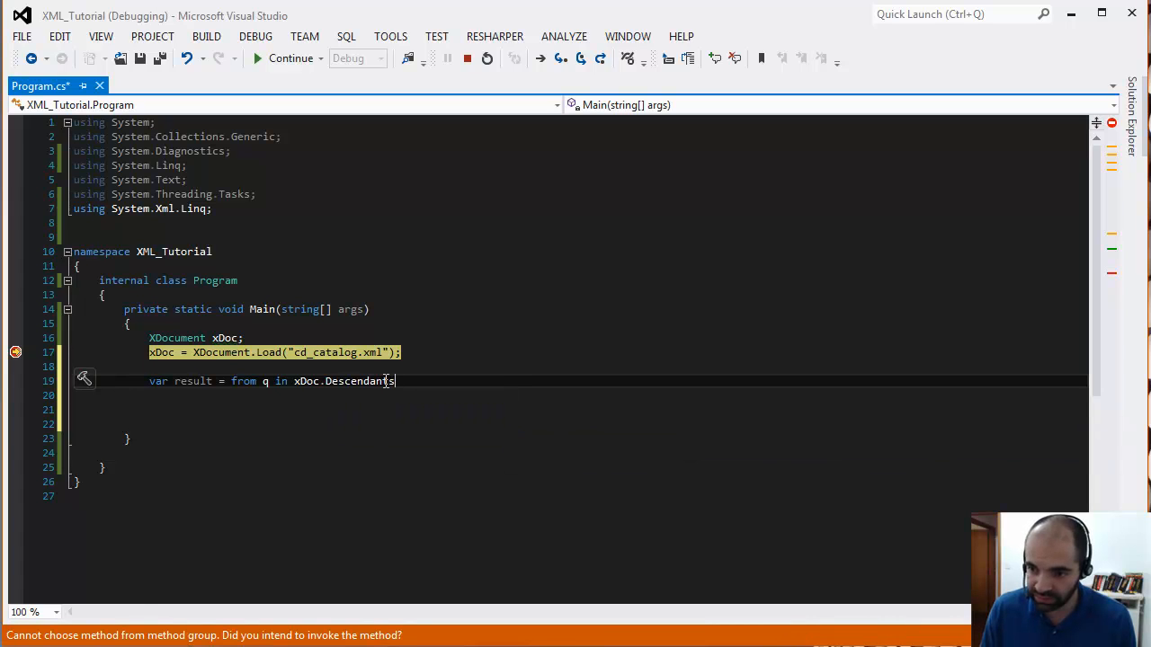
{"action": "type", "text": "()"}
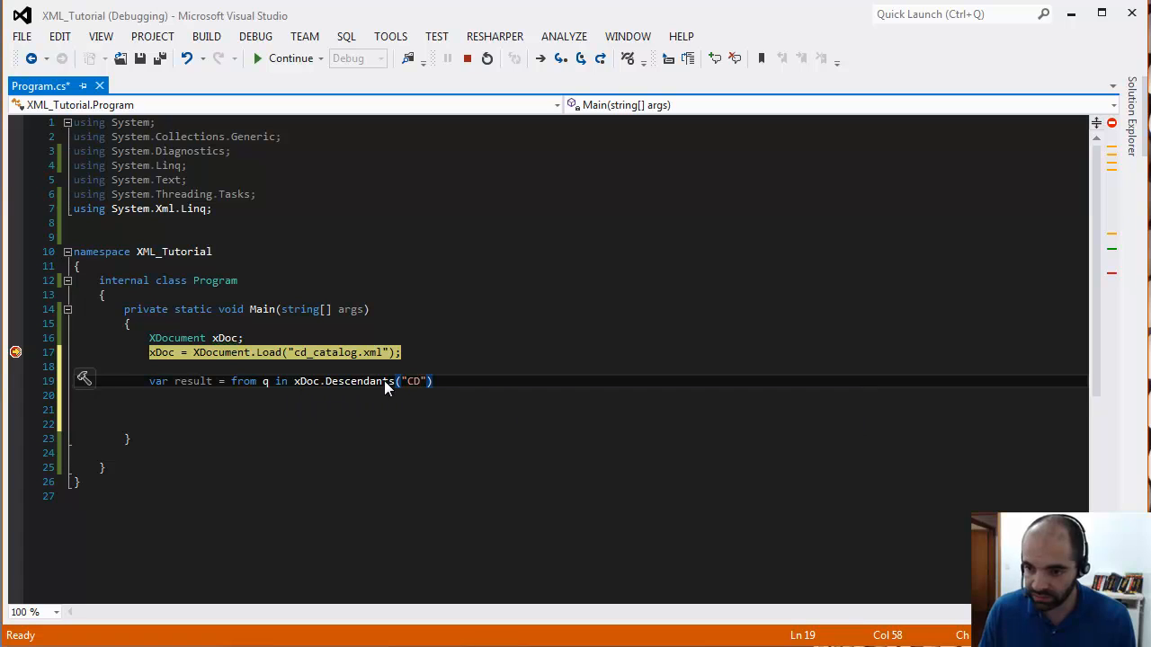
{"action": "type", "text": "s"}
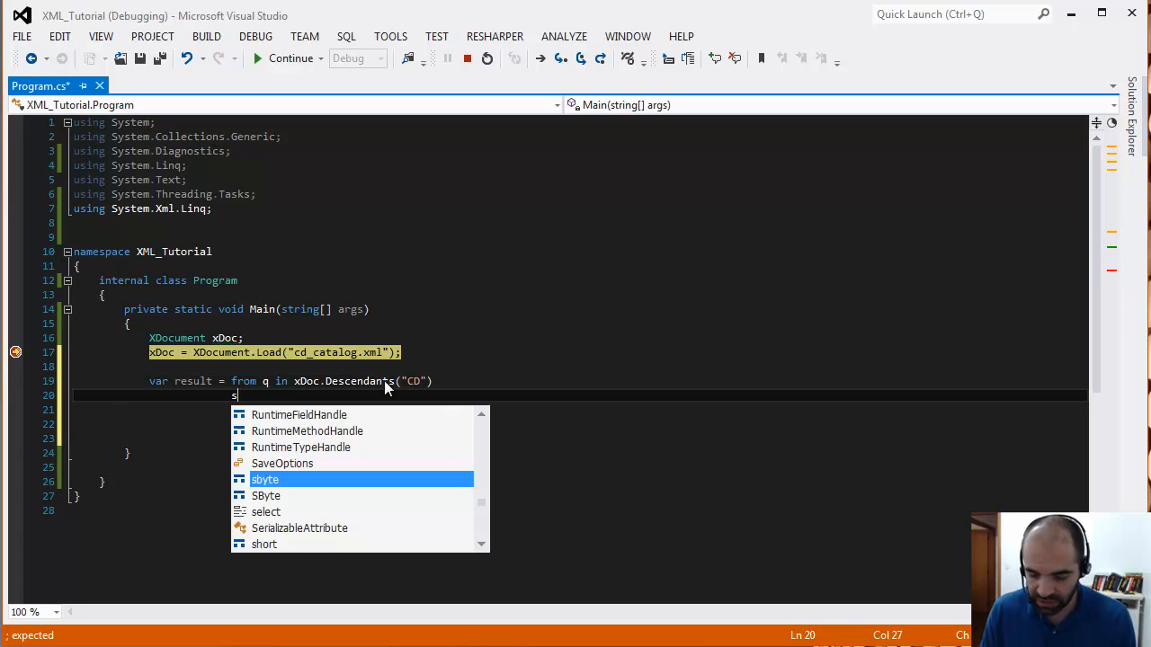
{"action": "type", "text": "elect new"}
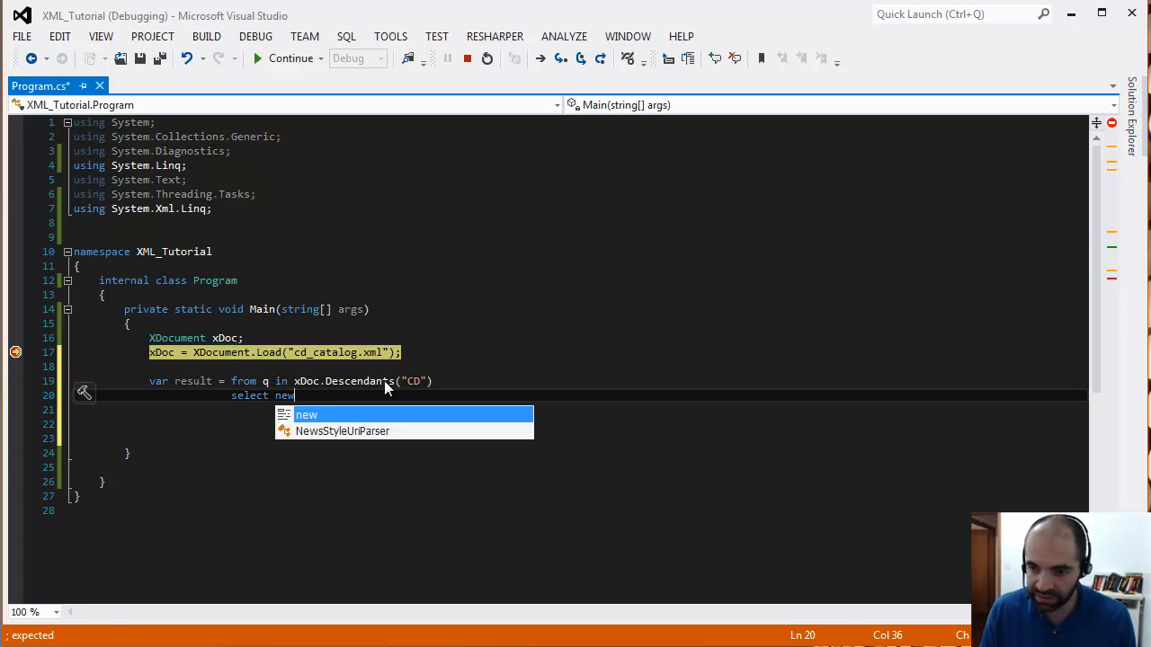
{"action": "key", "text": "Escape"}
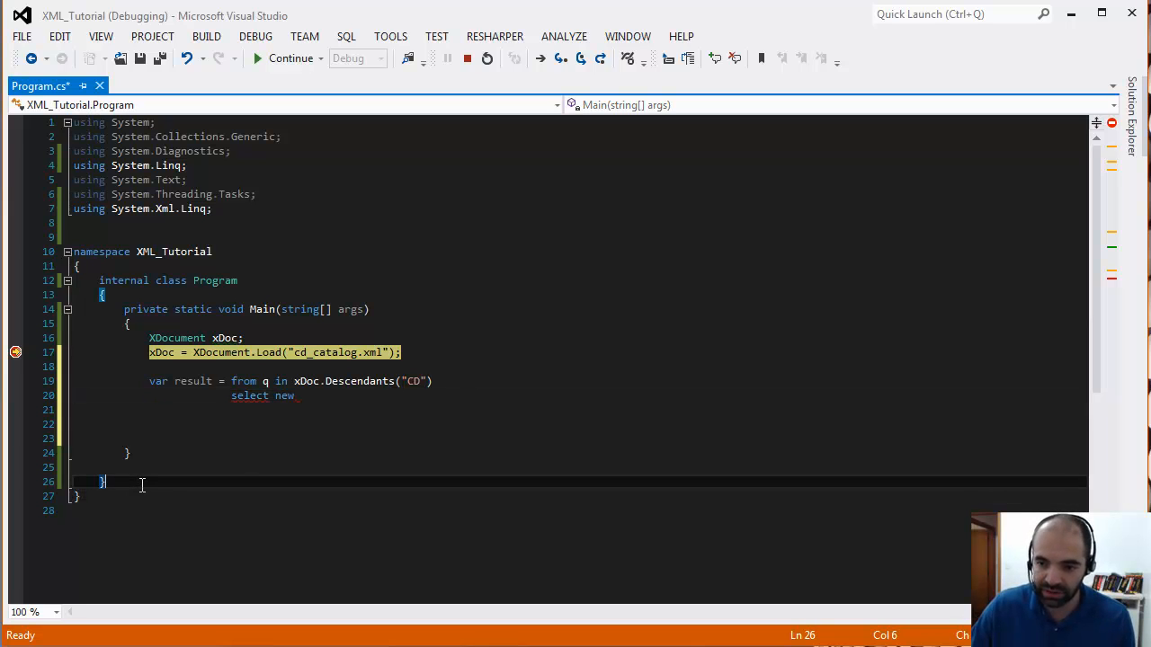
- Add 'public static class CD' with string Title and Artist properties, then save Program.cs
{"action": "type", "text": "class CD"}
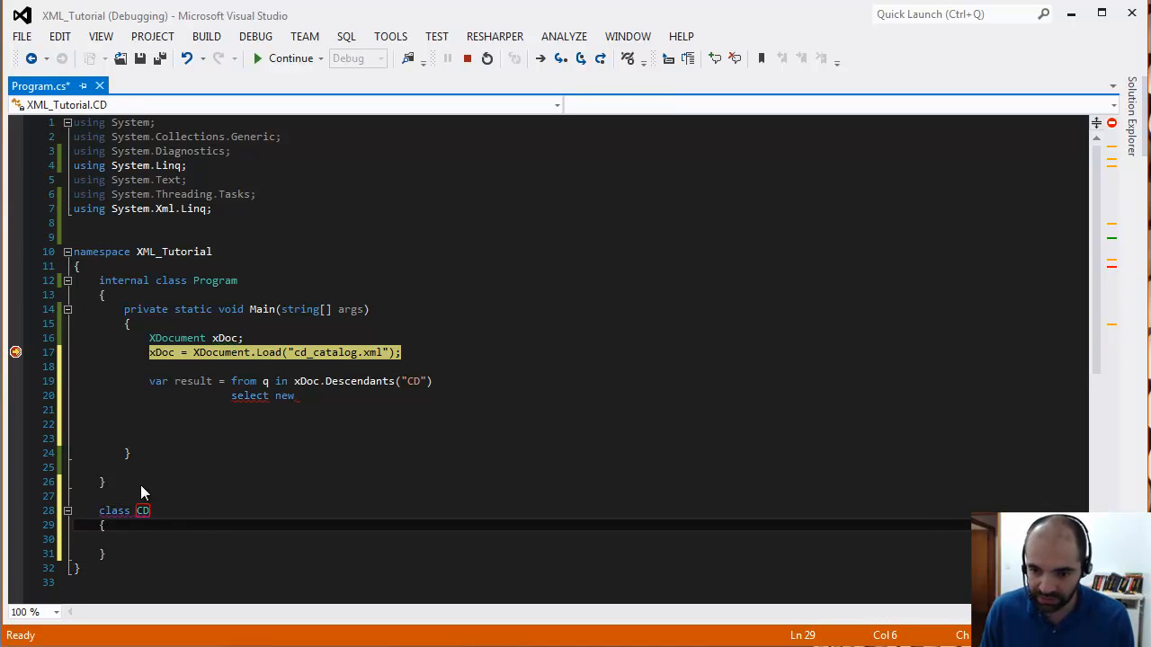
{"action": "type", "text": "static"}
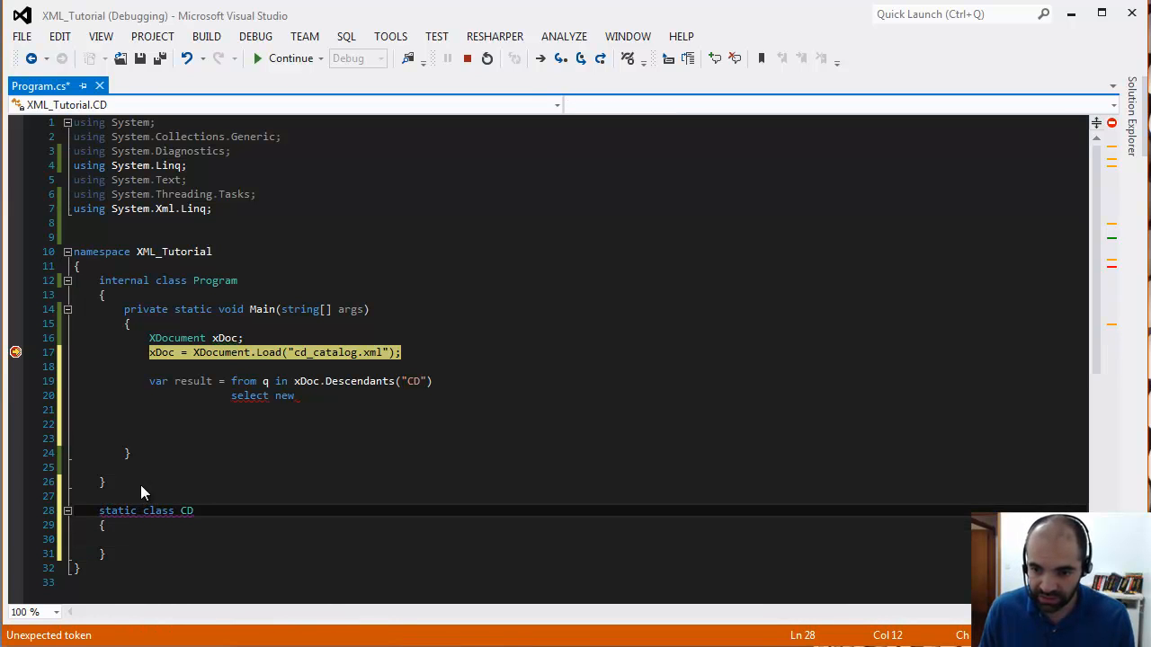
{"action": "mouse_move", "coordinate": [137, 511]}
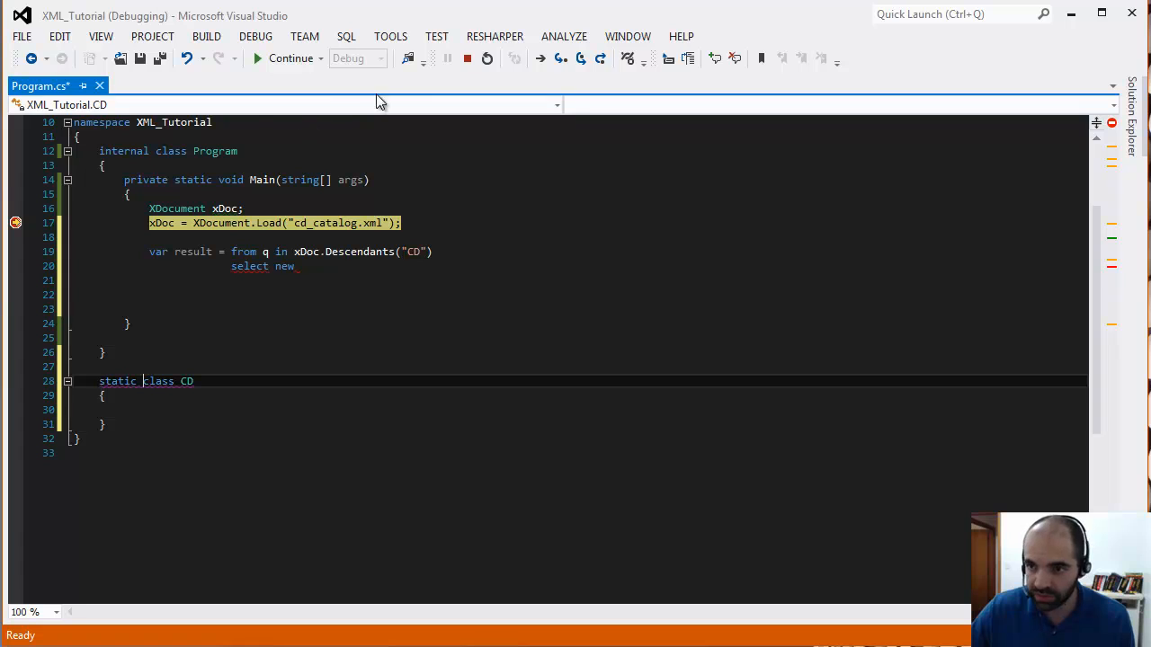
{"action": "scroll", "scroll_direction": "up", "scroll_amount": 3}
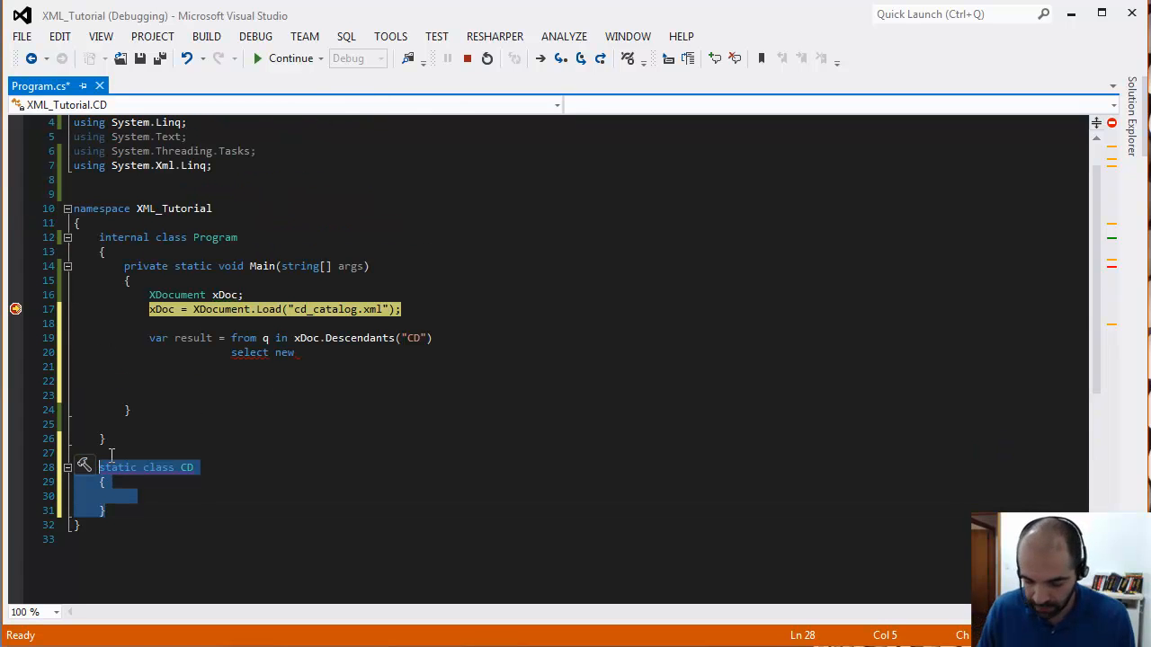
{"action": "type", "text": "public stat"}
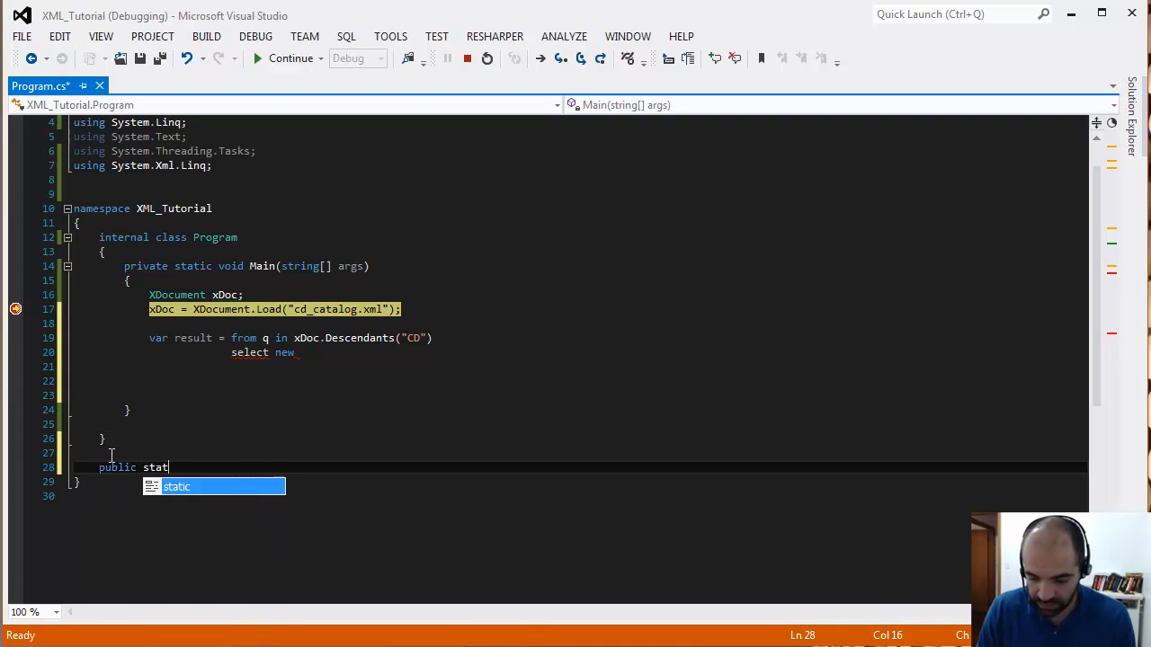
{"action": "type", "text": "ic class CD"}
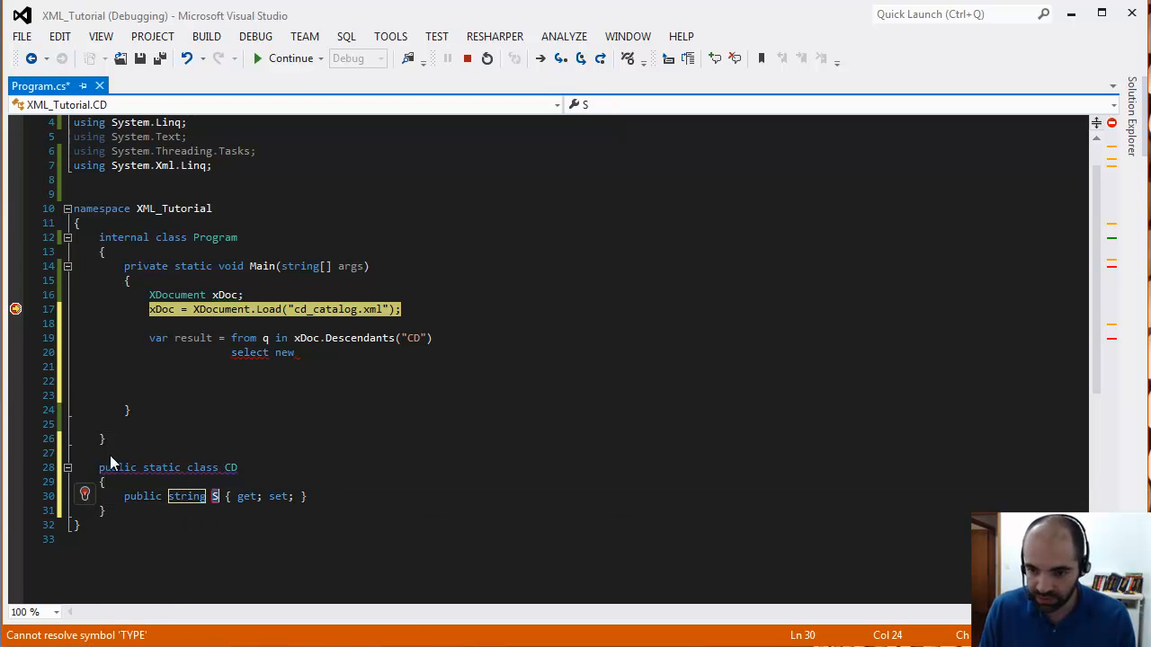
{"action": "type", "text": "itle"}
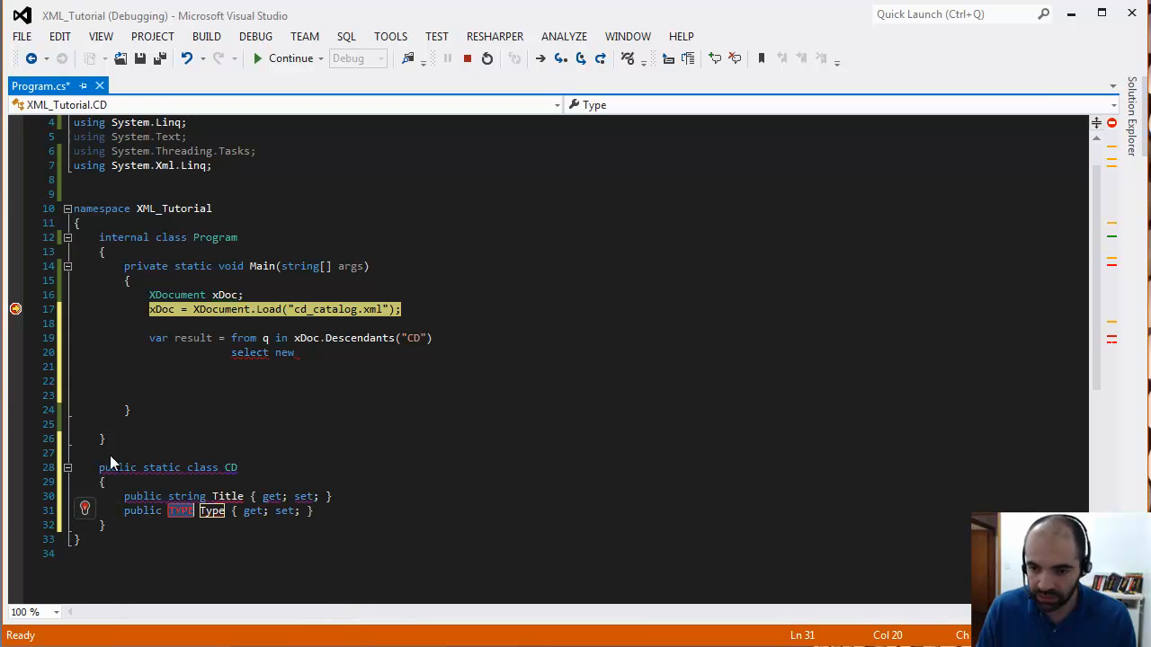
{"action": "type", "text": "string"}
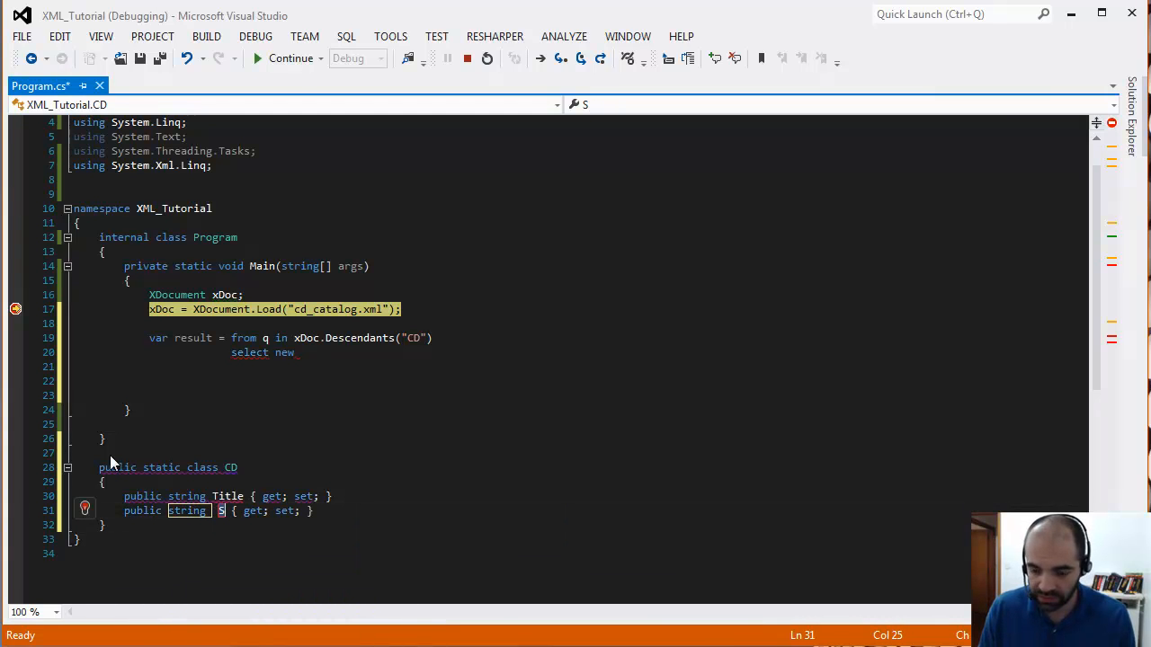
{"action": "type", "text": "Artist"}
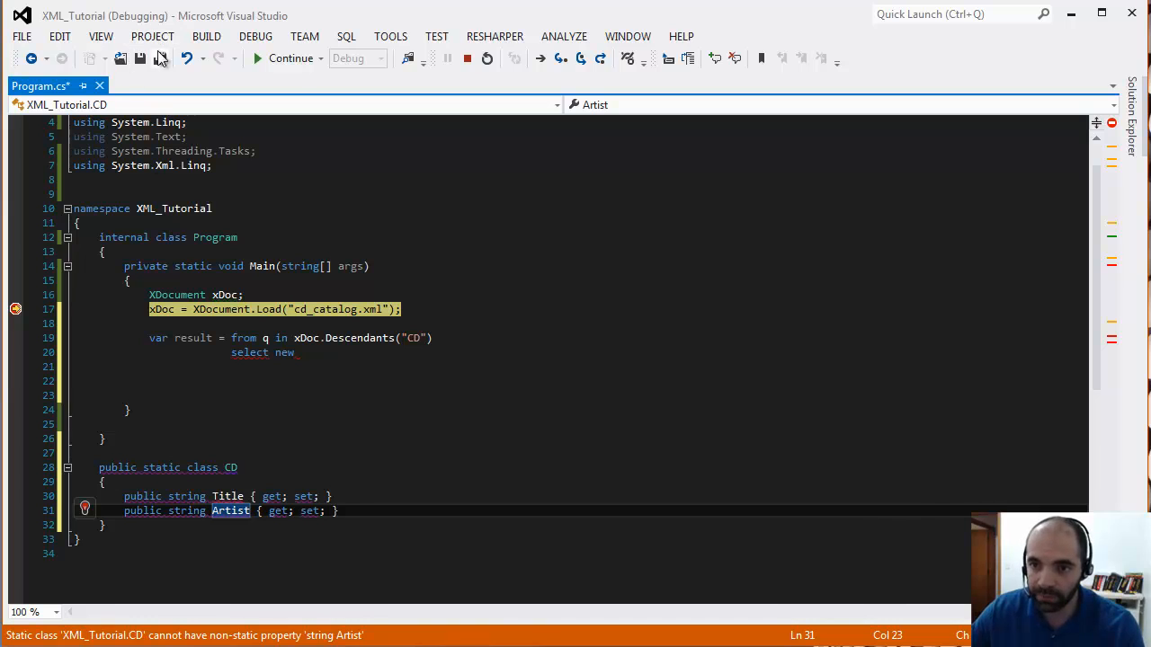
{"action": "key", "text": "ctrl+s"}
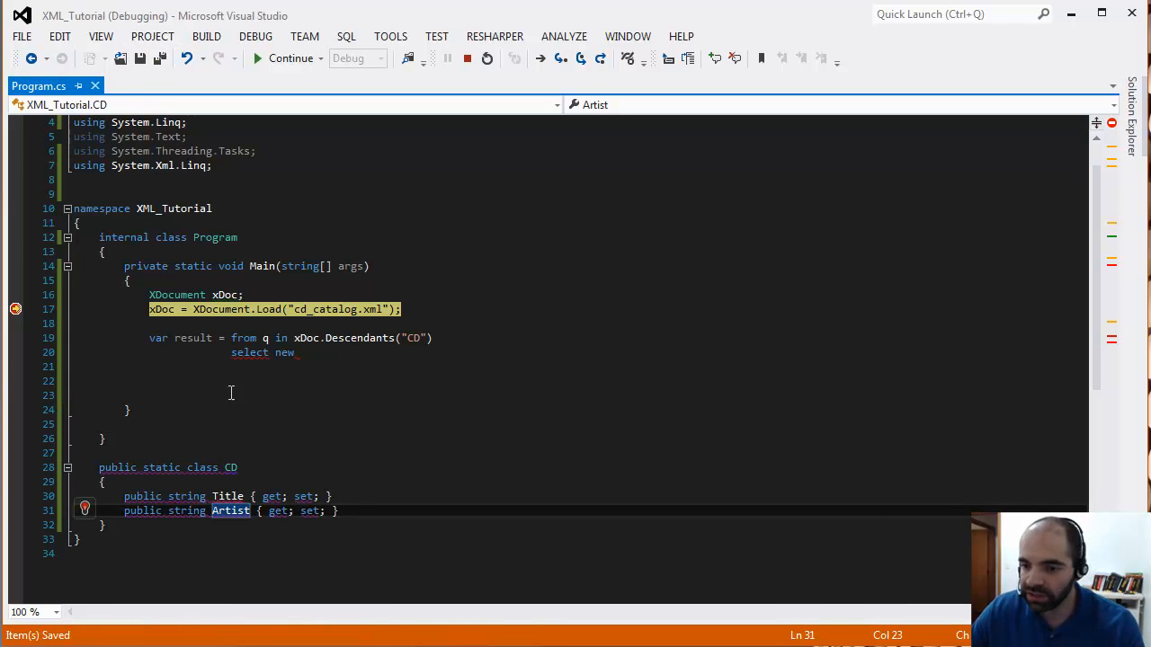
{"action": "left_click", "coordinate": [324, 352]}
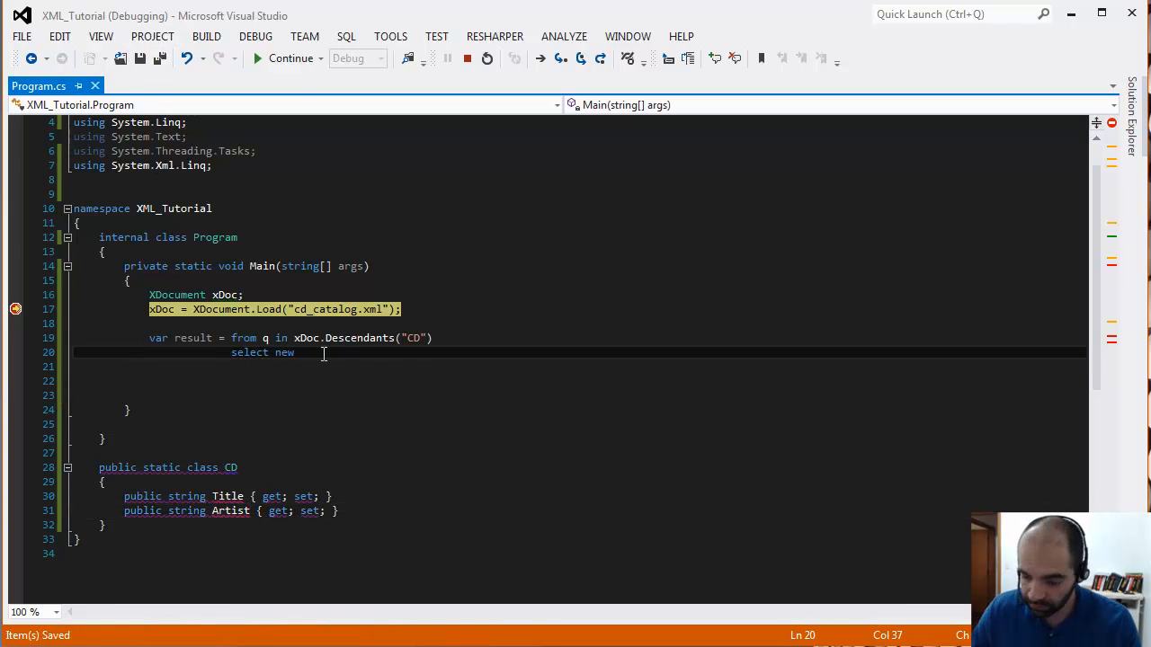
{"action": "type", "text": "{"}
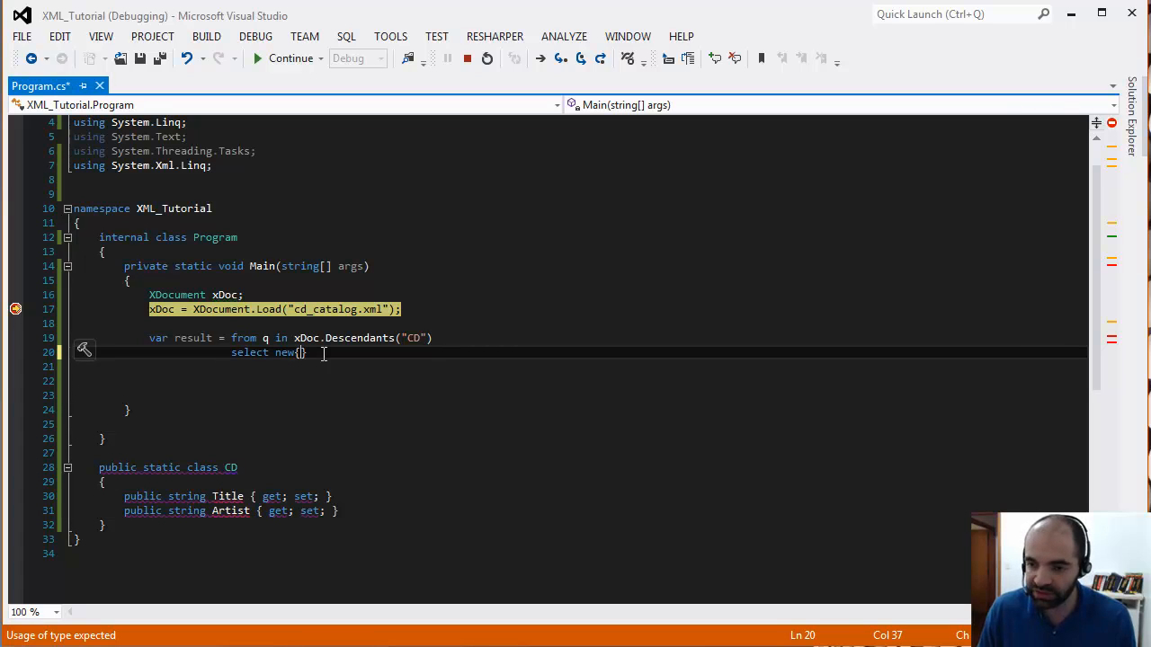
{"action": "key", "text": "Enter"}
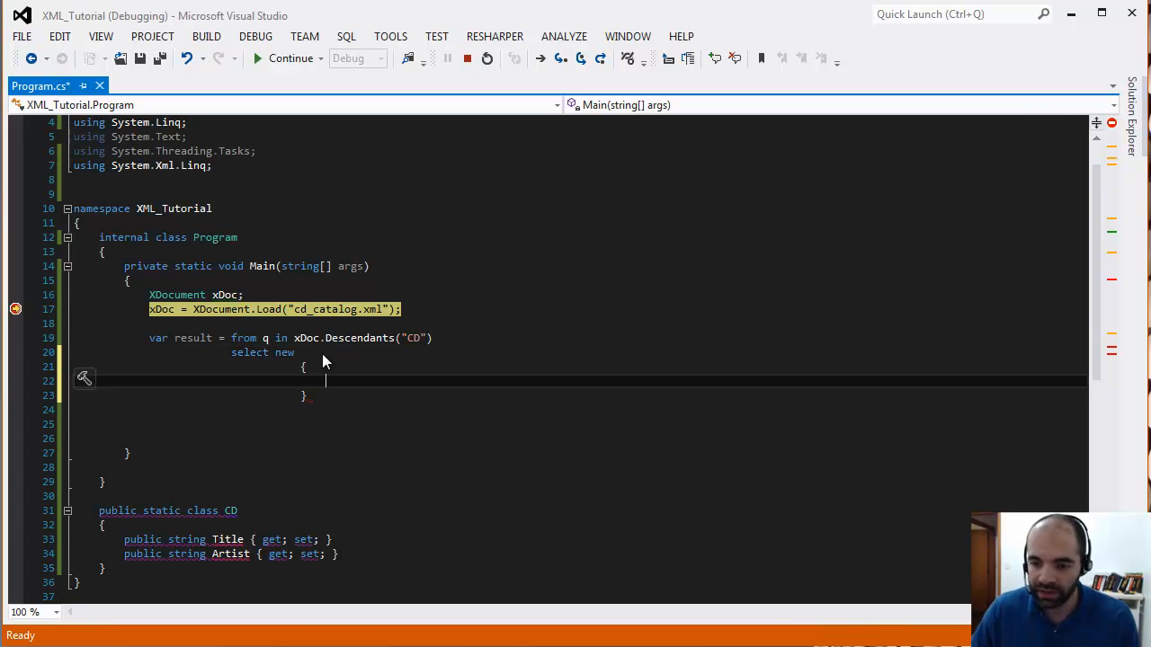
{"action": "left_click", "coordinate": [67, 511]}
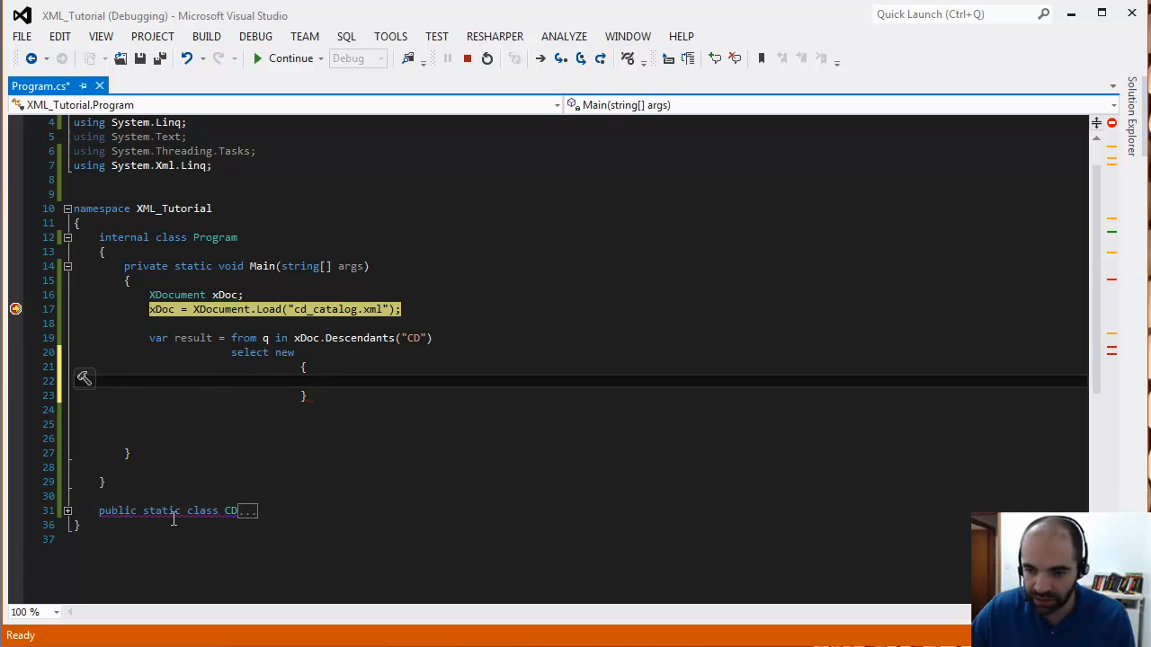
{"action": "left_click", "coordinate": [67, 510]}
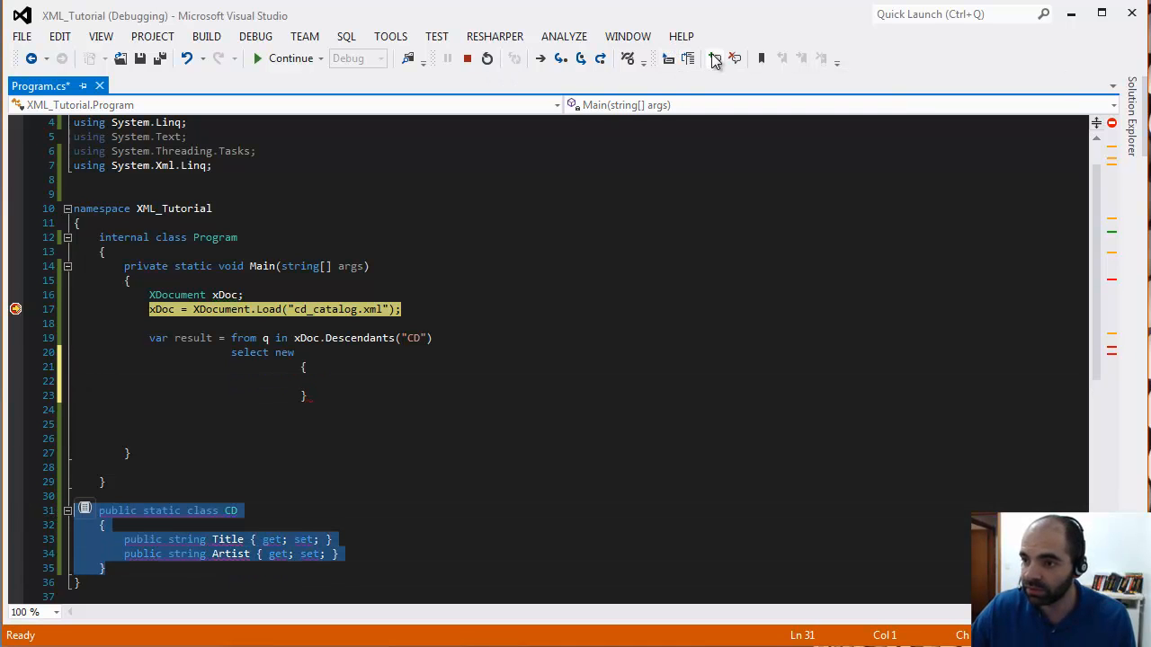
{"action": "key", "text": "ctrl+k ctrl+c"}
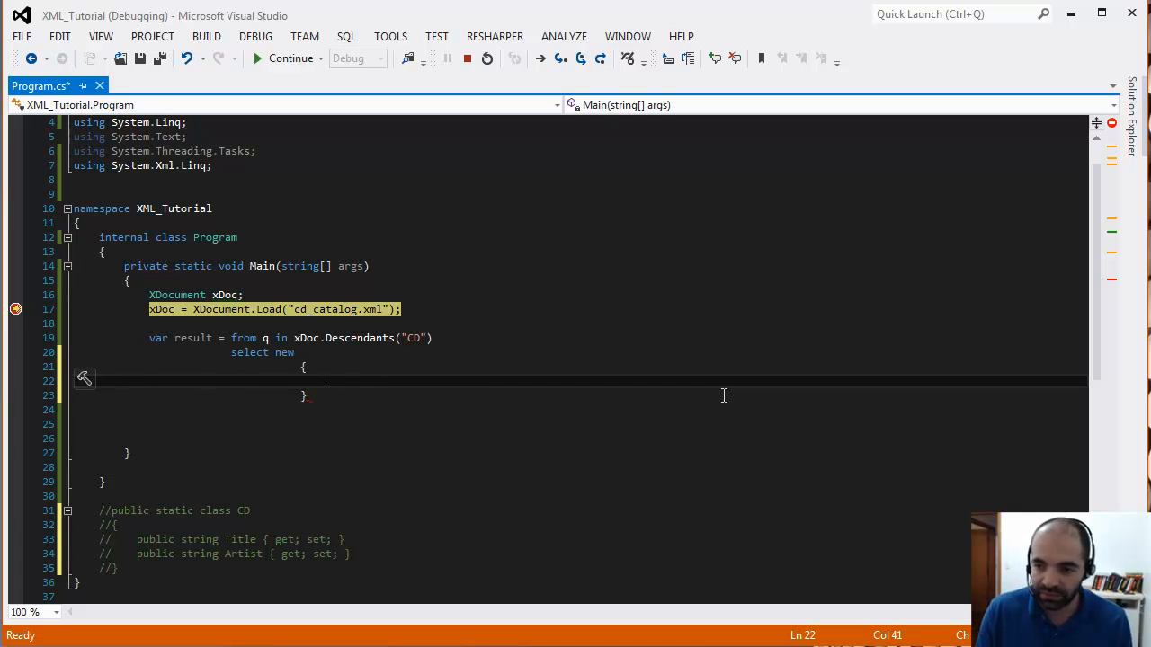
{"action": "type", "text": "Title ="}
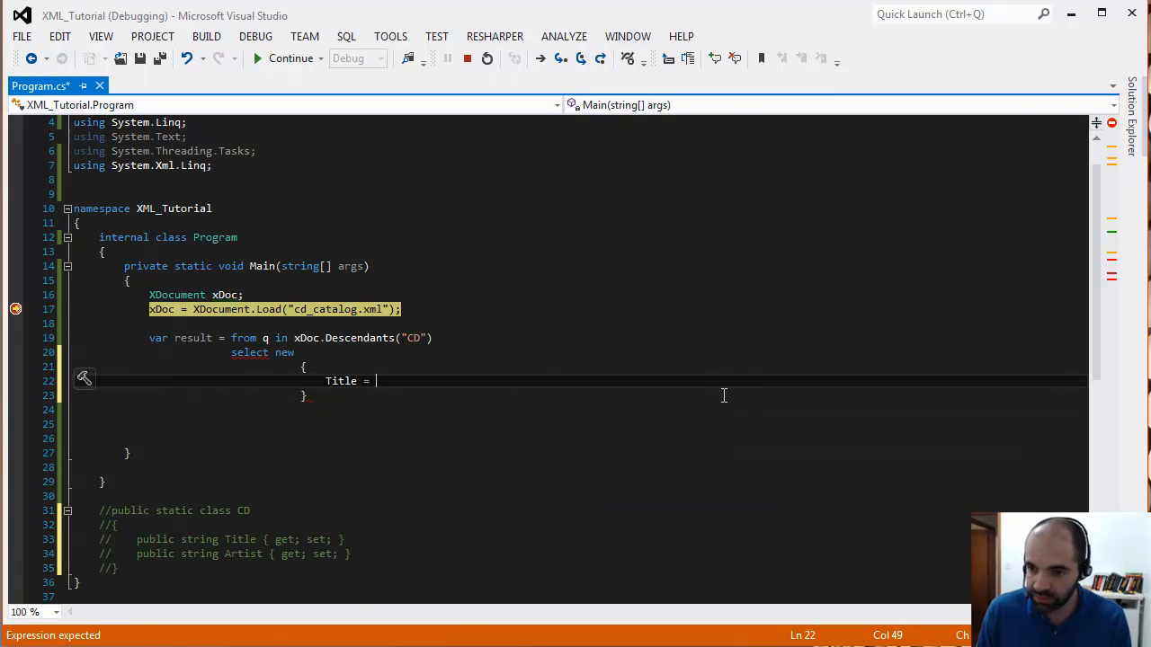
{"action": "type", "text": "q."}
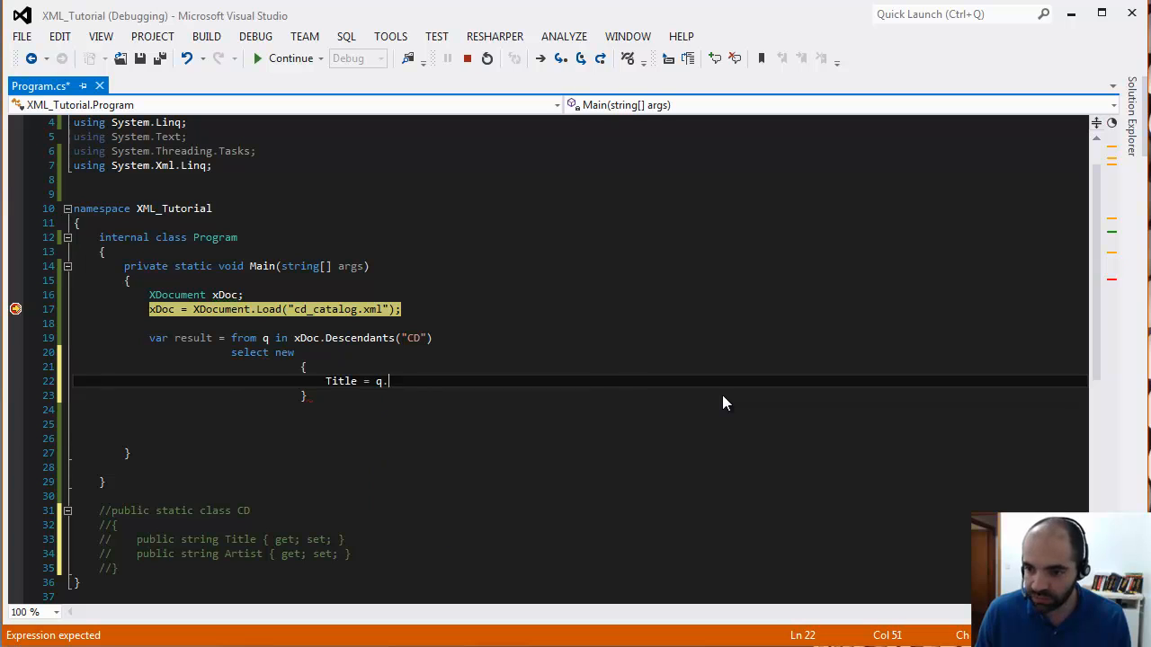
{"action": "type", "text": "Element(\"TITLE"}
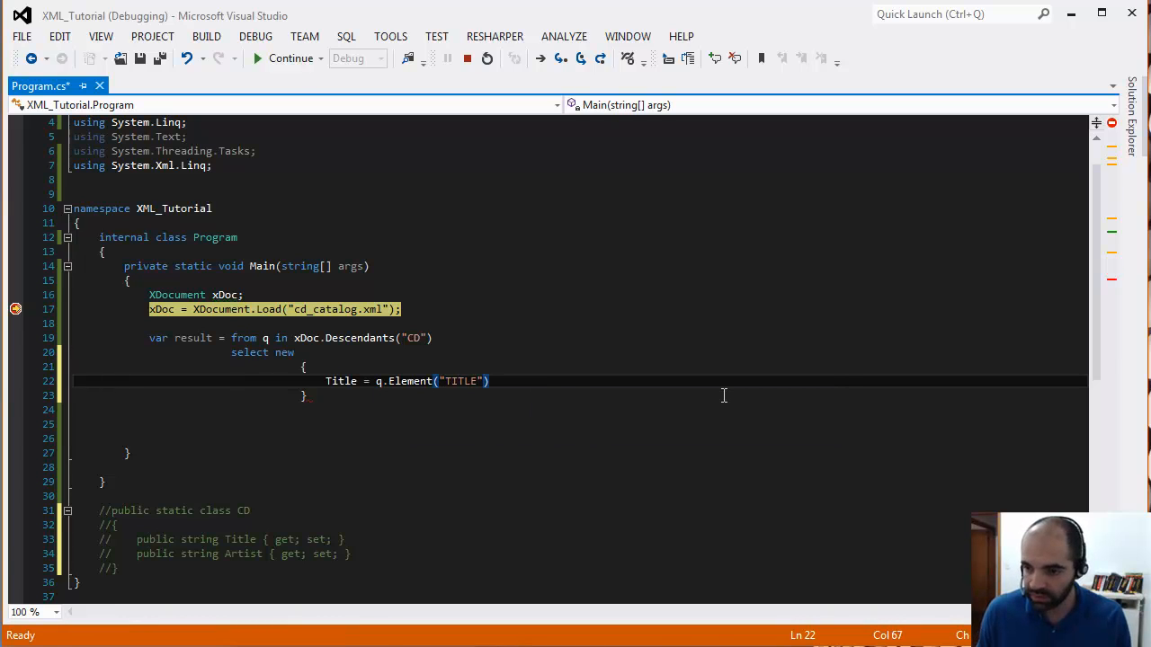
{"action": "type", "text": ".Value,"}
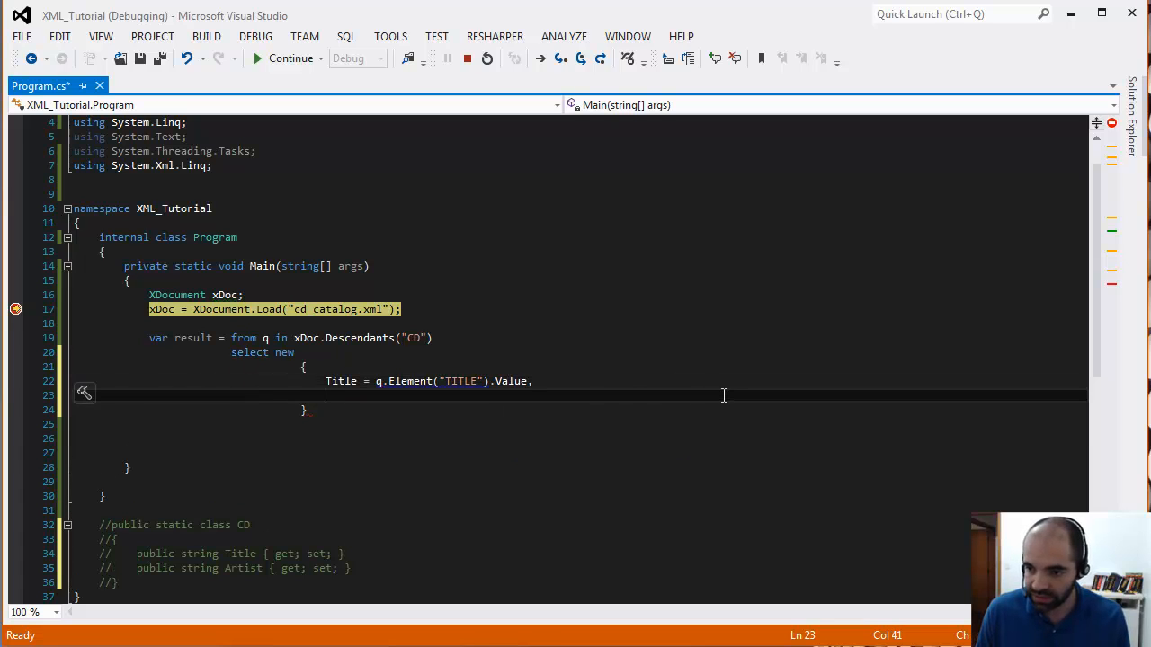
{"action": "type", "text": "Artist = q.Element"}
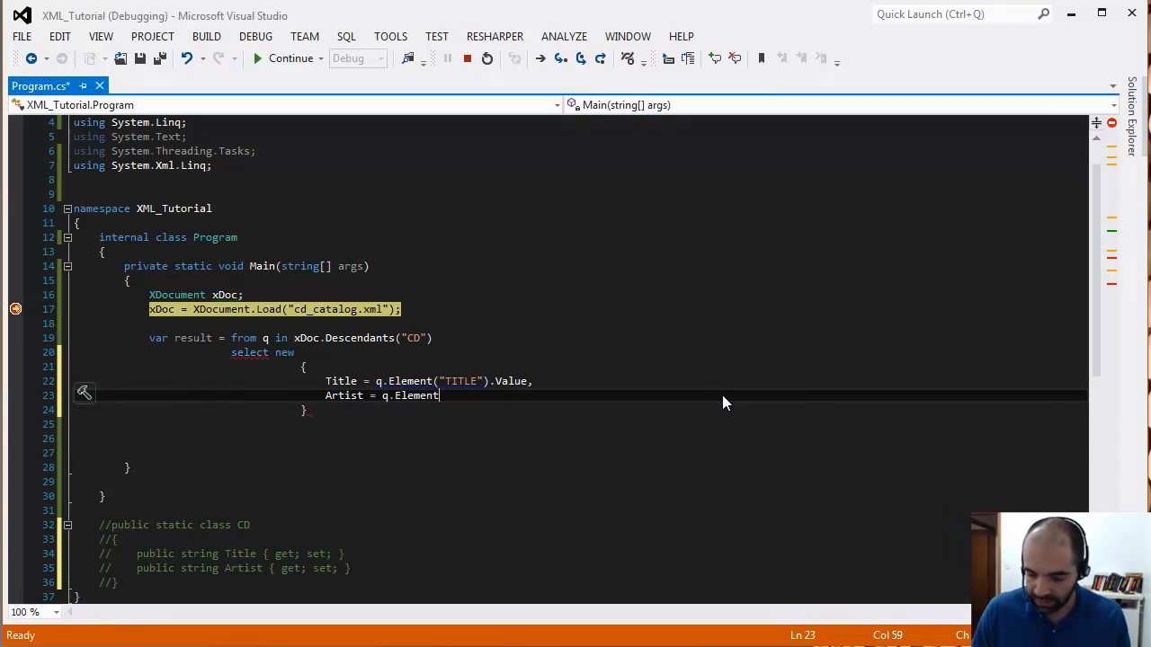
{"action": "type", "text": "(\"ARTIST"}
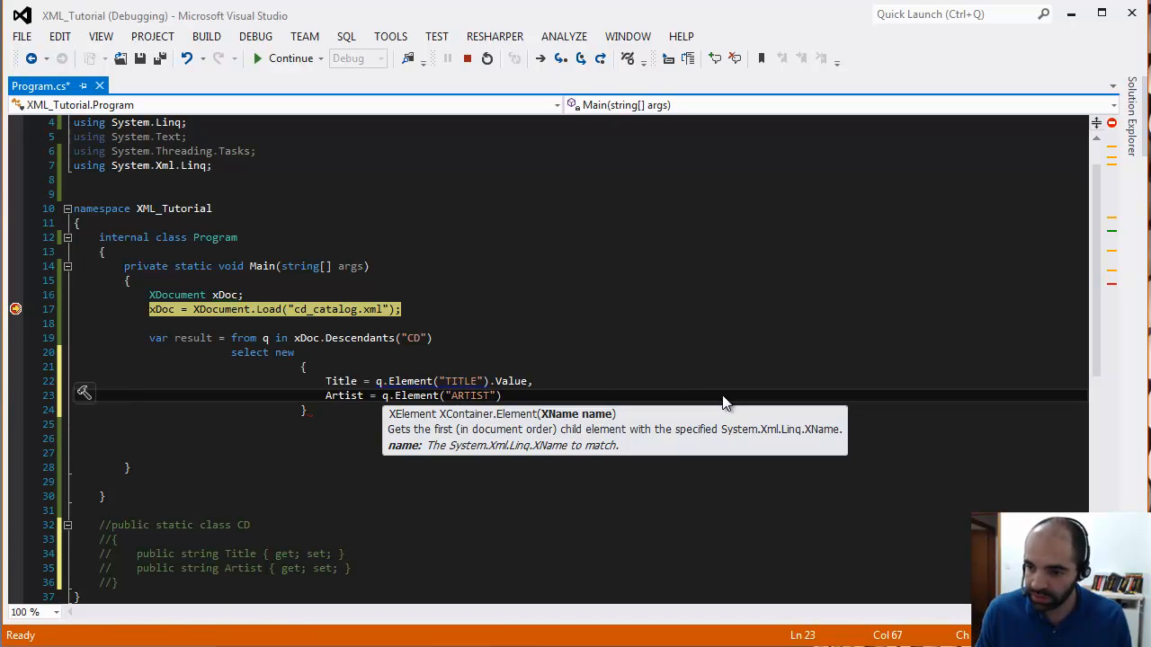
{"action": "type", "text": "va"}
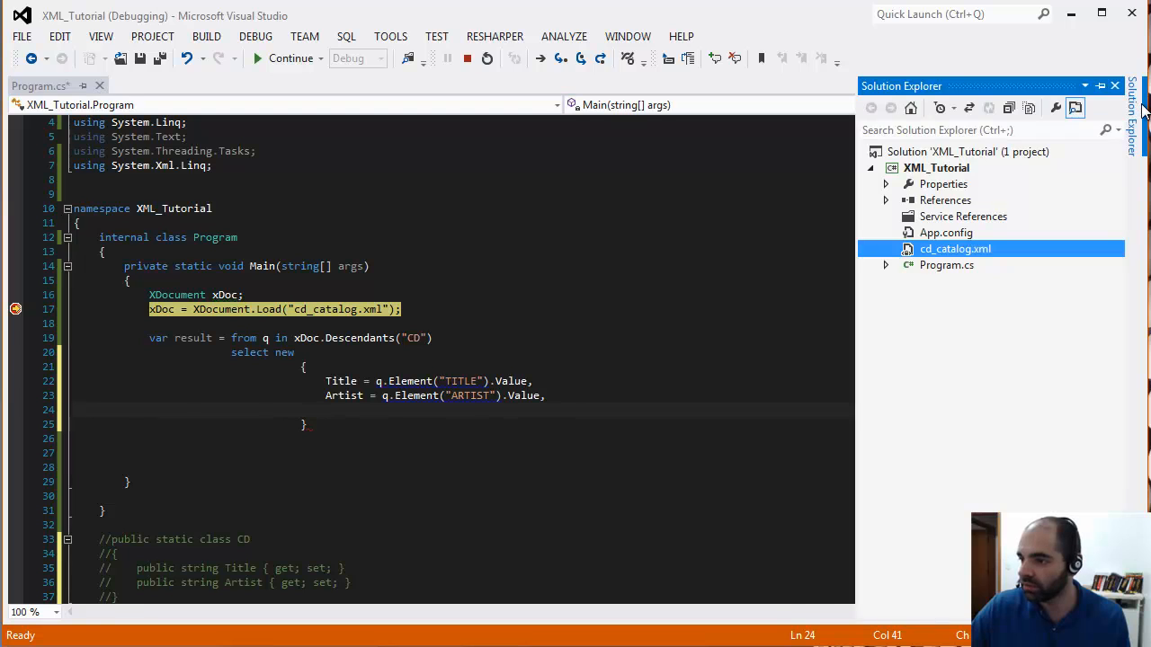
{"action": "double_click", "coordinate": [955, 248]}
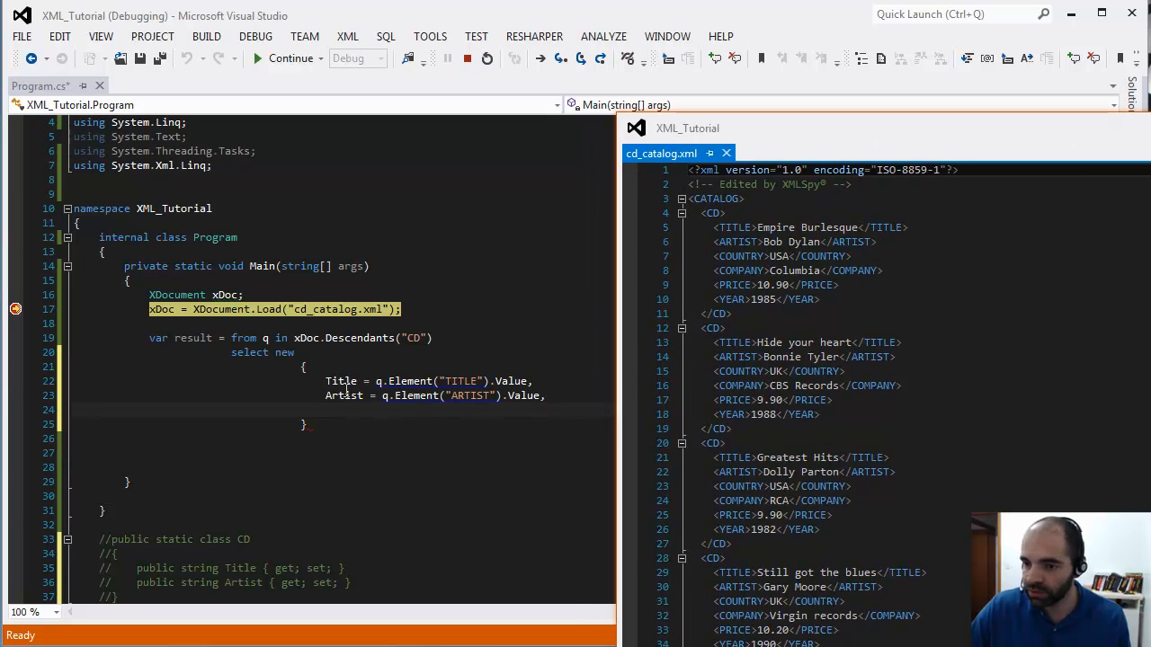
{"action": "mouse_move", "coordinate": [464, 395]}
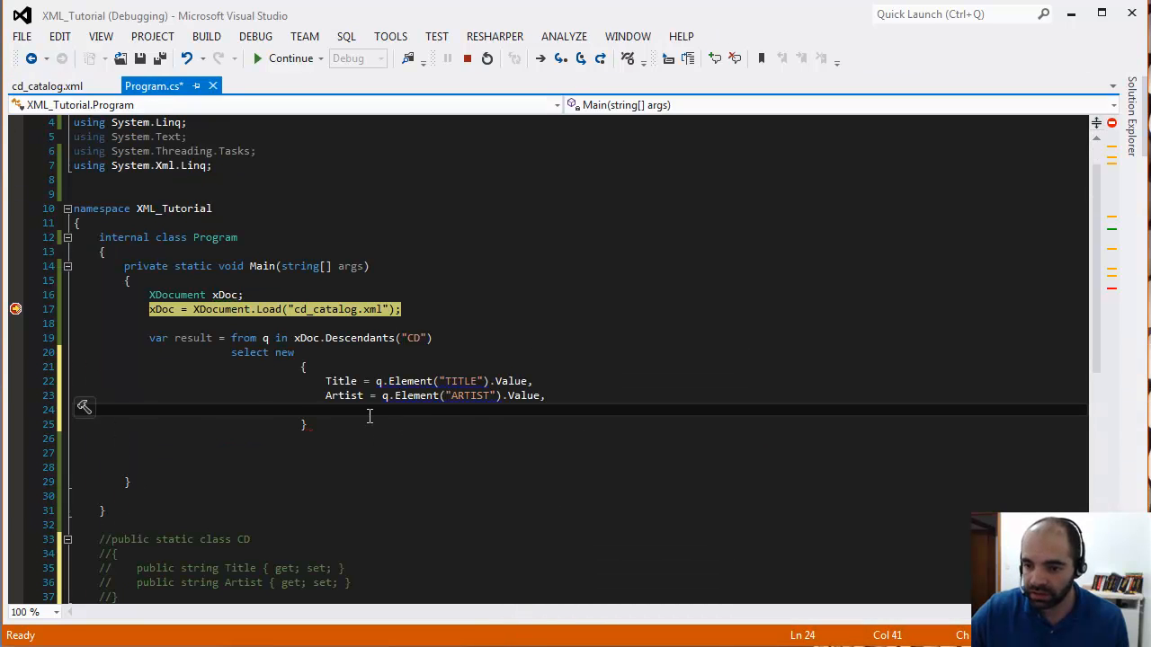
{"action": "type", "text": "Year ="}
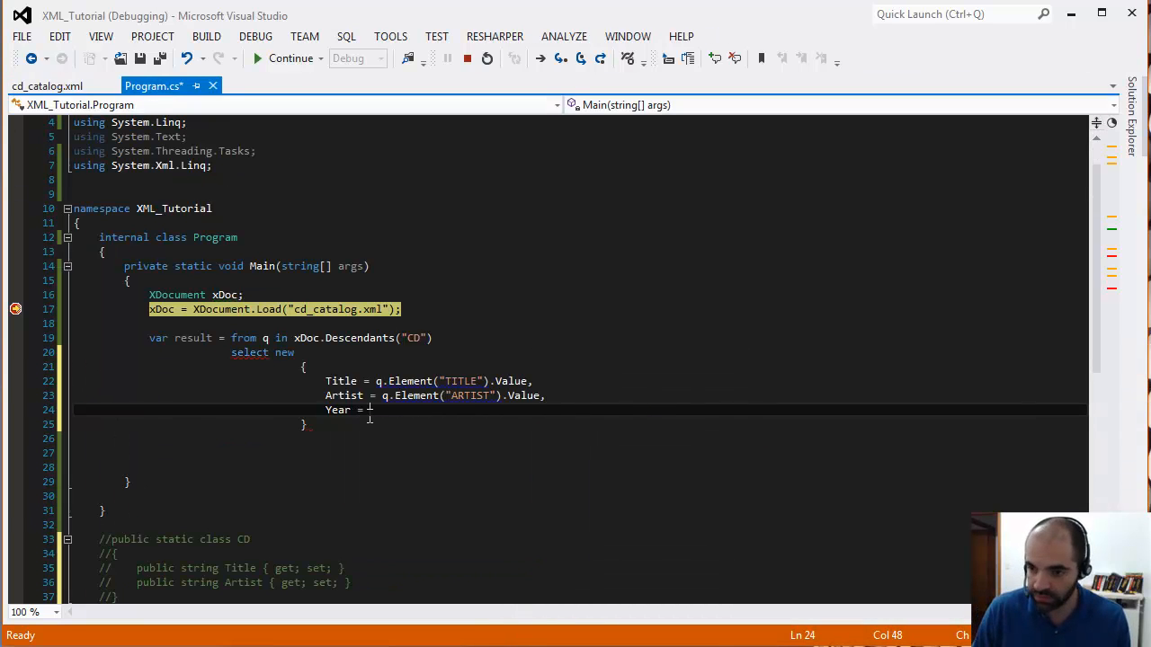
{"action": "type", "text": "q.Element"}
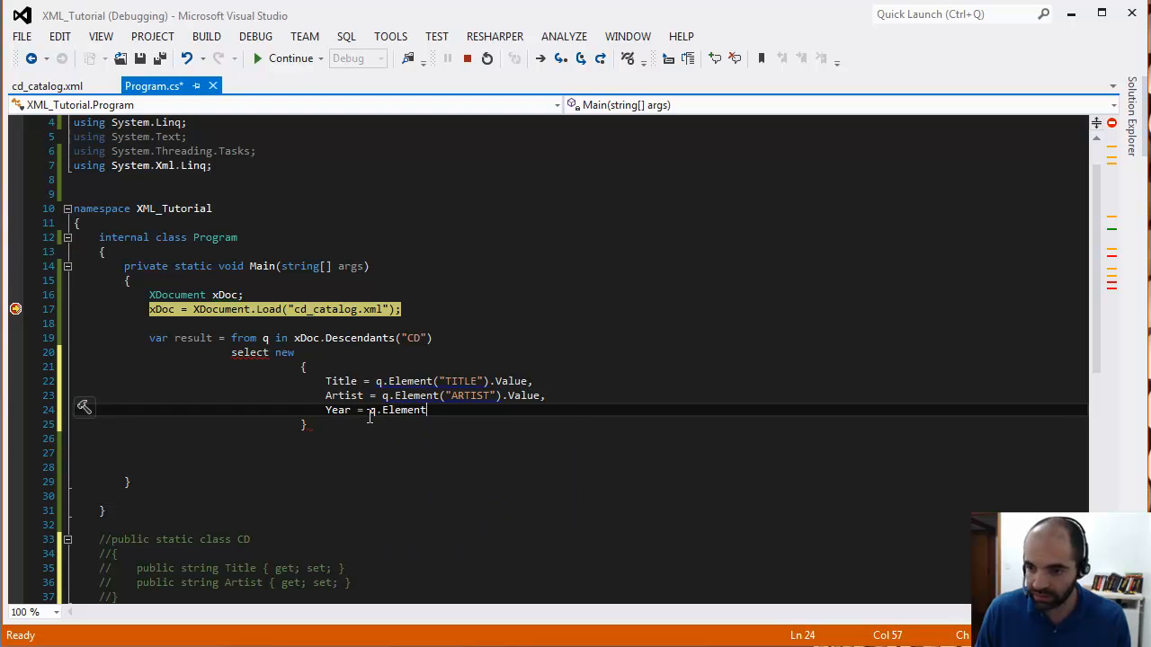
{"action": "type", "text": "(\"YEAR\""}
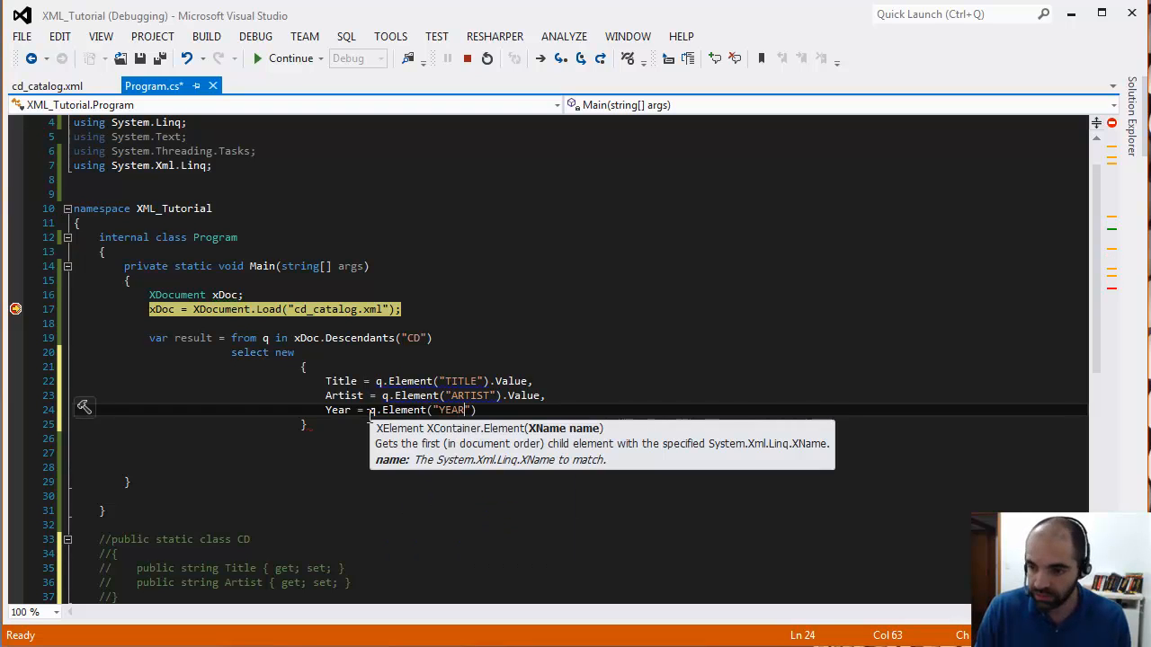
{"action": "type", "text": ".va"}
{"action": "type", "text": "P"}
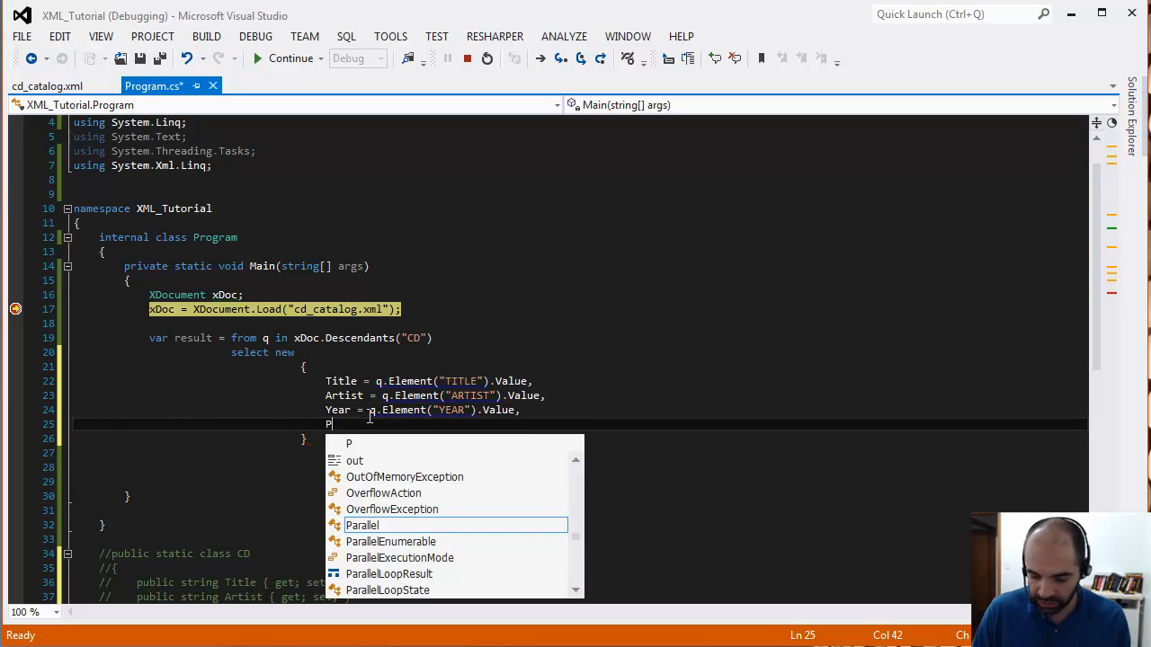
{"action": "type", "text": "rice = q"}
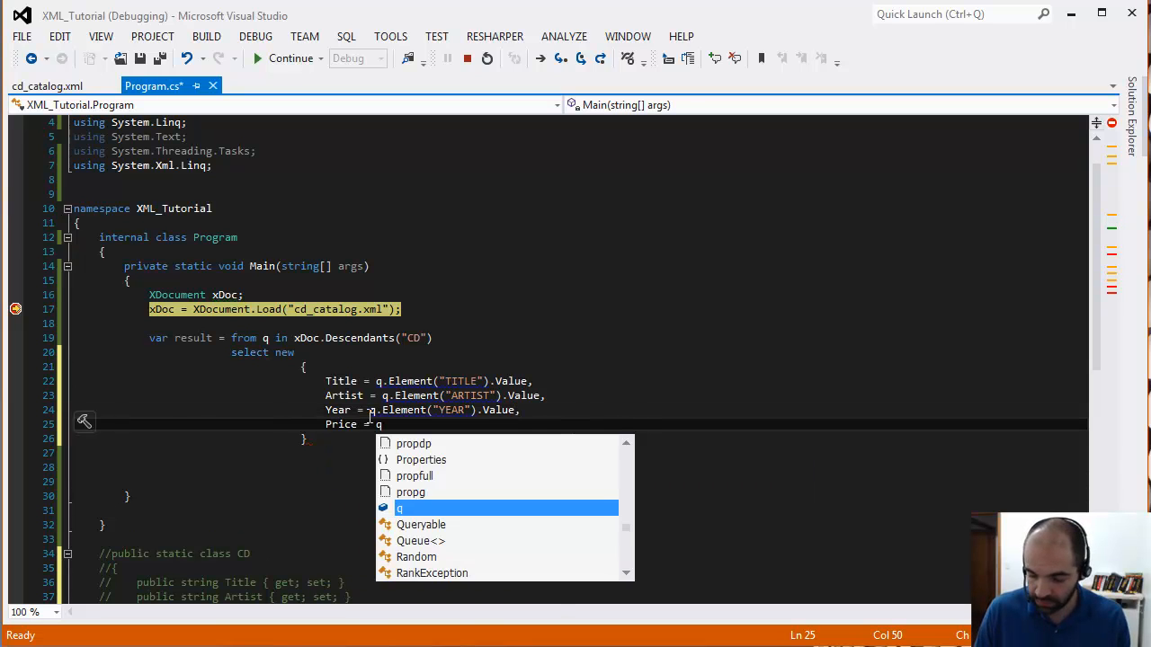
{"action": "type", "text": ".Element(\"PRICE\").Value"}
{"action": "left_click", "coordinate": [580, 439]}
{"action": "type", "text": ";"}
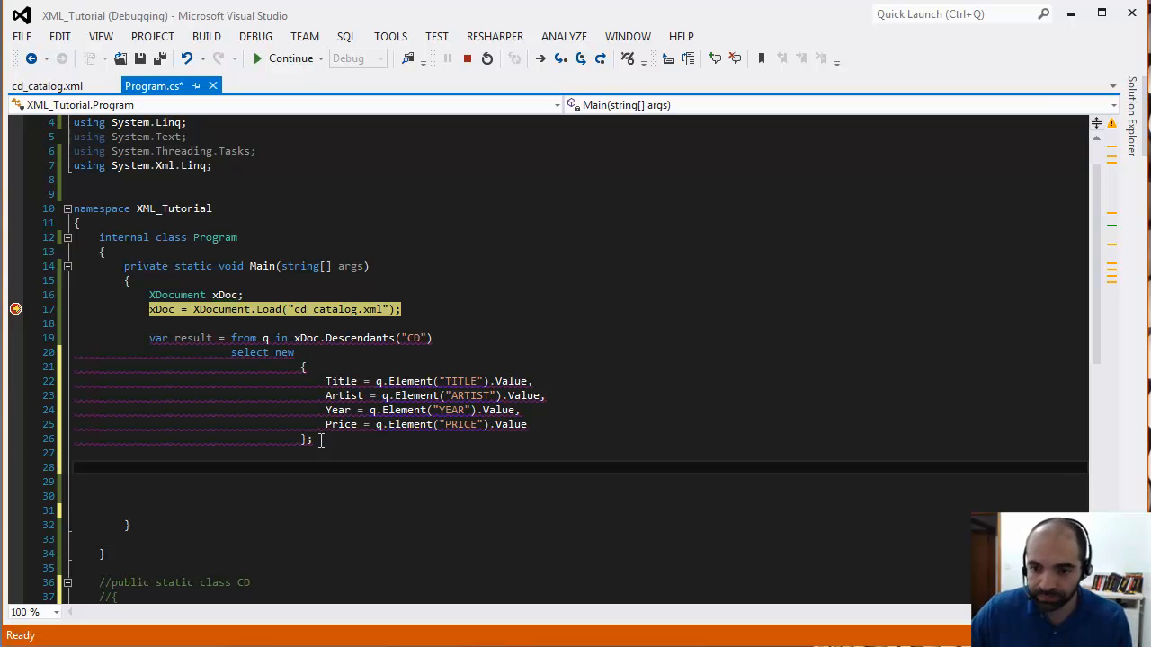
{"action": "mouse_move", "coordinate": [454, 535]}
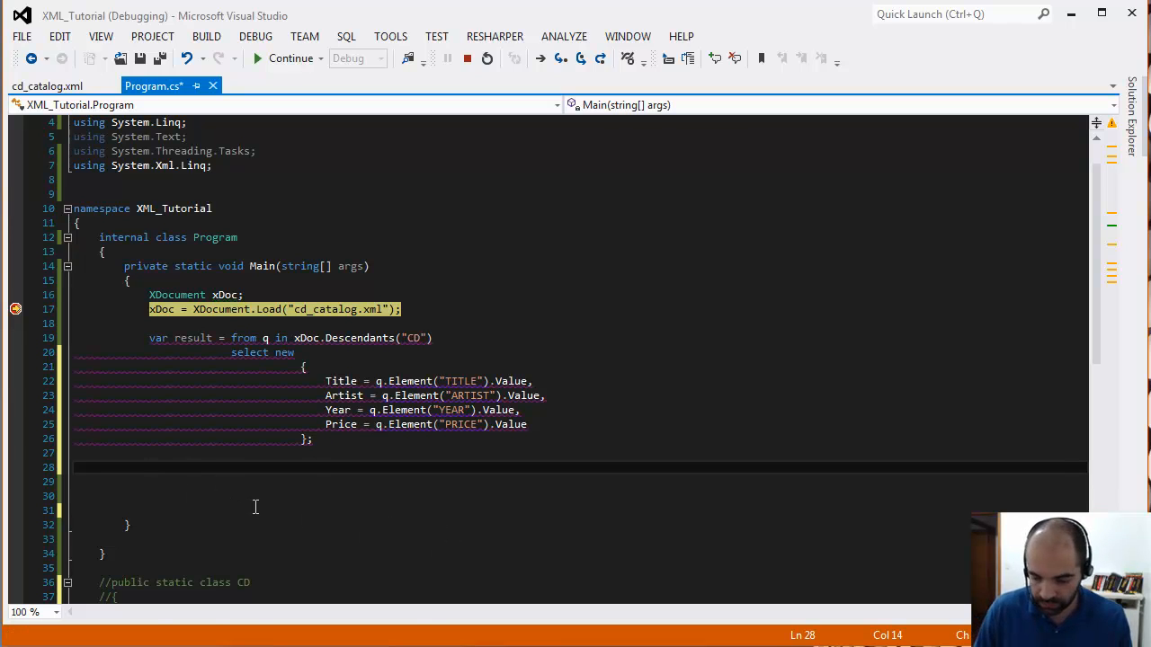
{"action": "type", "text": "console.ReadKey();"}
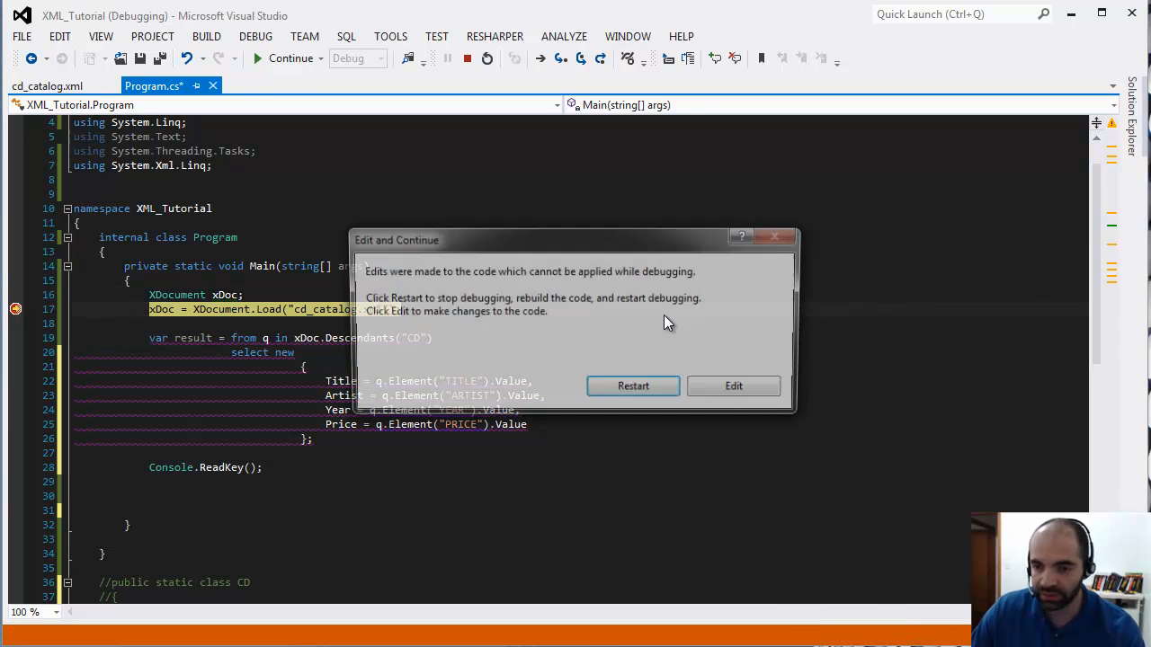
{"action": "left_click", "coordinate": [733, 386]}
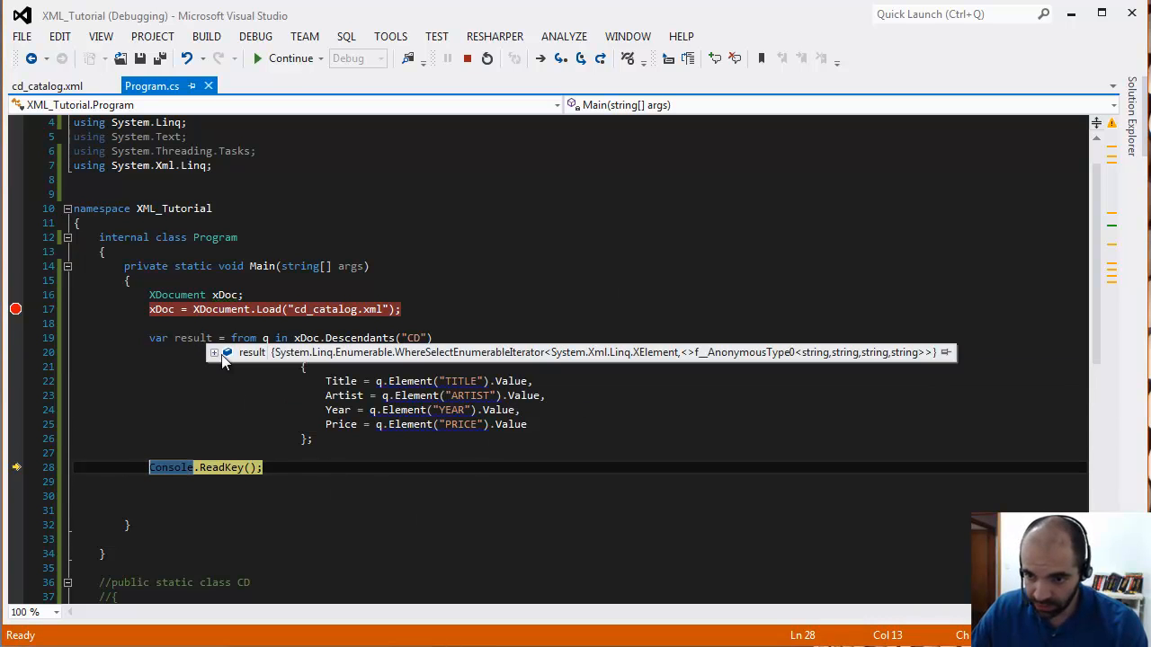
{"action": "left_click", "coordinate": [214, 352]}
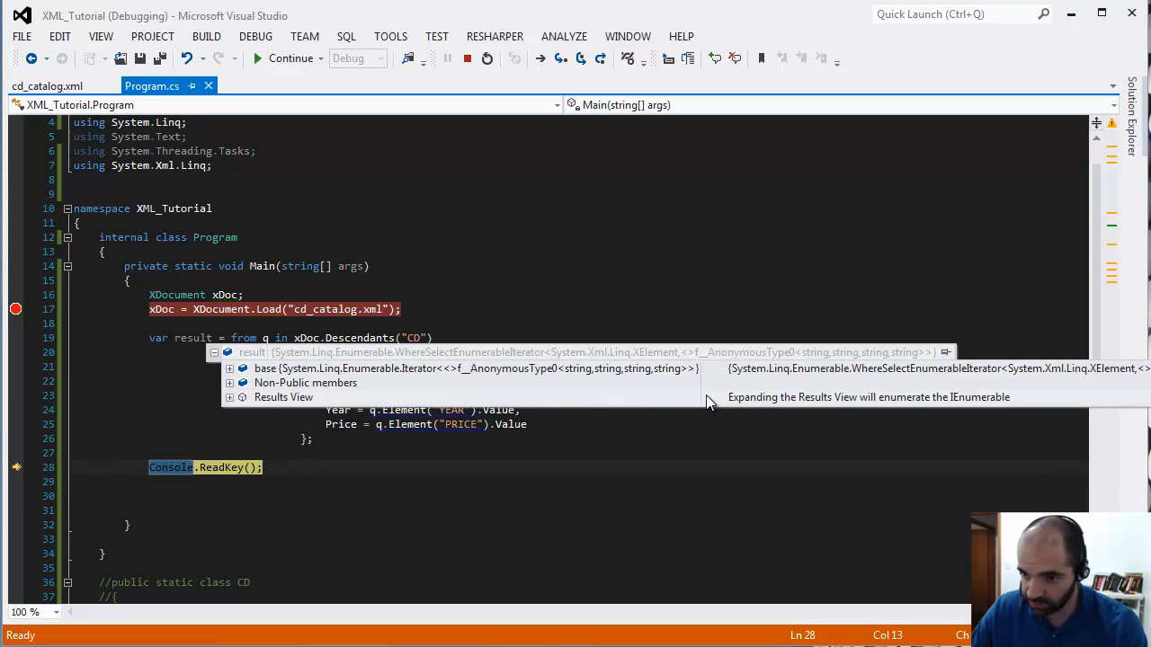
{"action": "left_click", "coordinate": [230, 397]}
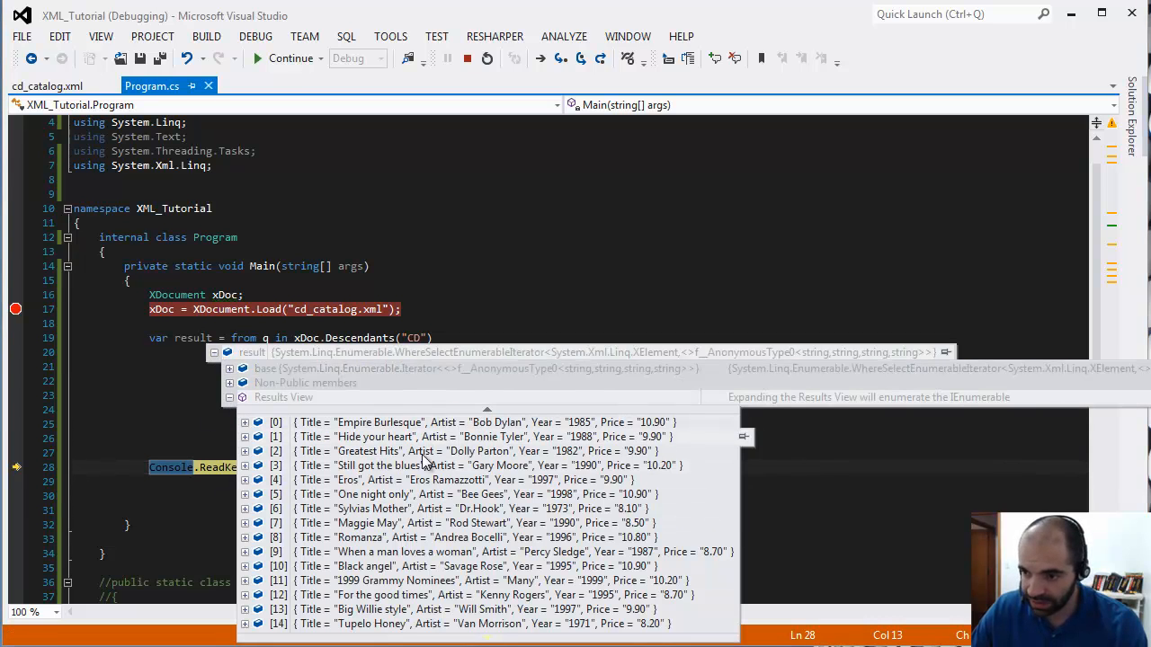
{"action": "left_click", "coordinate": [244, 421]}
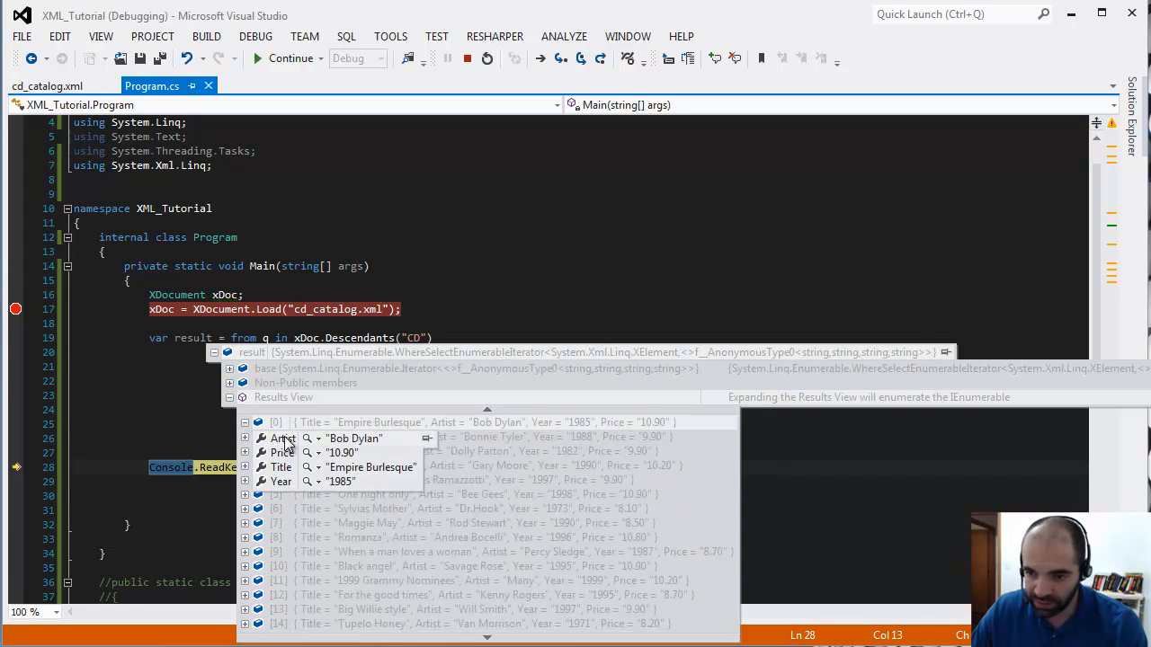
{"action": "left_click", "coordinate": [231, 397]}
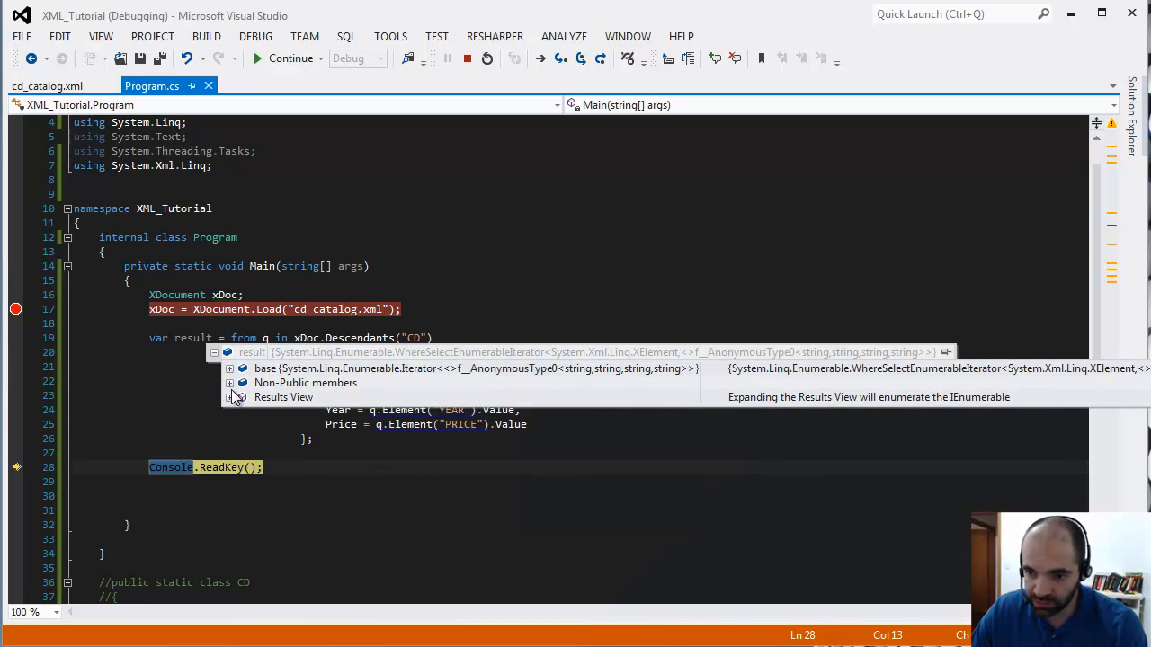
{"action": "left_click", "coordinate": [230, 396]}
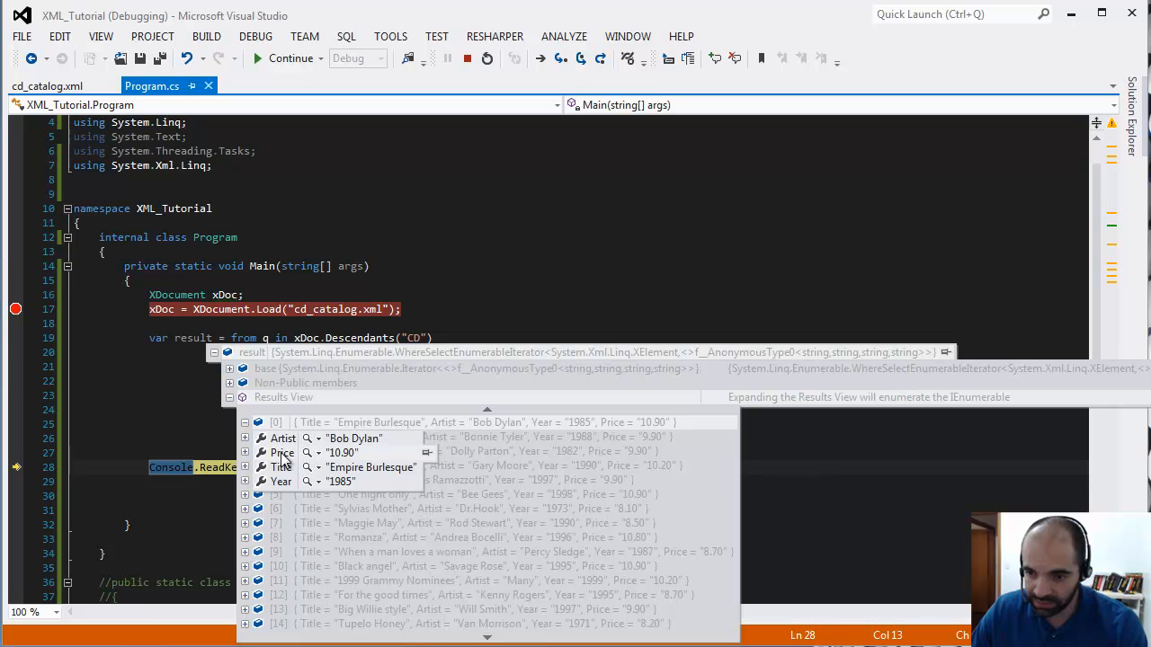
{"action": "mouse_move", "coordinate": [283, 490]}
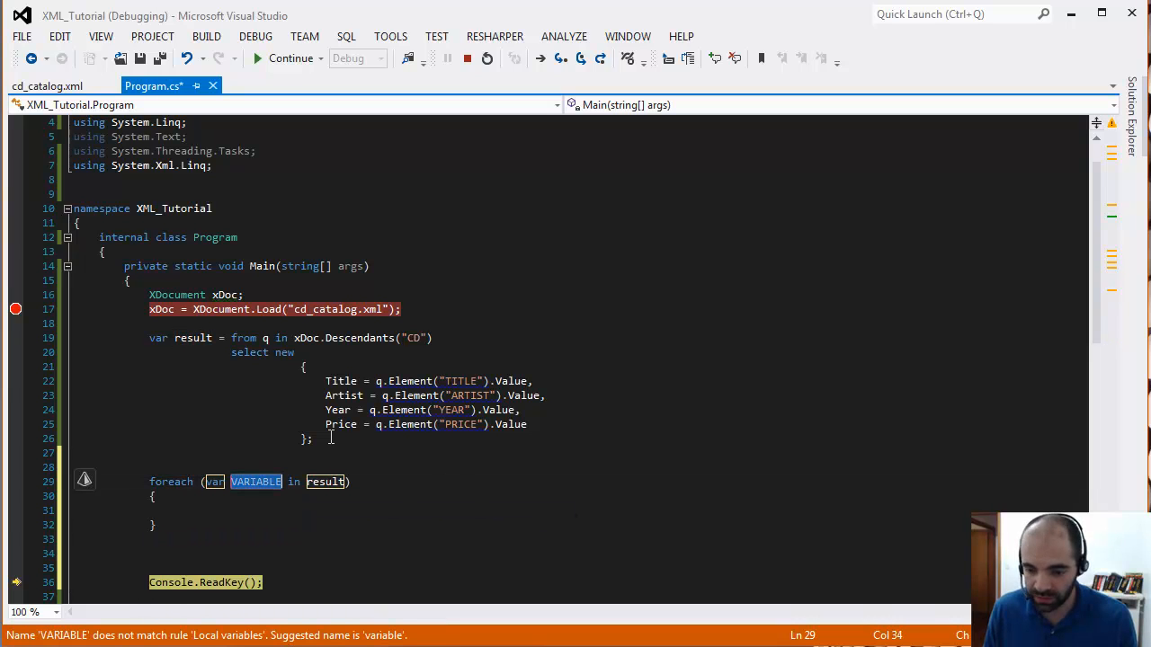
- Complete Console.WriteLine with 'Artist: {0}, Title: {1}, Year: {2}, Price: {3}' and the four cd properties
{"action": "type", "text": "cd"}
{"action": "left_click", "coordinate": [523, 511]}
{"action": "type", "text": "Console.WriteLine();"}
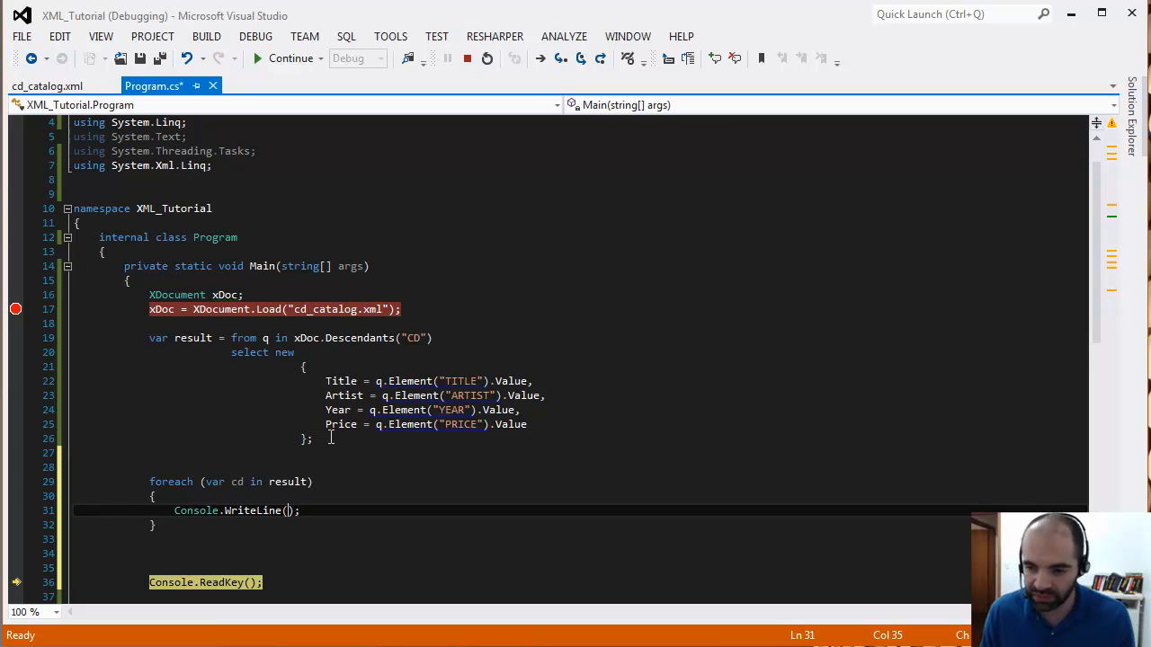
{"action": "type", "text": "\"\""}
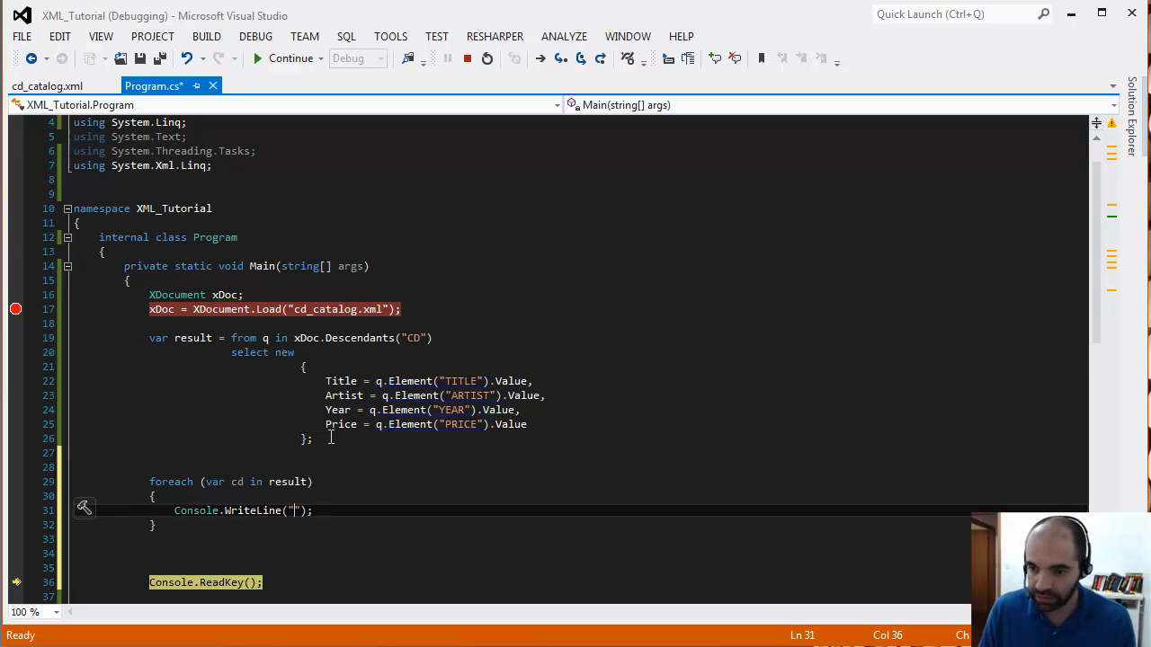
{"action": "type", "text": "Artist"}
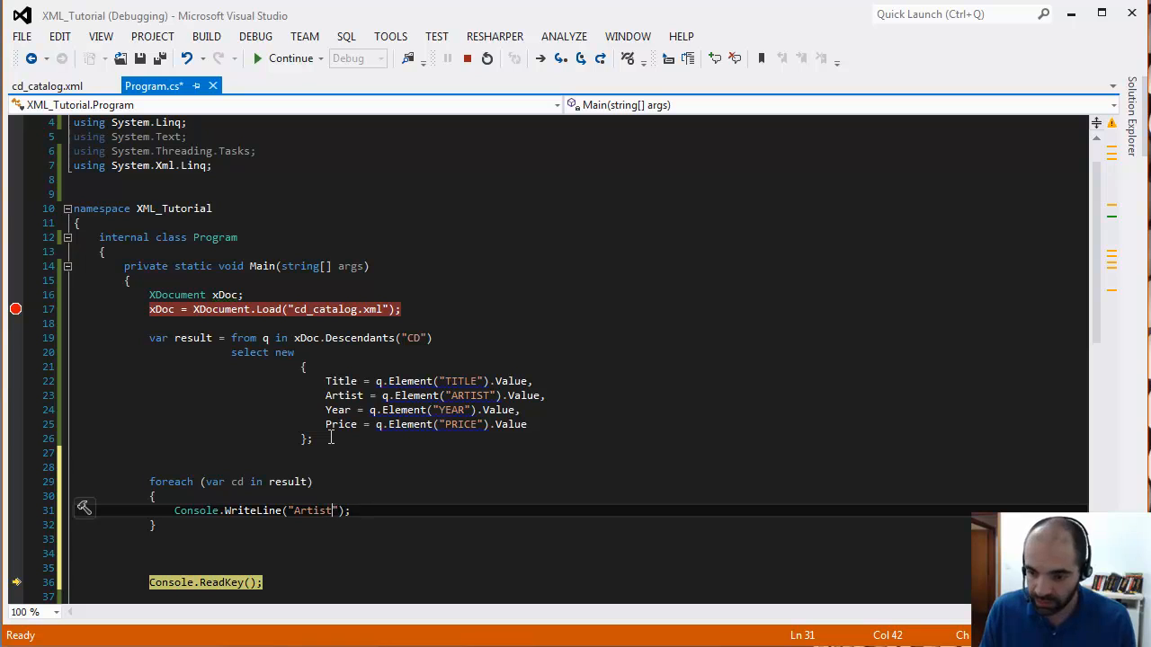
{"action": "type", "text": ":{"}
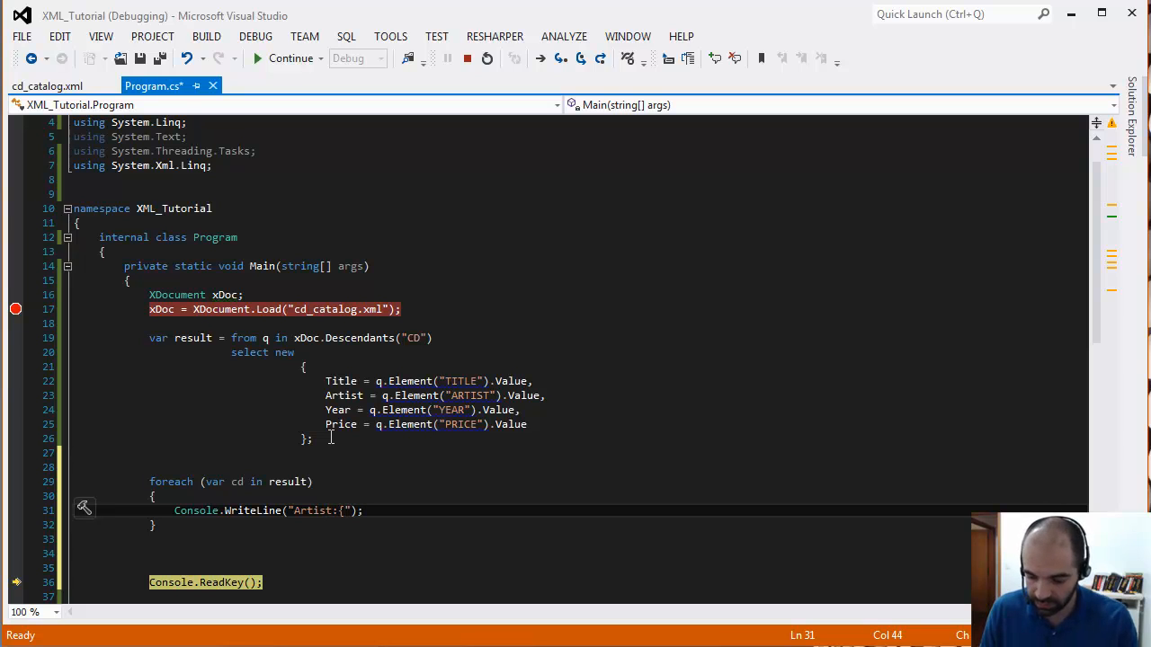
{"action": "type", "text": "{0}"}
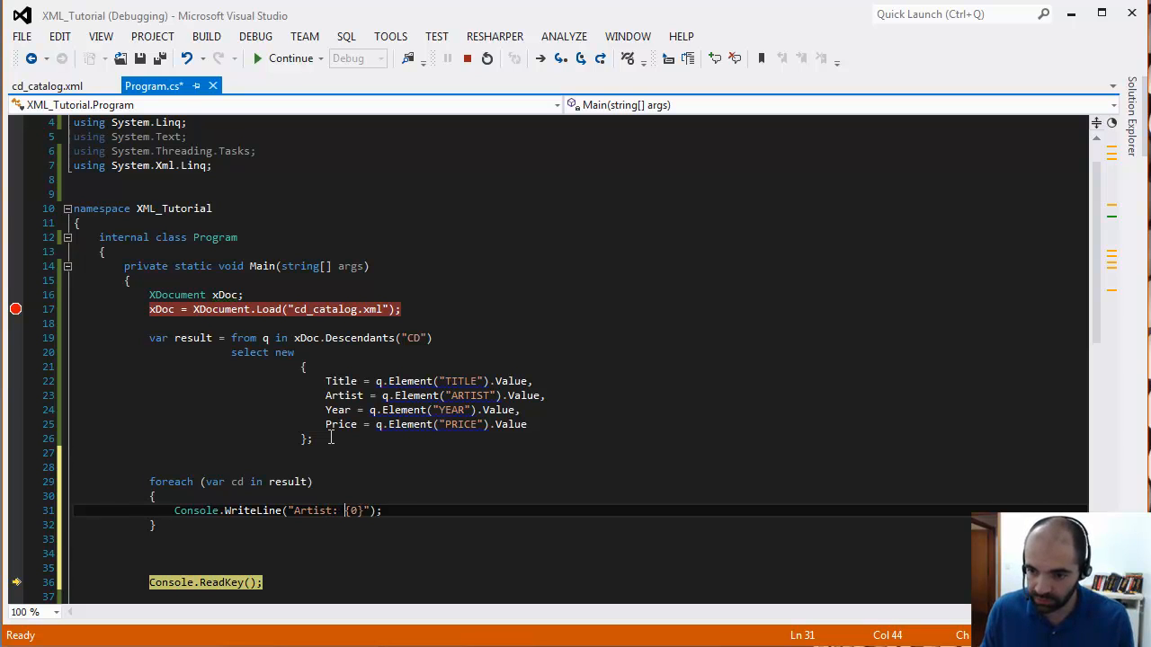
{"action": "type", "text": ", Title: {1},"}
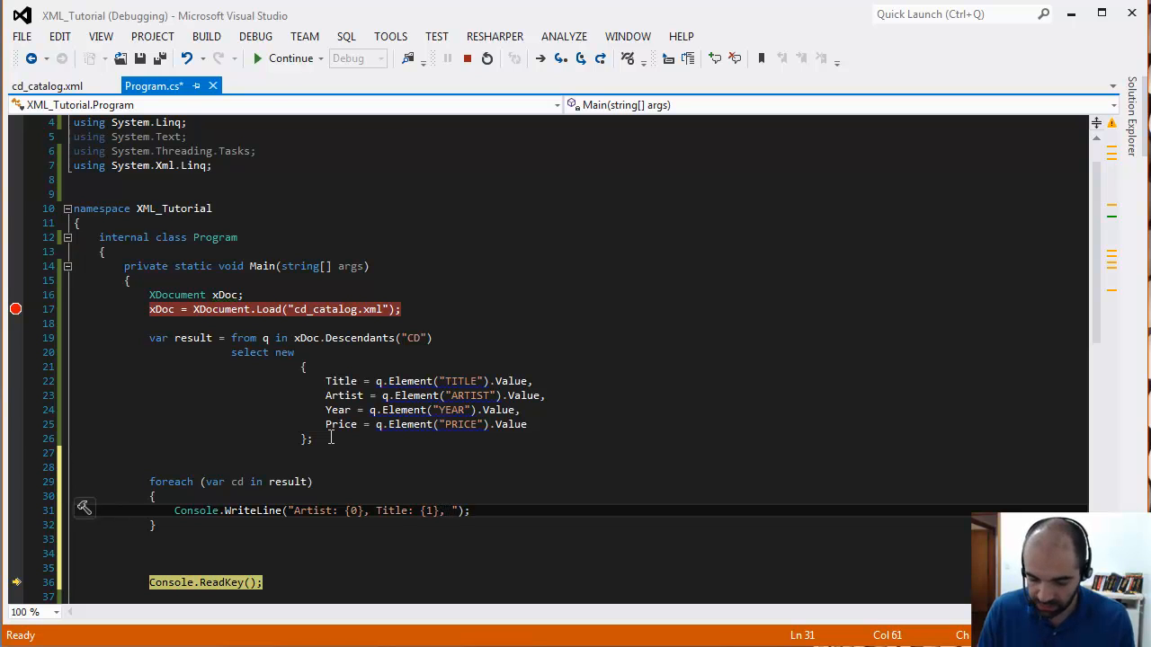
{"action": "type", "text": "Year: {2},"}
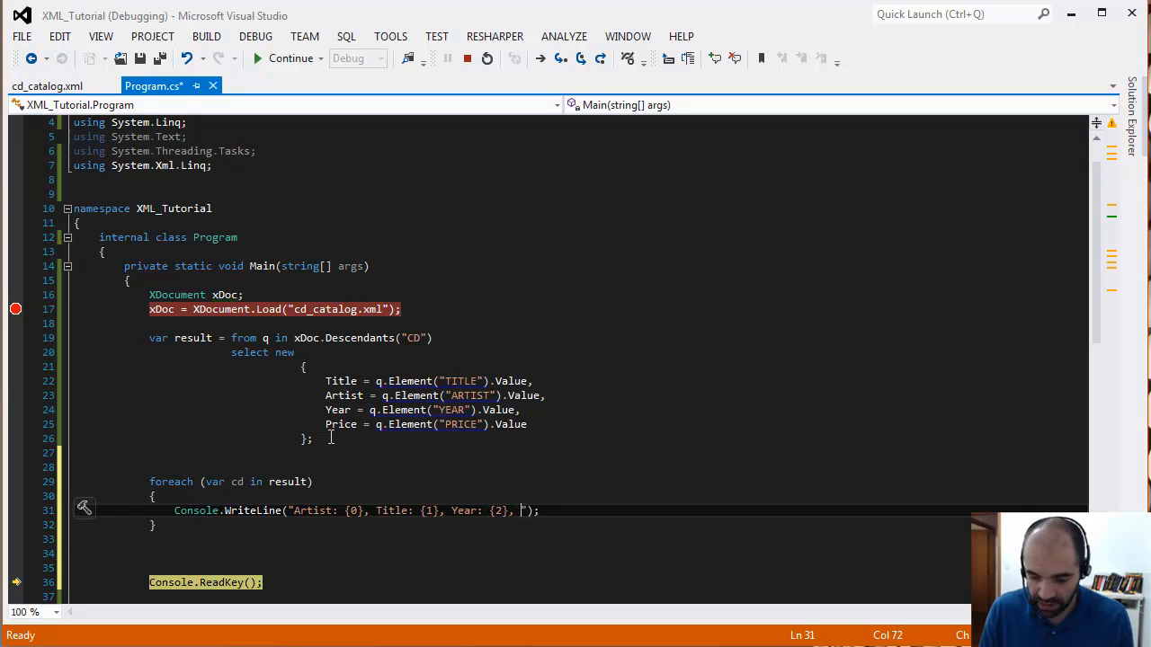
{"action": "type", "text": "Price:{"}
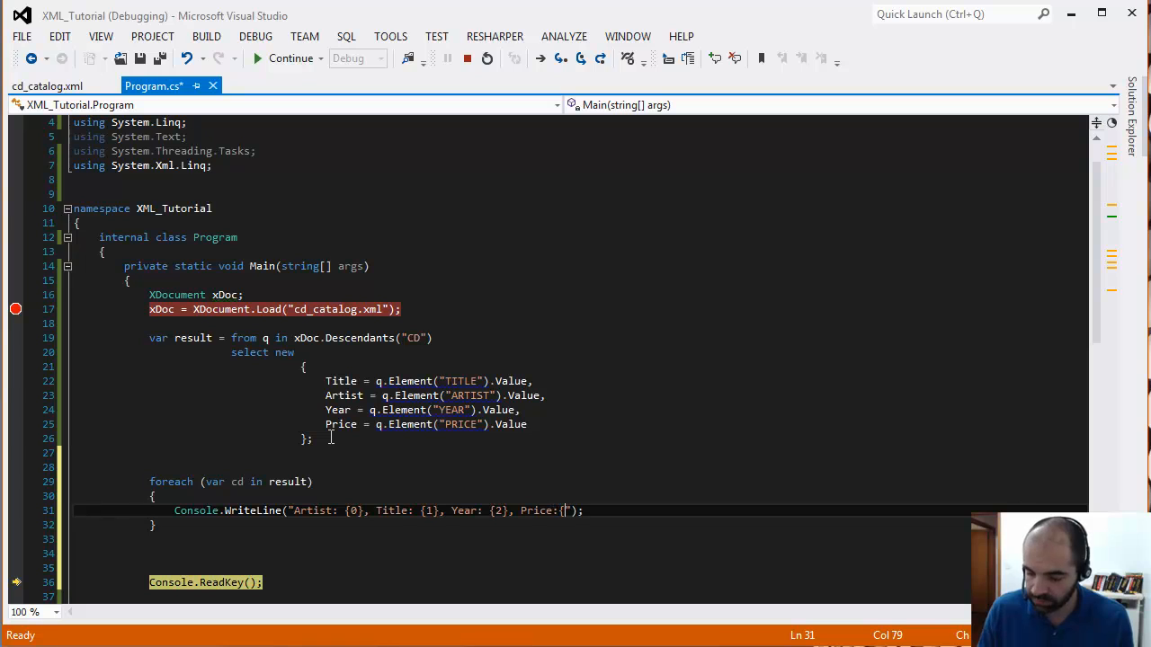
{"action": "type", "text": "3}"}
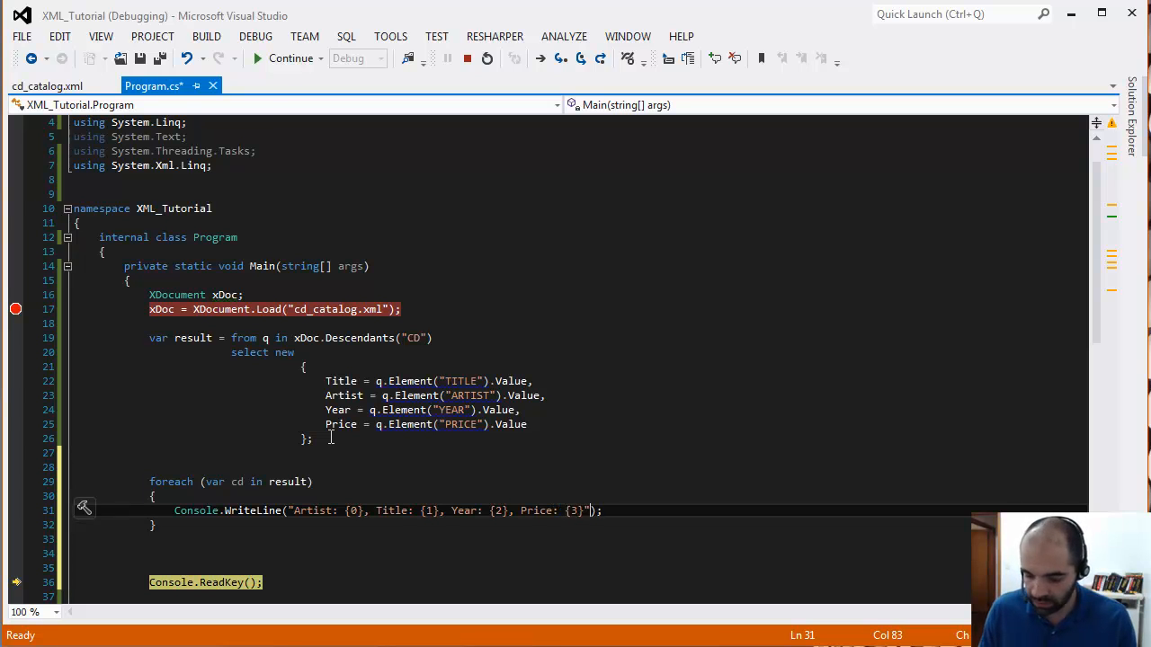
{"action": "type", "text": ", cd"}
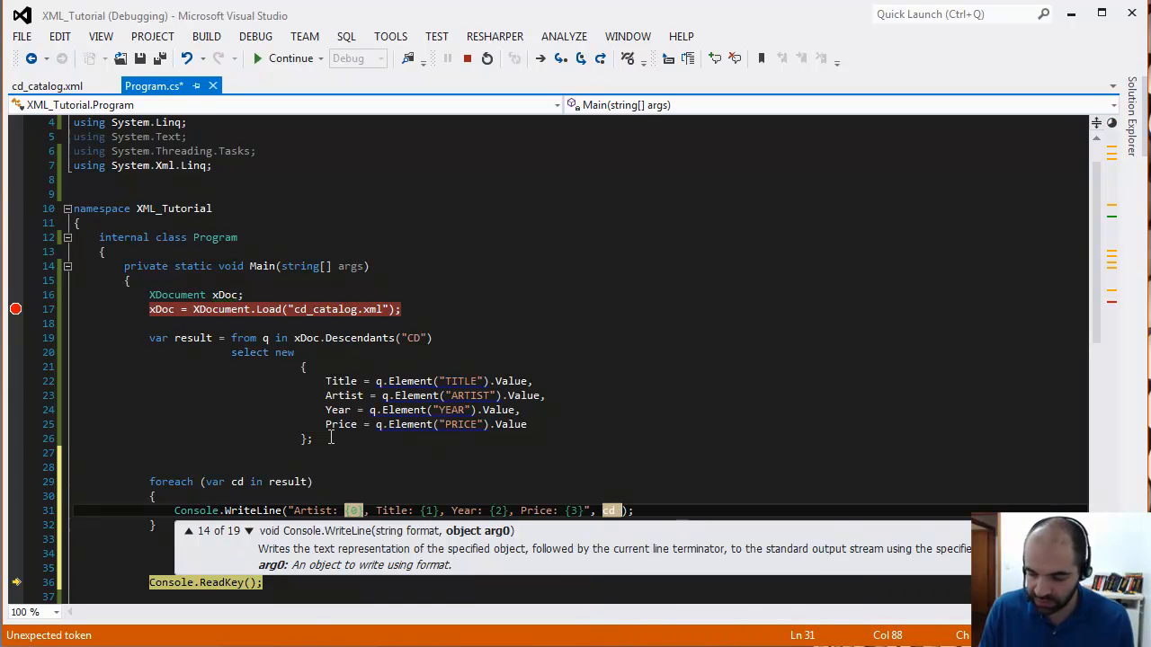
{"action": "type", "text": "Title,"}
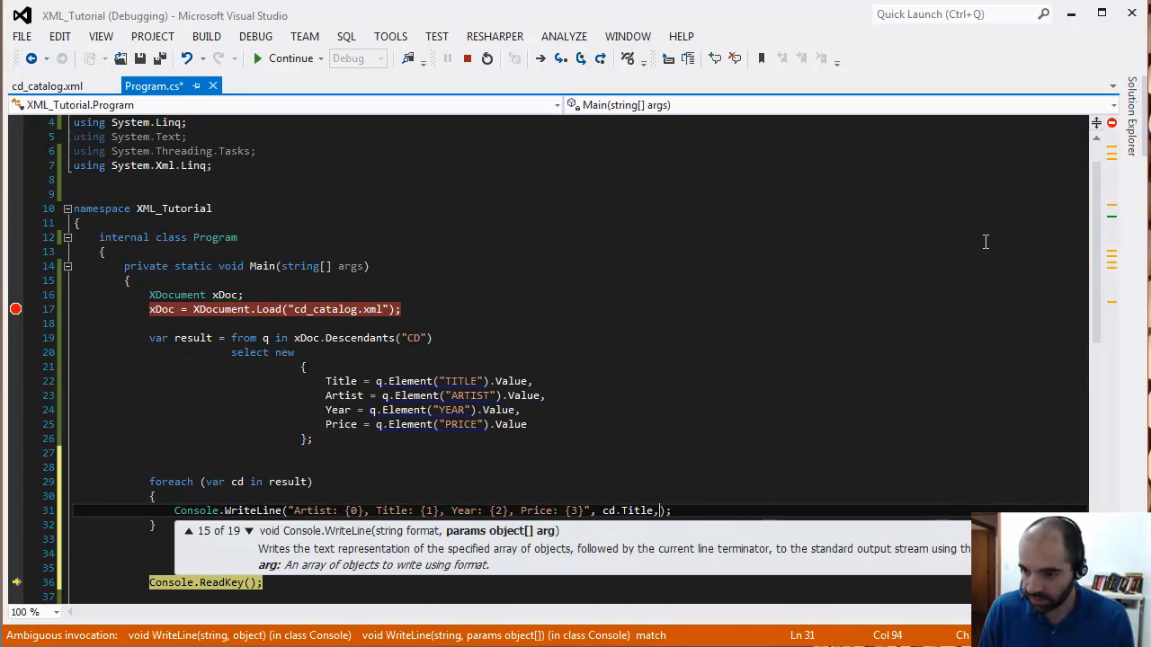
{"action": "type", "text": "cd."}
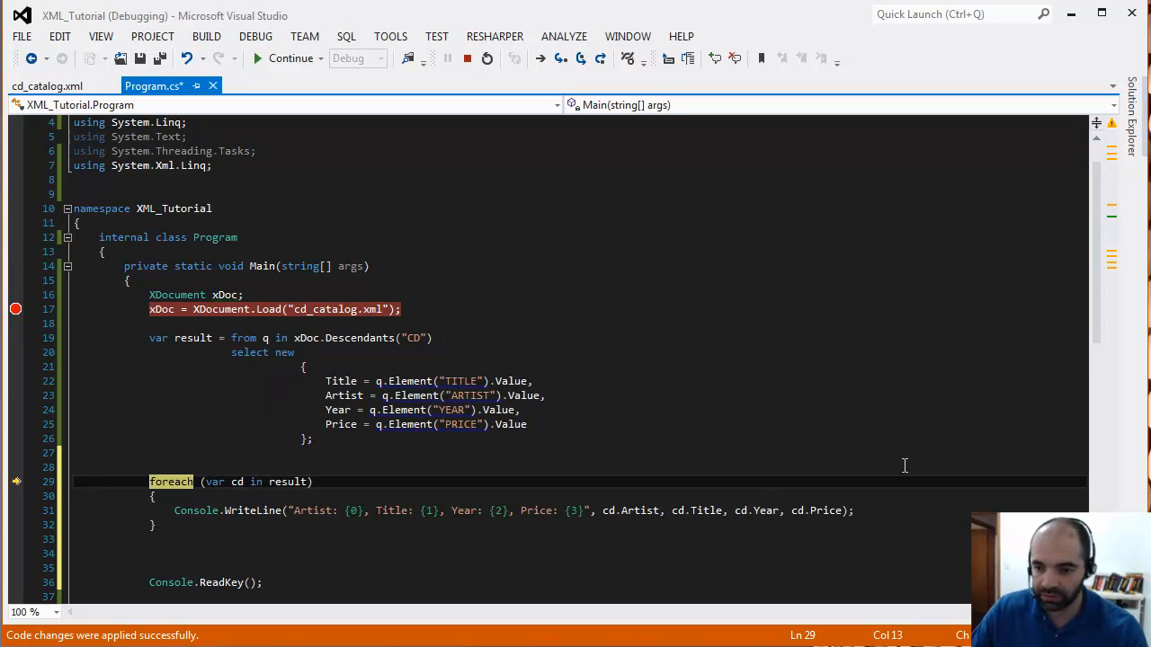
- Apply Edit and Continue, step over through the foreach loop, then continue the run
{"action": "left_click", "coordinate": [281, 351]}
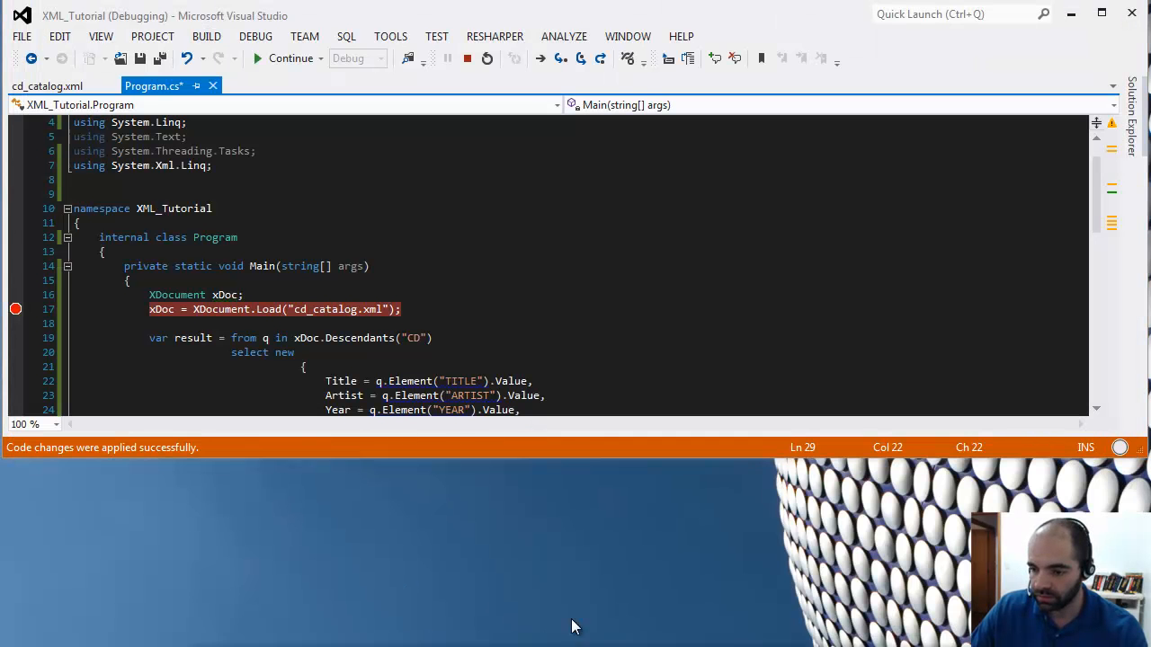
{"action": "left_click", "coordinate": [257, 58]}
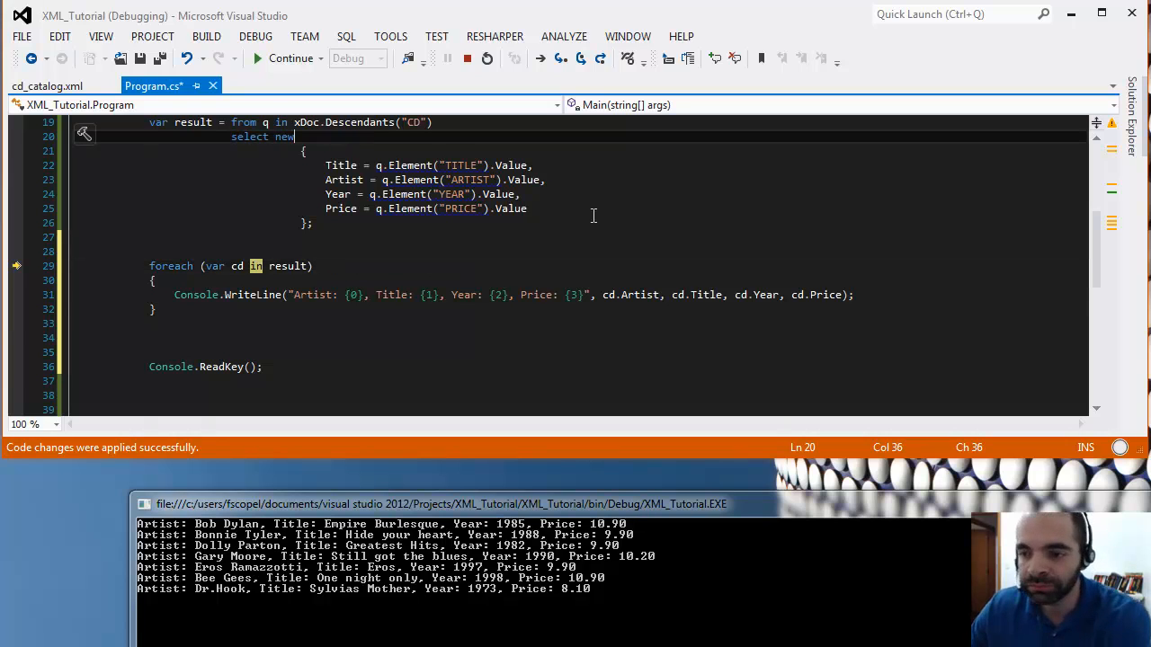
{"action": "mouse_move", "coordinate": [502, 519]}
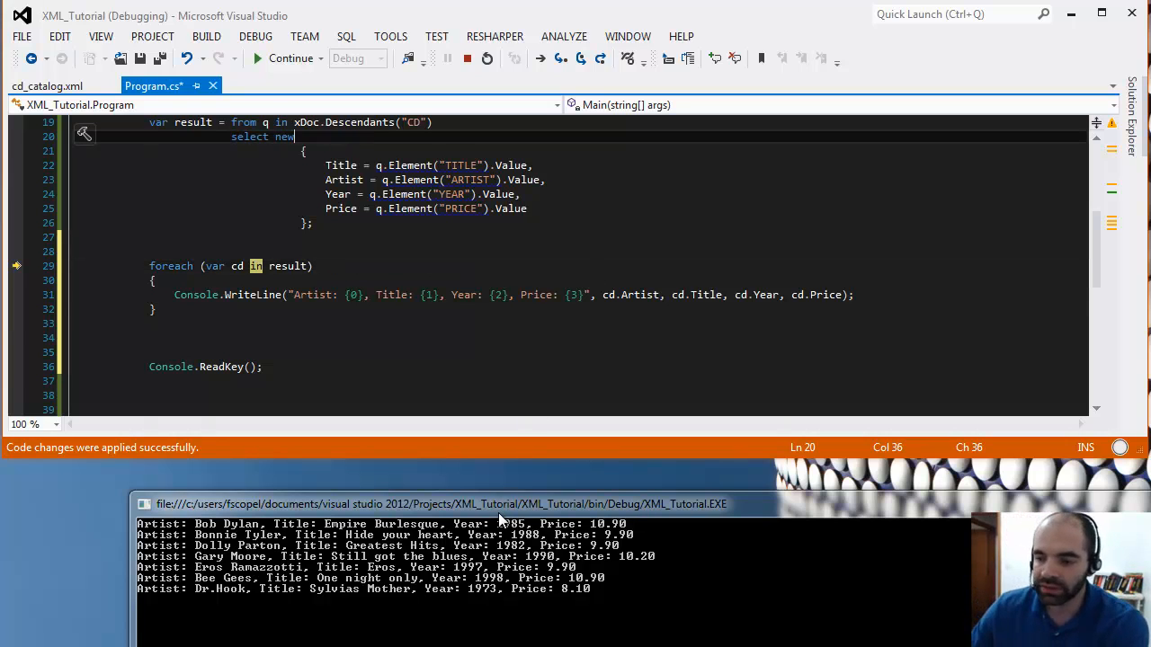
{"action": "left_click", "coordinate": [362, 265]}
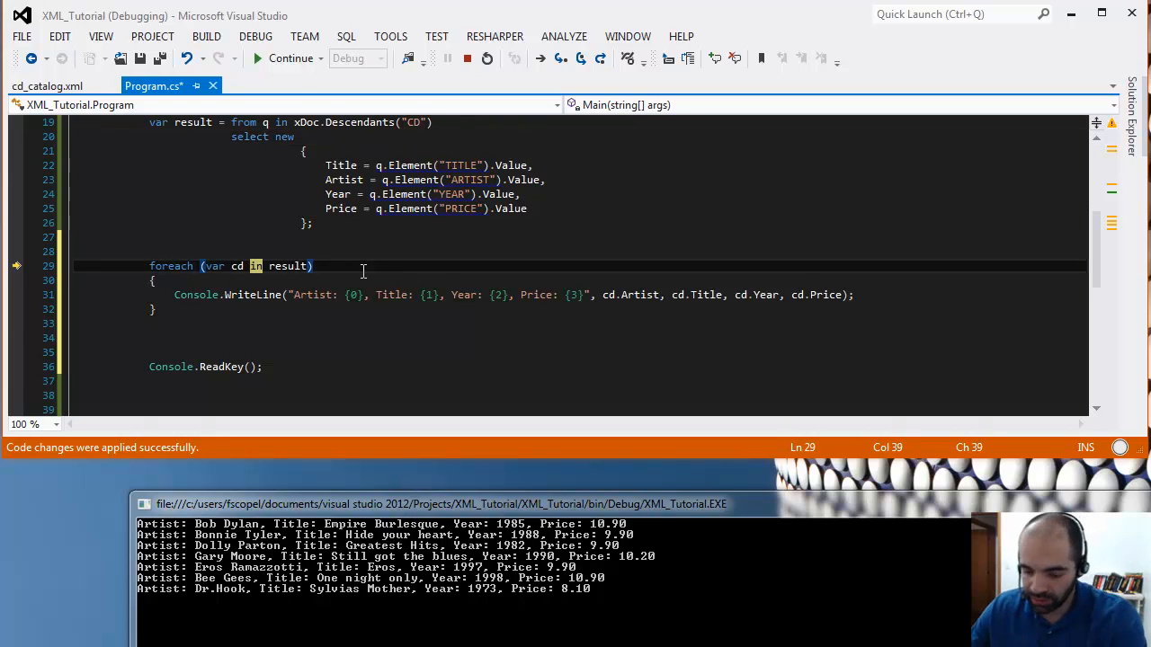
{"action": "left_click", "coordinate": [151, 279]}
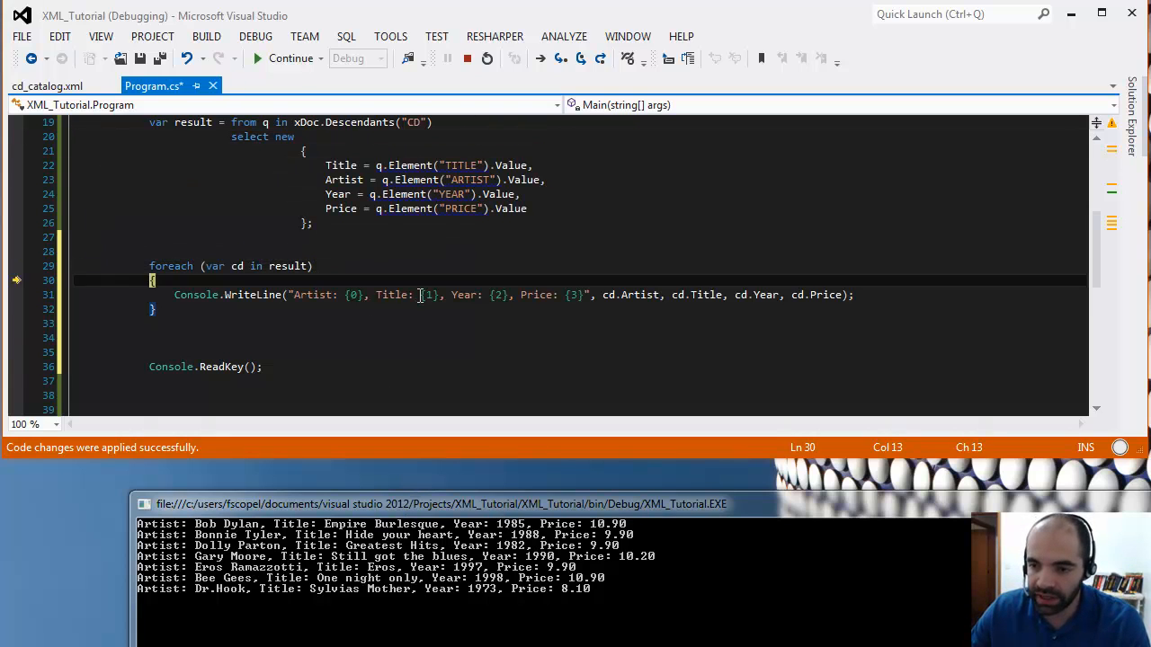
{"action": "left_click", "coordinate": [286, 57]}
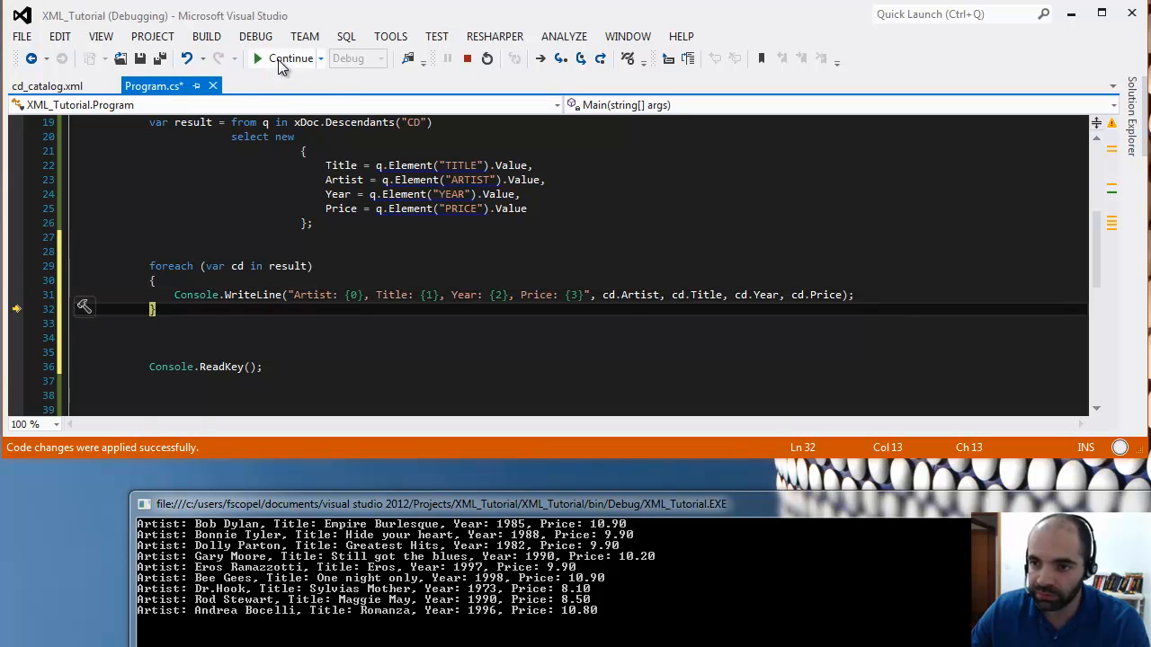
{"action": "left_click", "coordinate": [289, 58]}
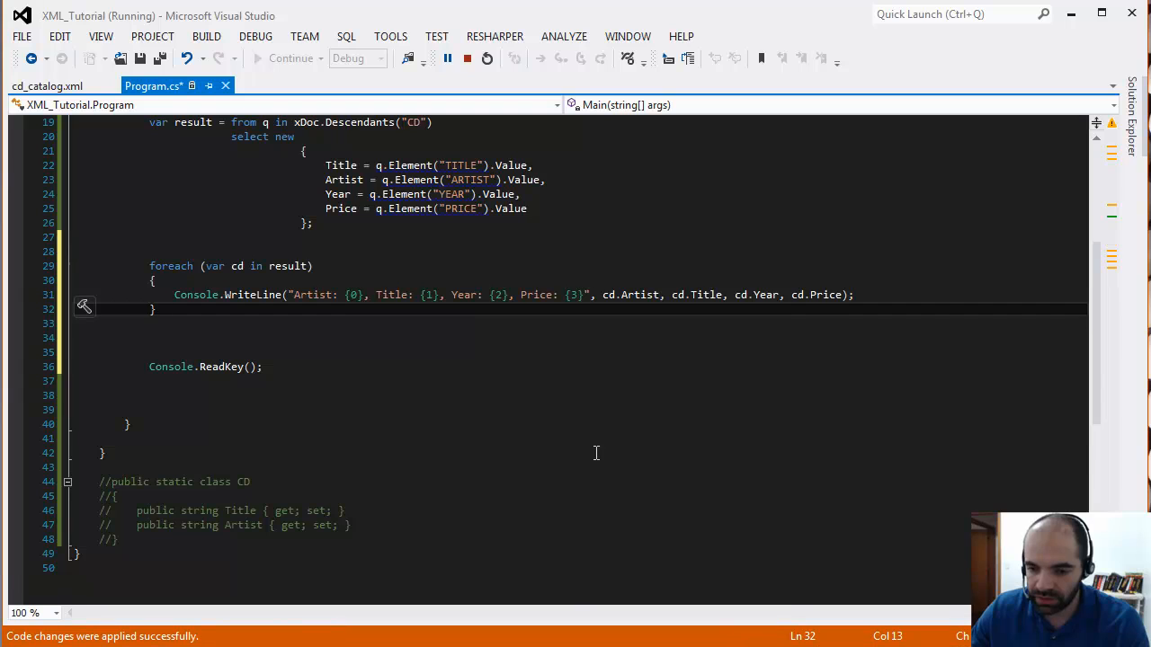
- Stop debugging, change the query to 'select new CD', and delete the Year and Price lines
{"action": "left_click", "coordinate": [466, 58]}
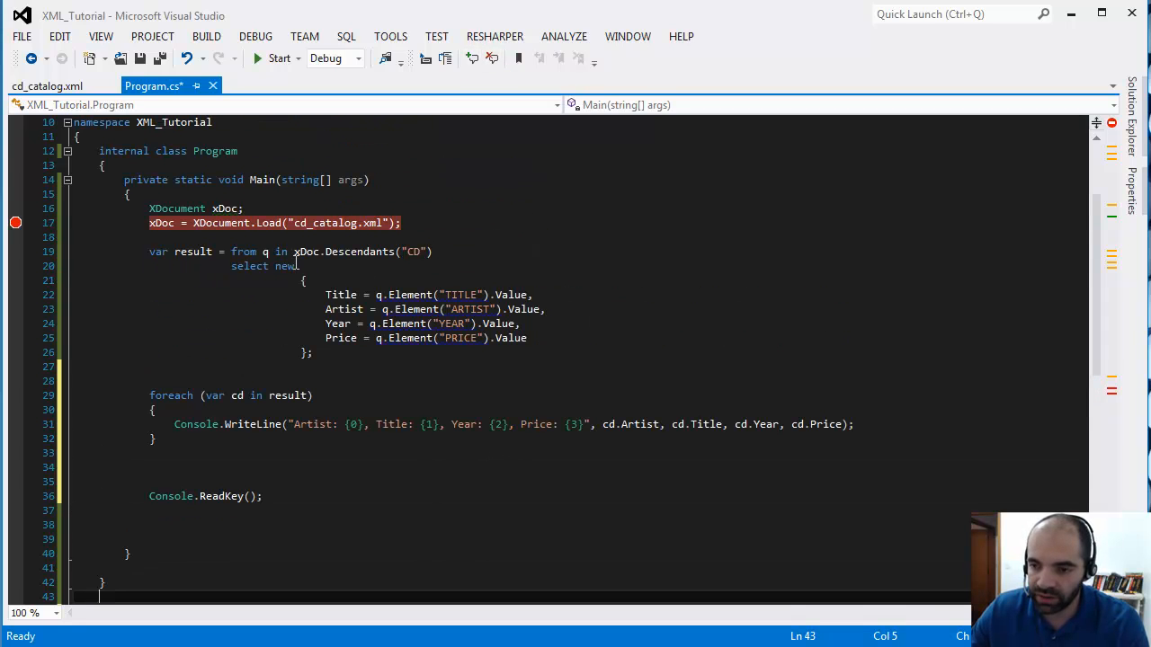
{"action": "type", "text": "CD"}
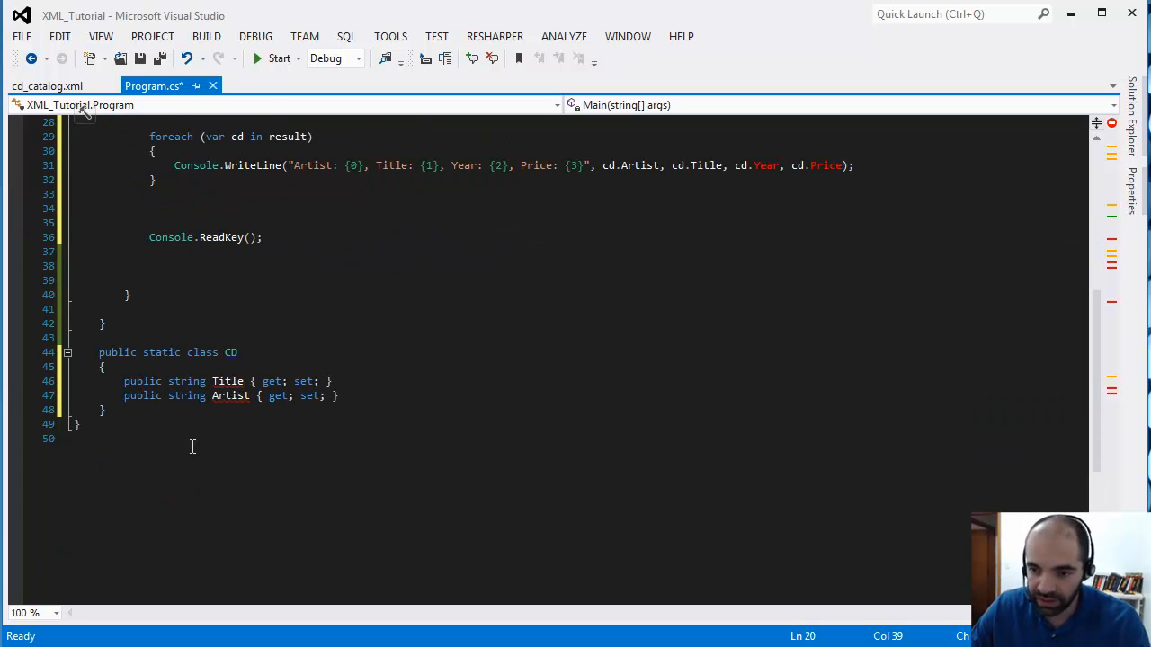
{"action": "scroll", "scroll_direction": "up", "scroll_amount": 3}
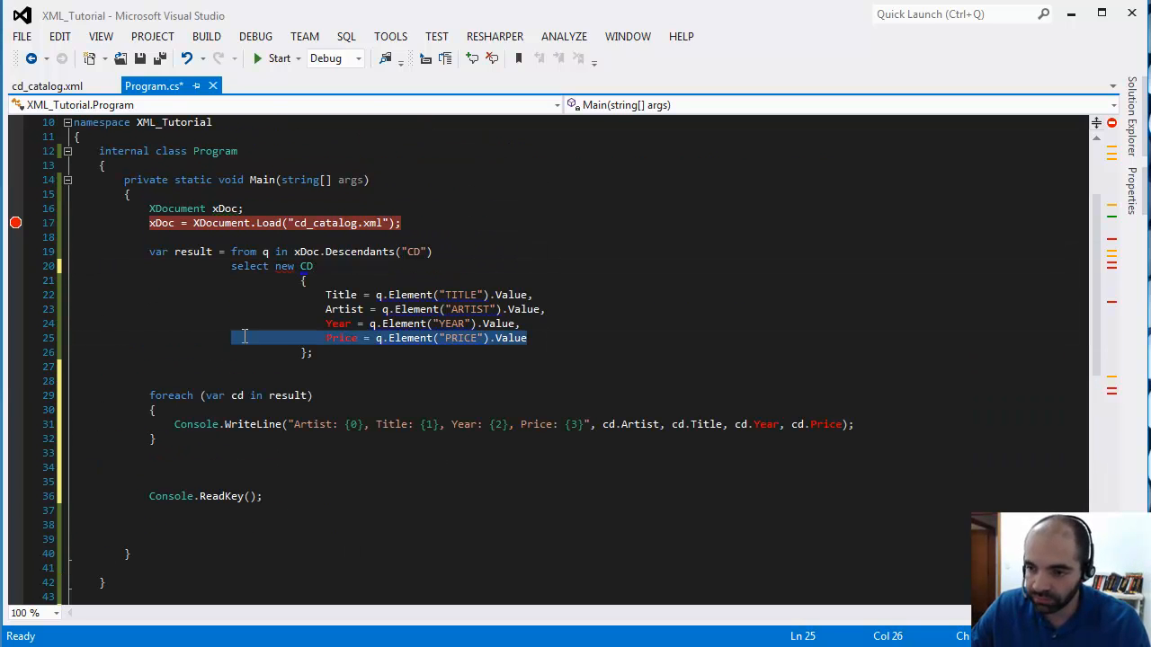
{"action": "key", "text": "Delete"}
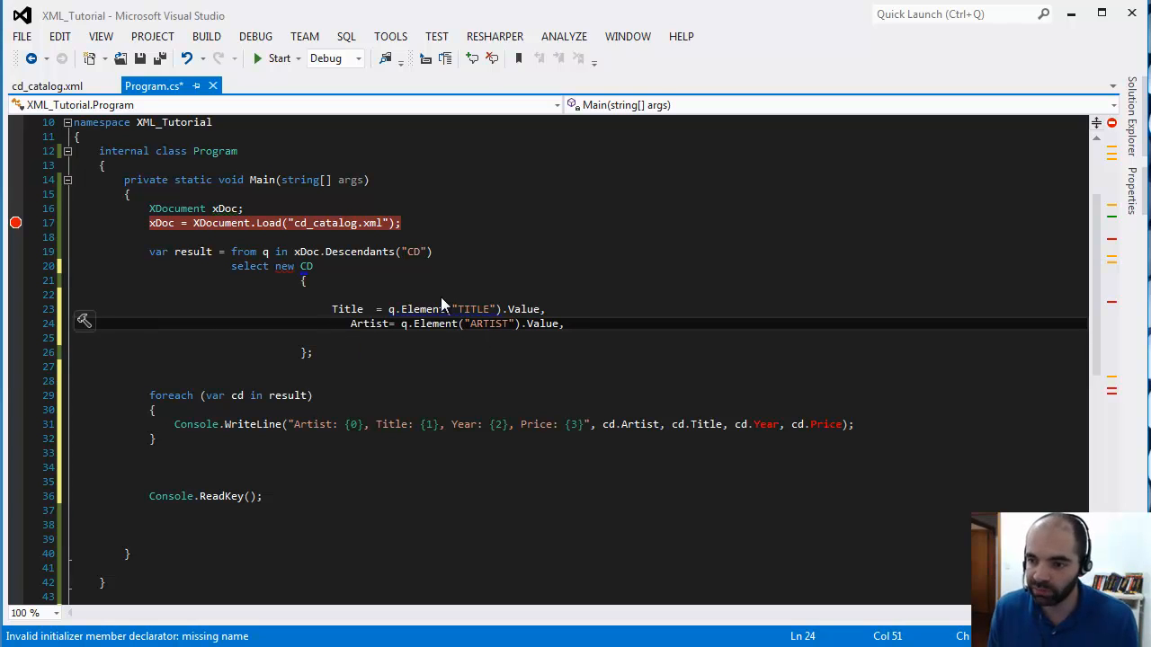
{"action": "key", "text": "Backspace"}
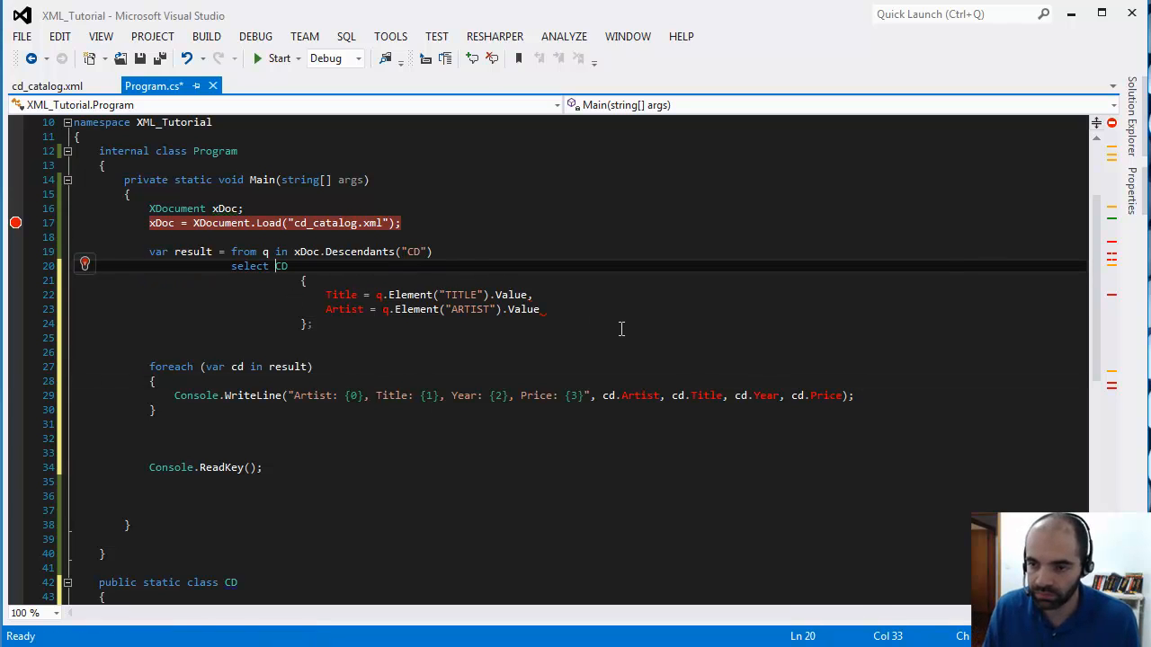
{"action": "type", "text": "new"}
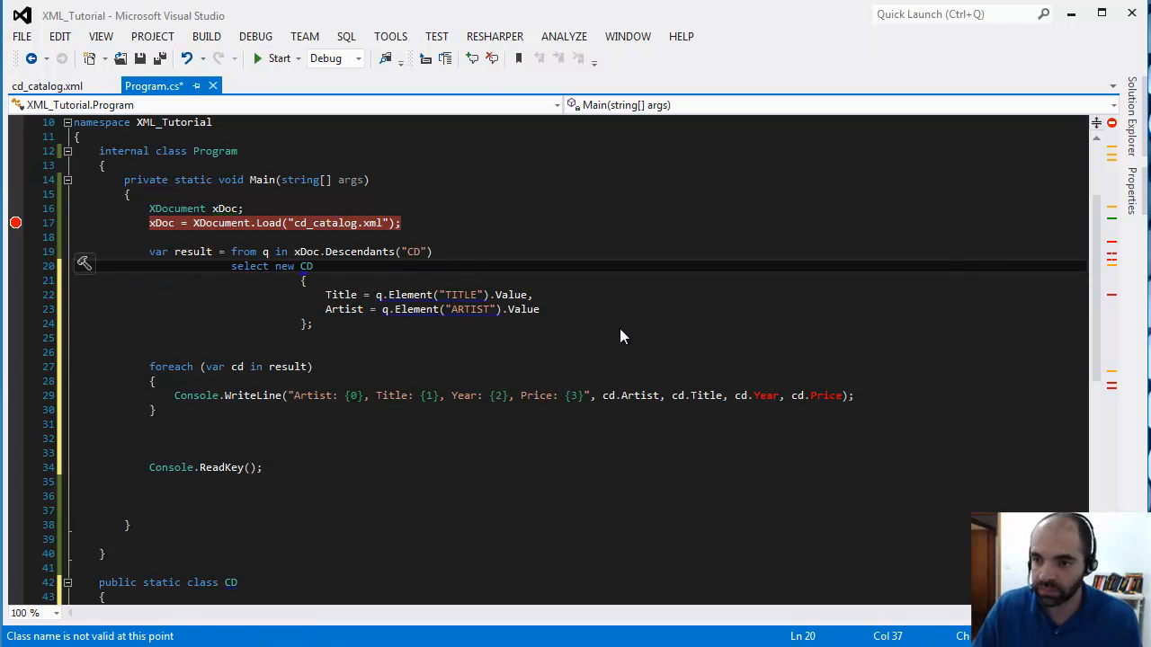
- Delete the Year and Price placeholders from the WriteLine format string
{"action": "scroll", "scroll_direction": "down", "scroll_amount": 3}
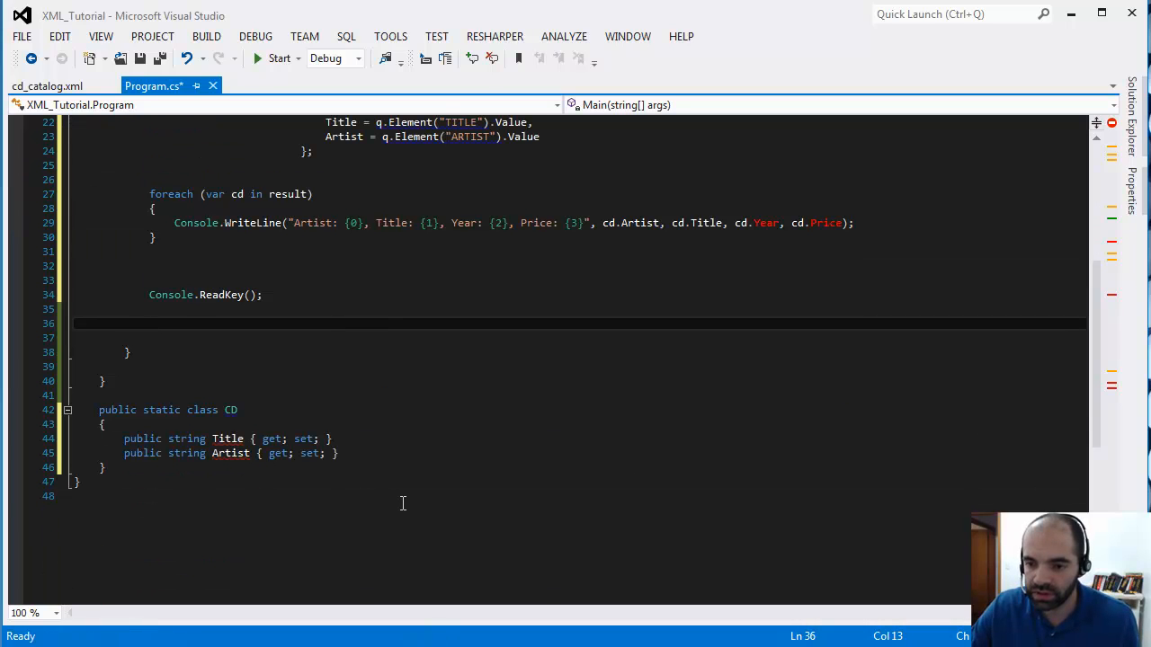
{"action": "mouse_move", "coordinate": [234, 439]}
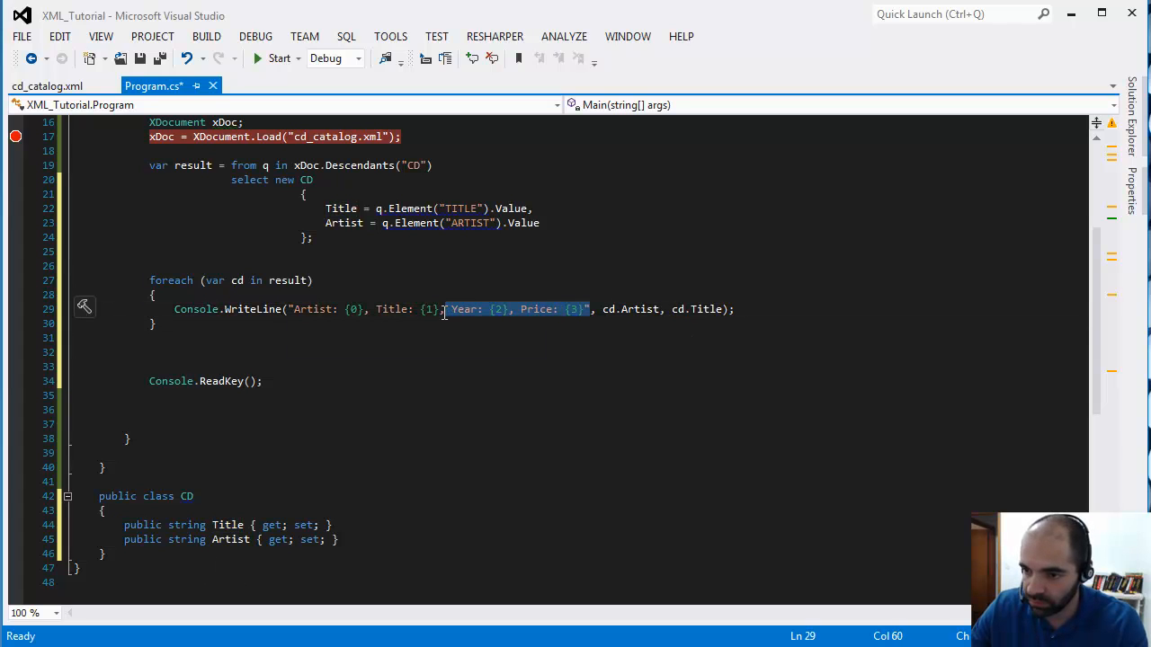
{"action": "key", "text": "Delete"}
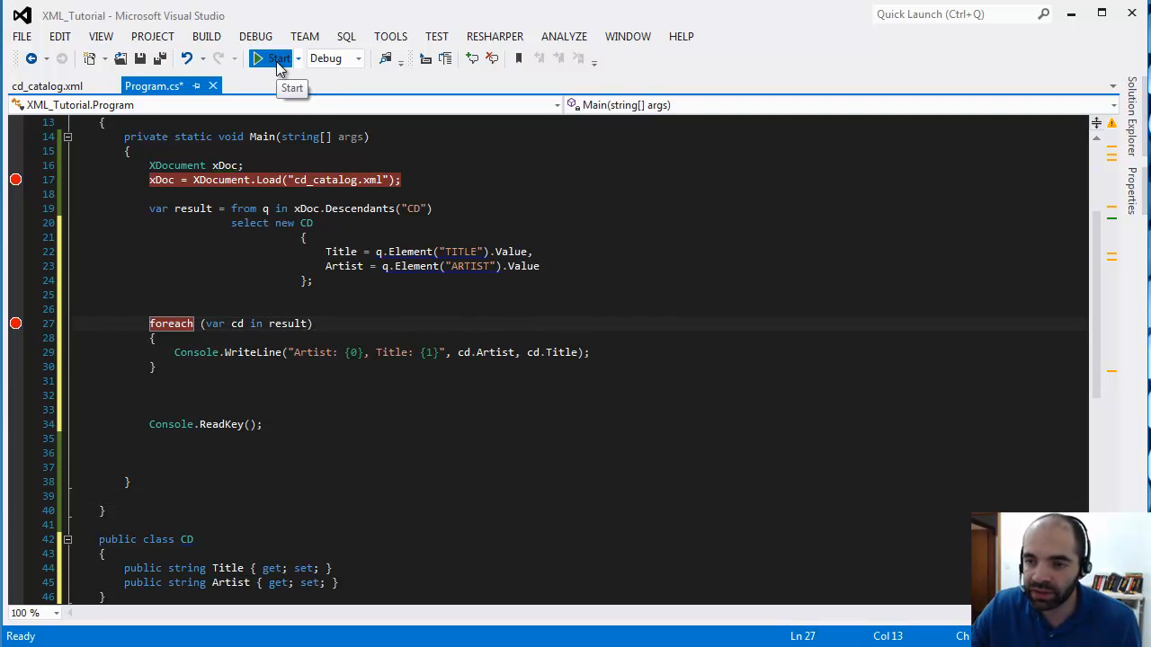
- Start debugging and continue past the first breakpoint
{"action": "left_click", "coordinate": [277, 58]}
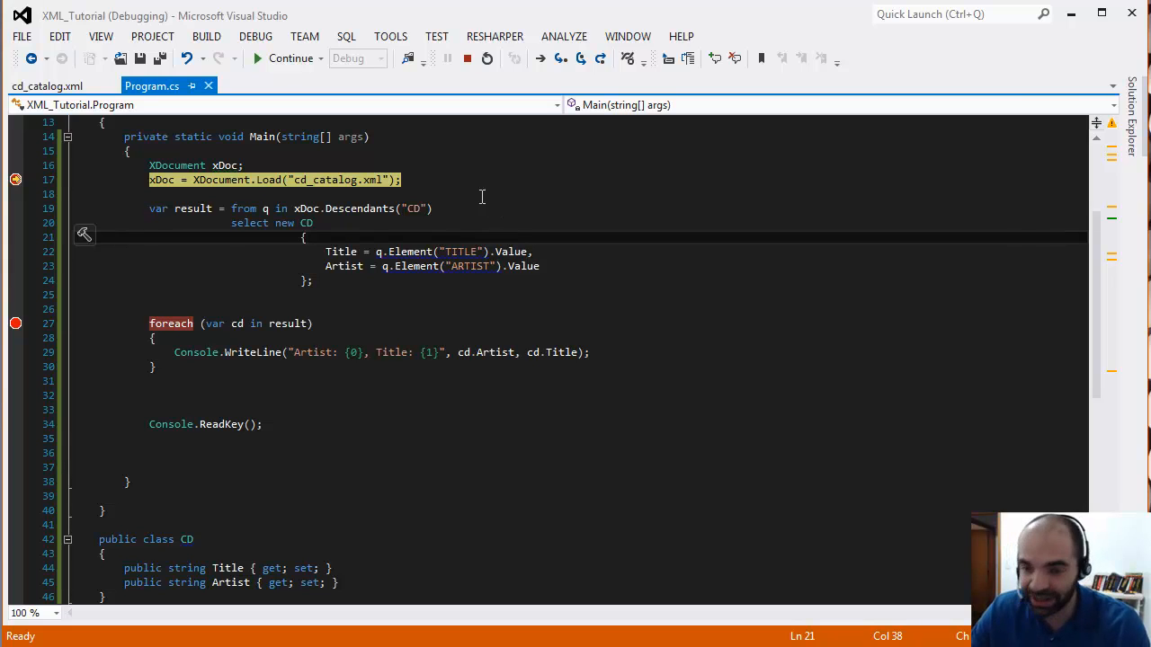
{"action": "left_click", "coordinate": [459, 194]}
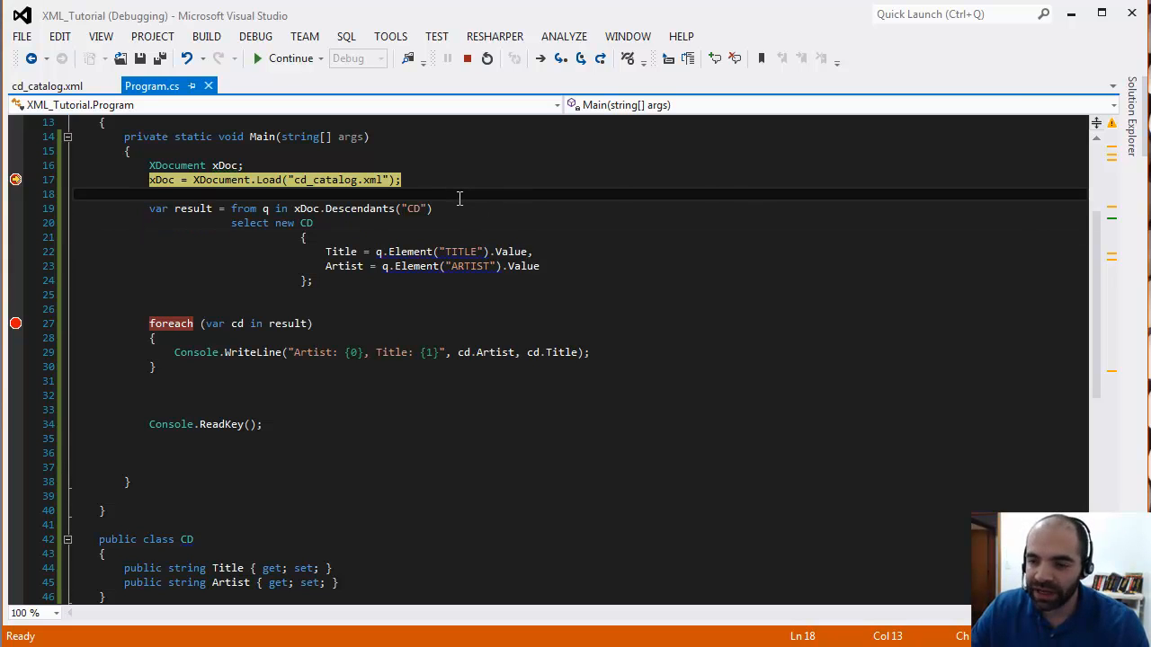
{"action": "mouse_move", "coordinate": [218, 246]}
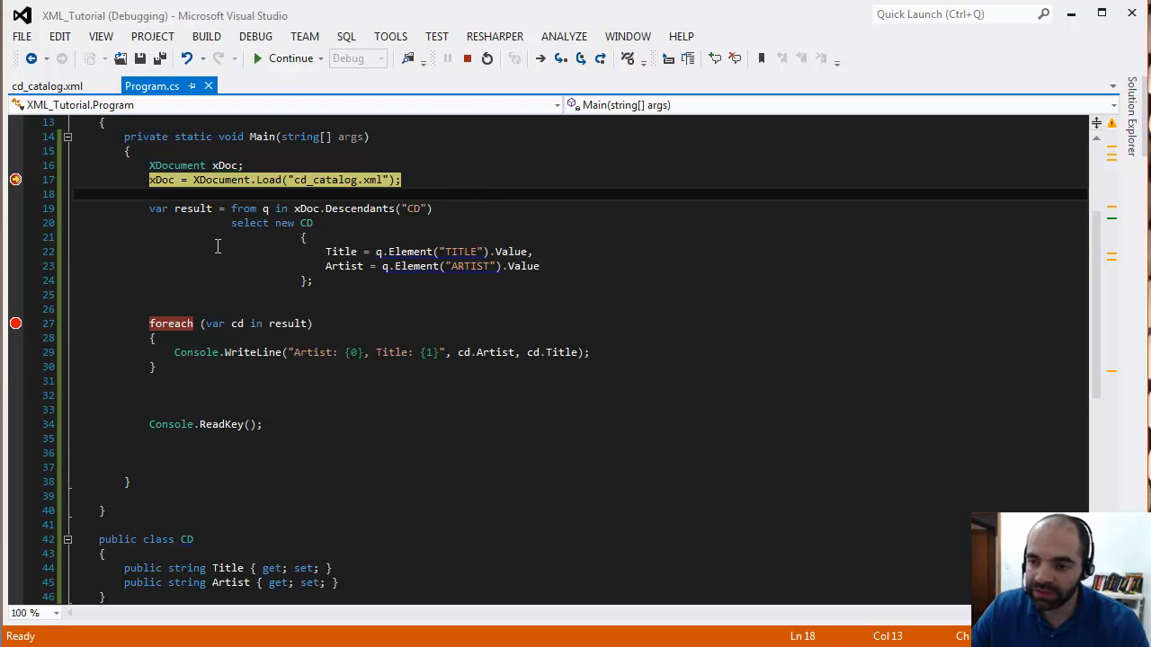
{"action": "mouse_move", "coordinate": [248, 553]}
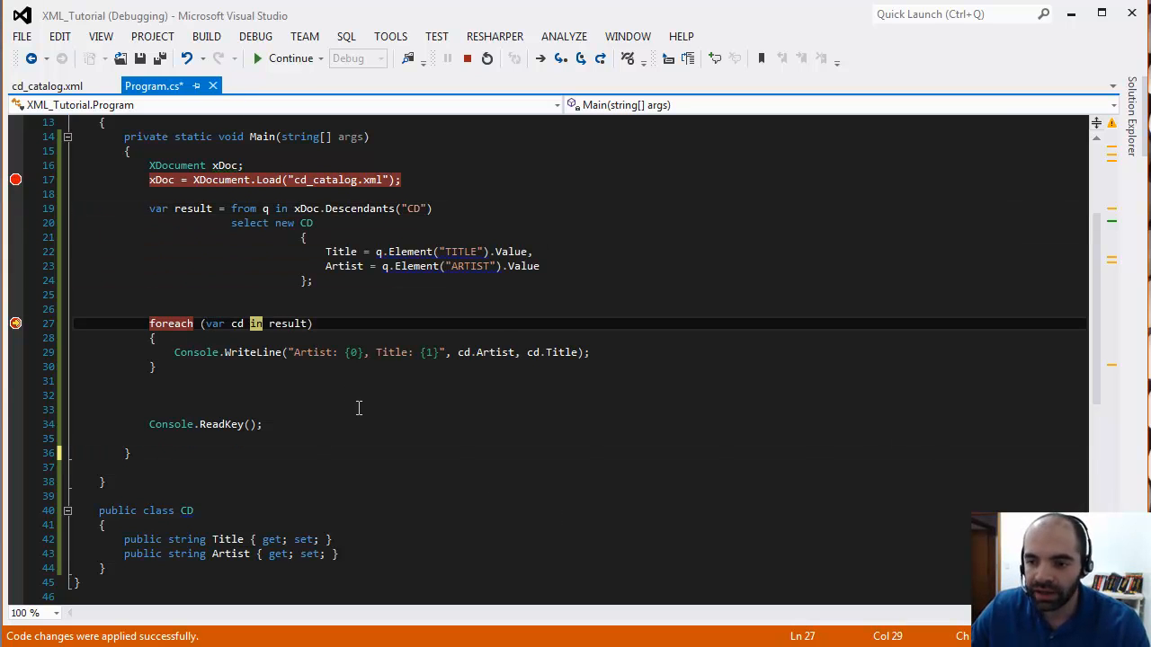
{"action": "mouse_move", "coordinate": [288, 323]}
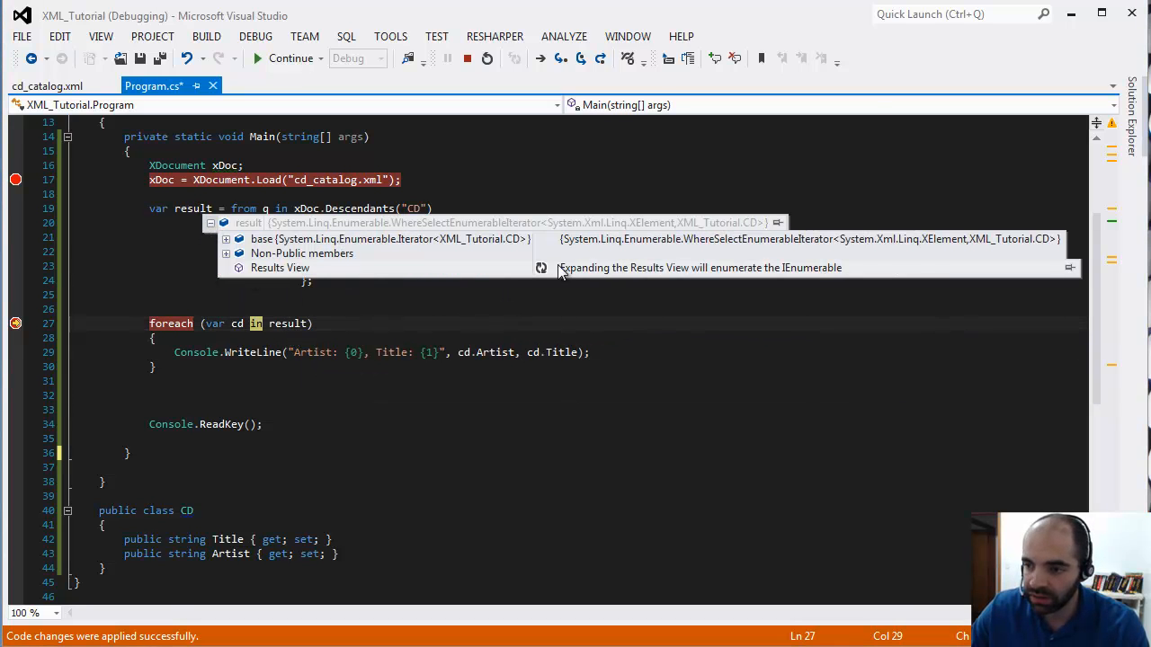
- Expand result's Results View, then expand and collapse the first CD item [0]
{"action": "left_click", "coordinate": [227, 267]}
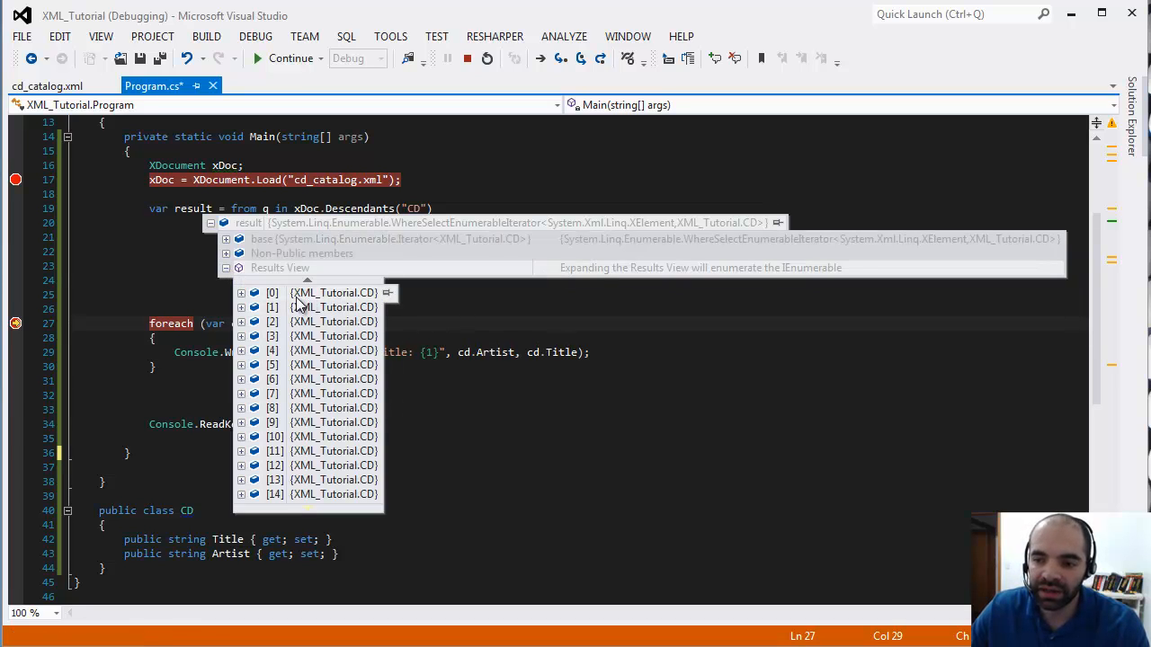
{"action": "mouse_move", "coordinate": [306, 301]}
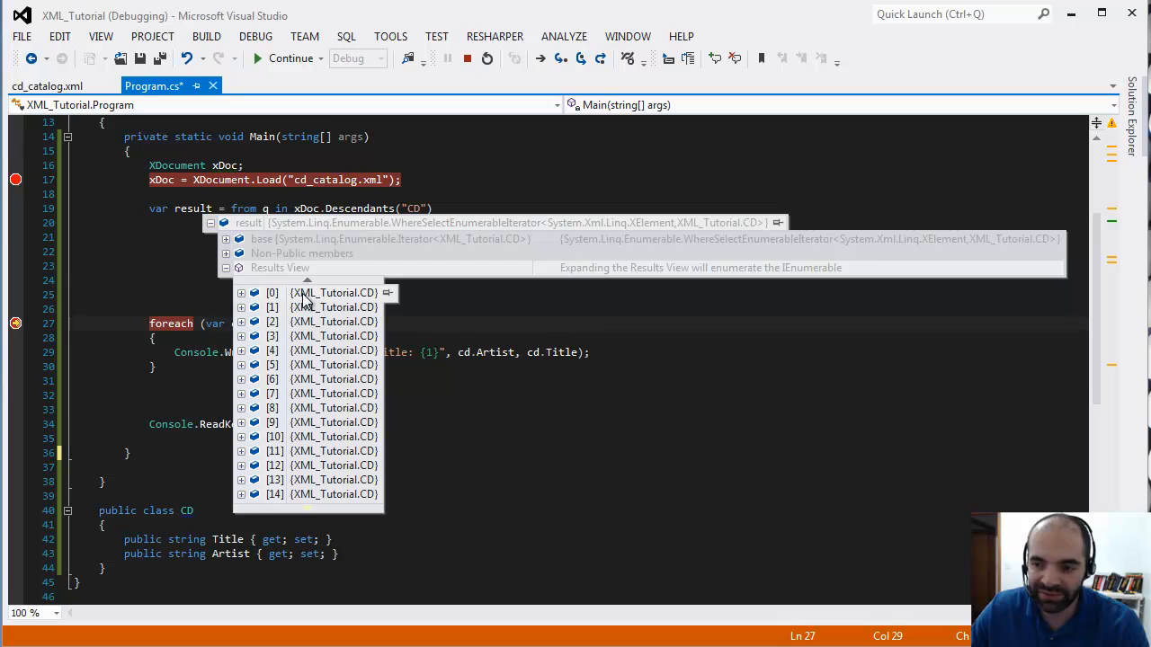
{"action": "mouse_move", "coordinate": [348, 299]}
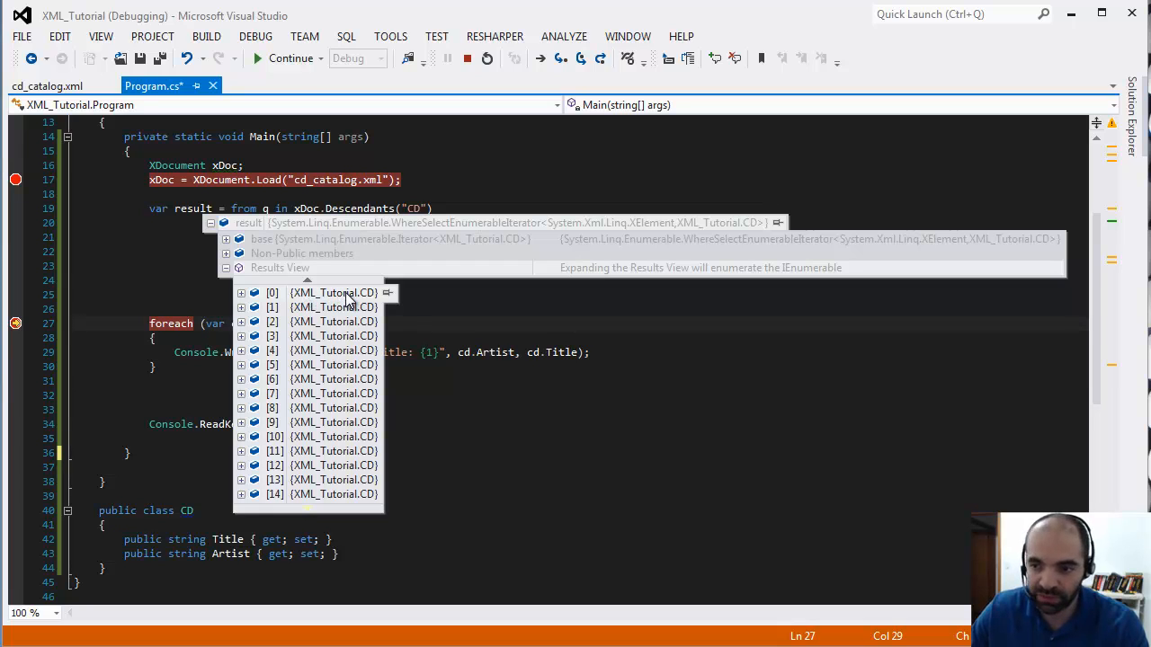
{"action": "left_click", "coordinate": [241, 292]}
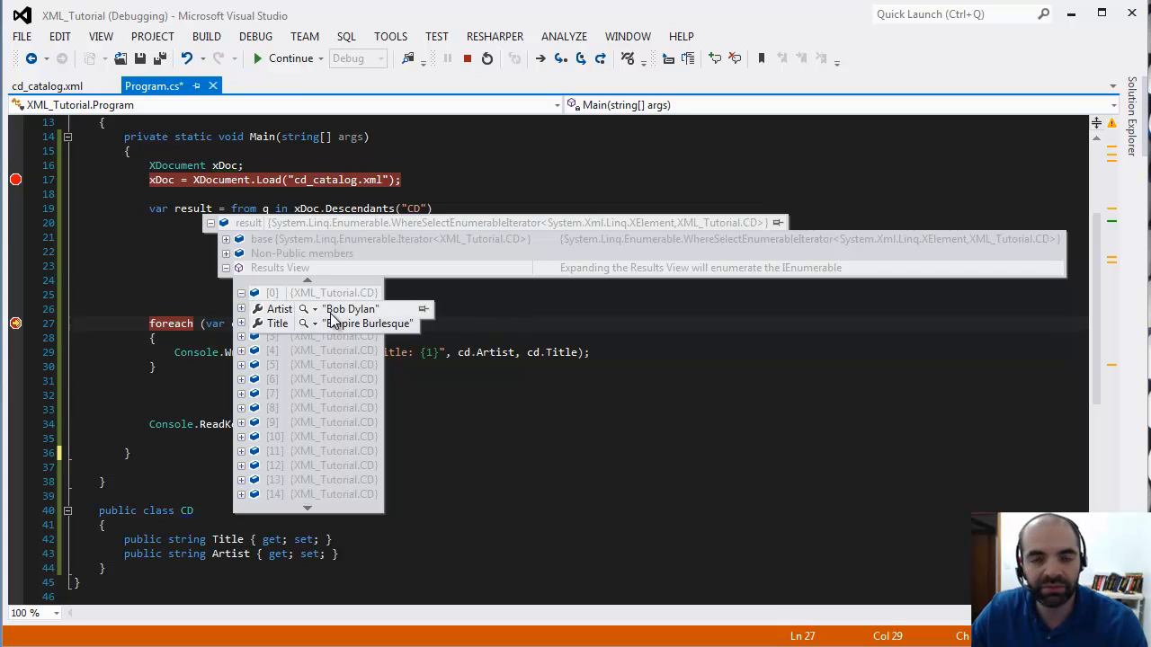
{"action": "left_click", "coordinate": [242, 292]}
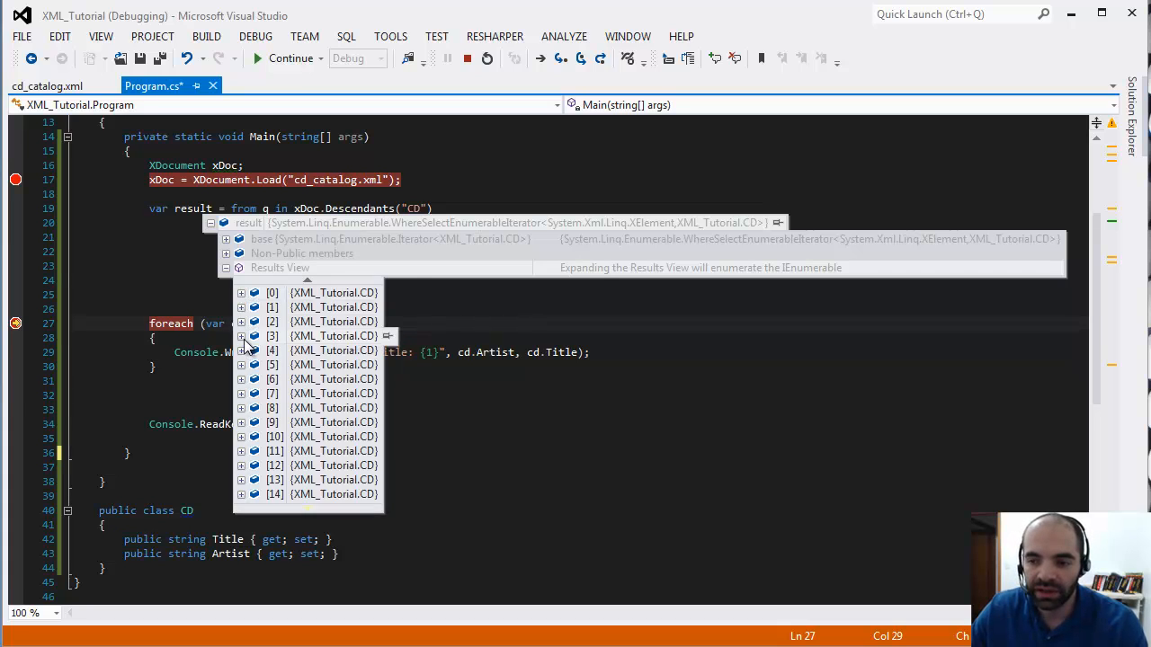
{"action": "mouse_move", "coordinate": [248, 401]}
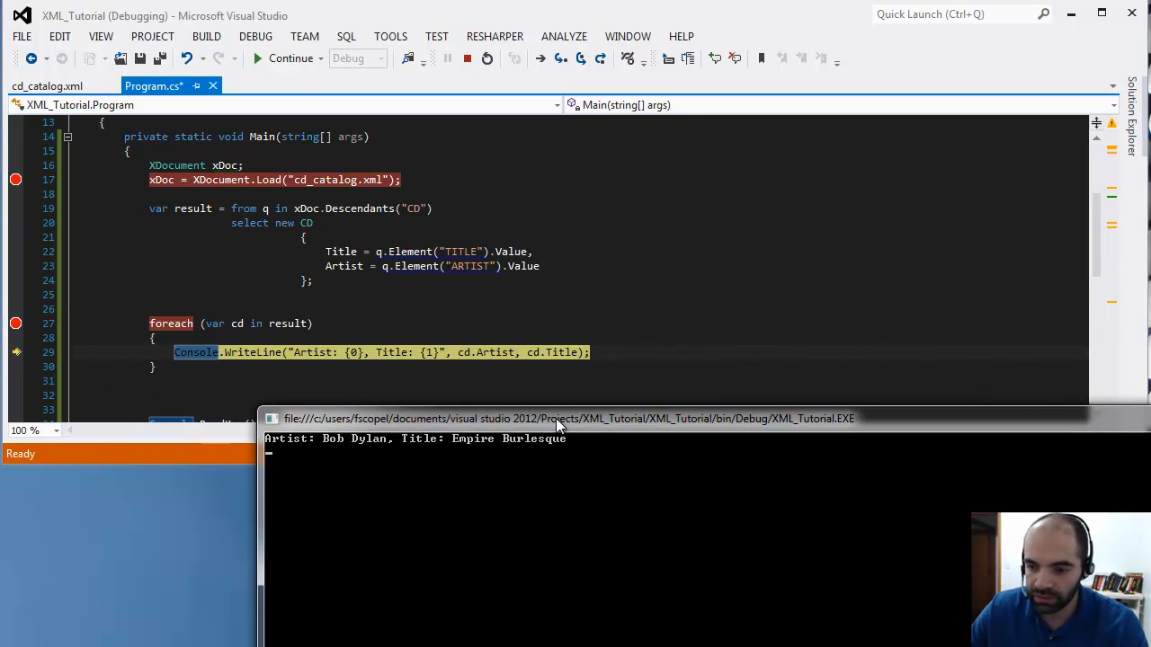
- Continue the run to print all CDs, then remove the Load and foreach breakpoints
{"action": "left_click", "coordinate": [284, 58]}
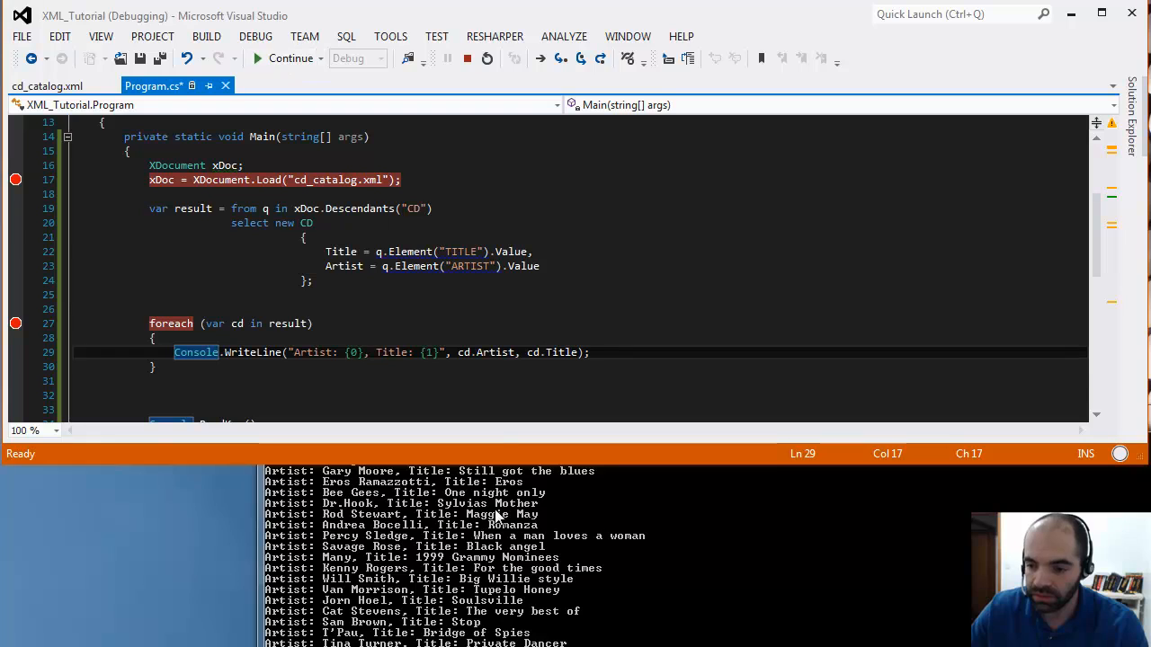
{"action": "left_click", "coordinate": [284, 57]}
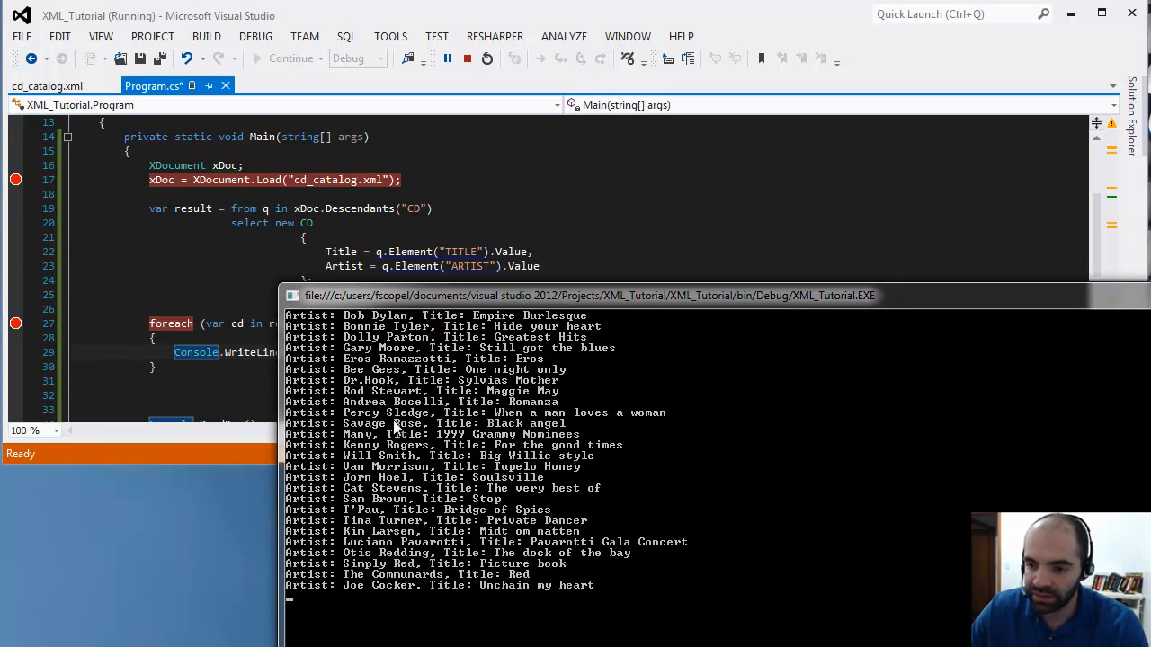
{"action": "mouse_move", "coordinate": [394, 430]}
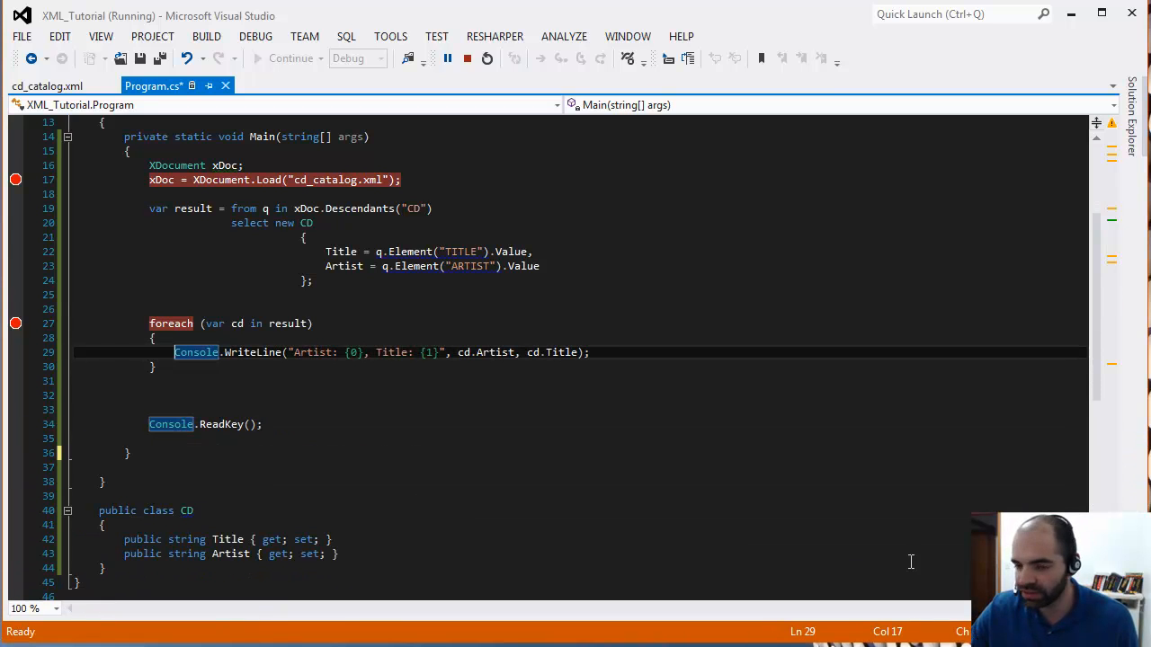
{"action": "scroll", "scroll_direction": "up", "scroll_amount": 3}
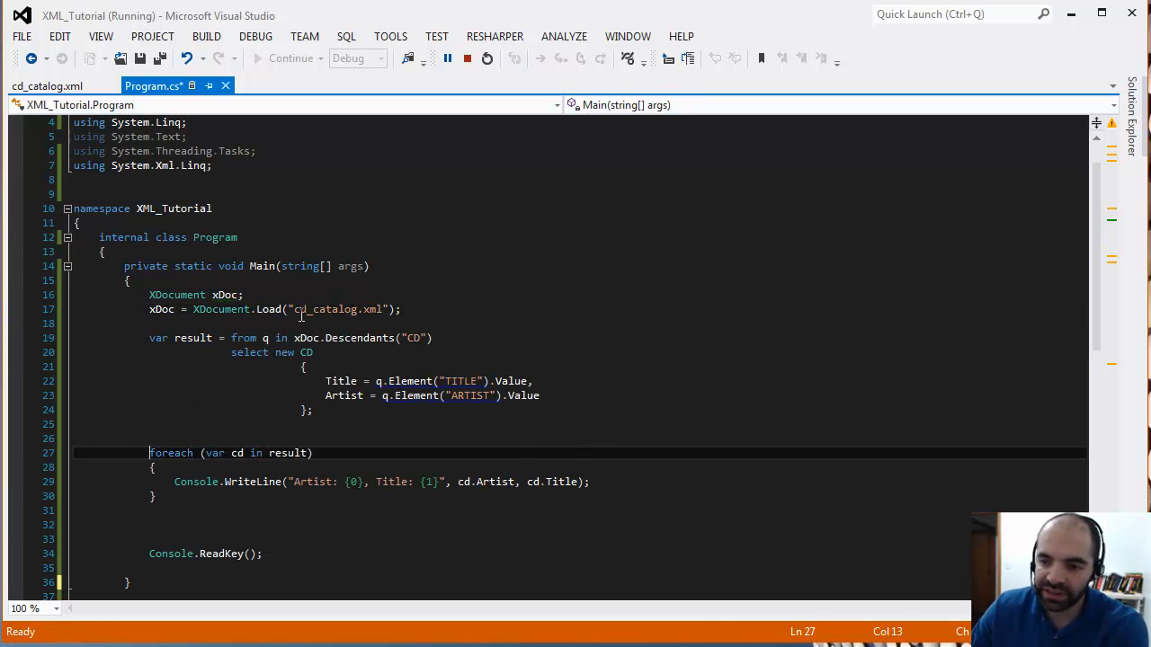
{"action": "double_click", "coordinate": [269, 308]}
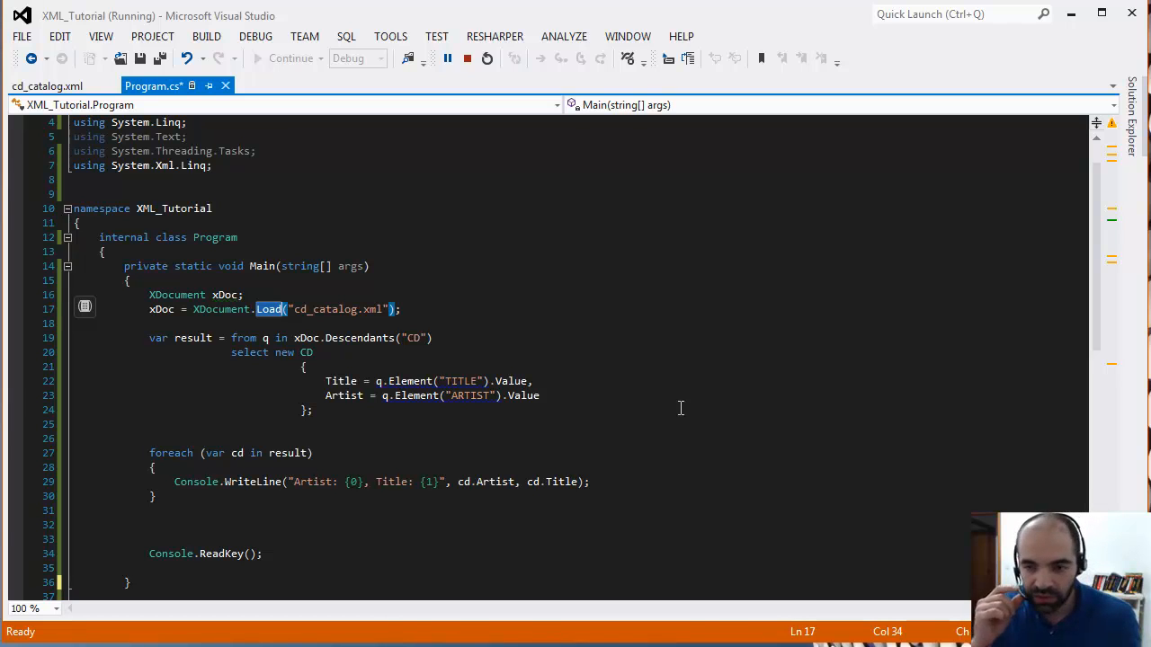
{"action": "left_click", "coordinate": [314, 351]}
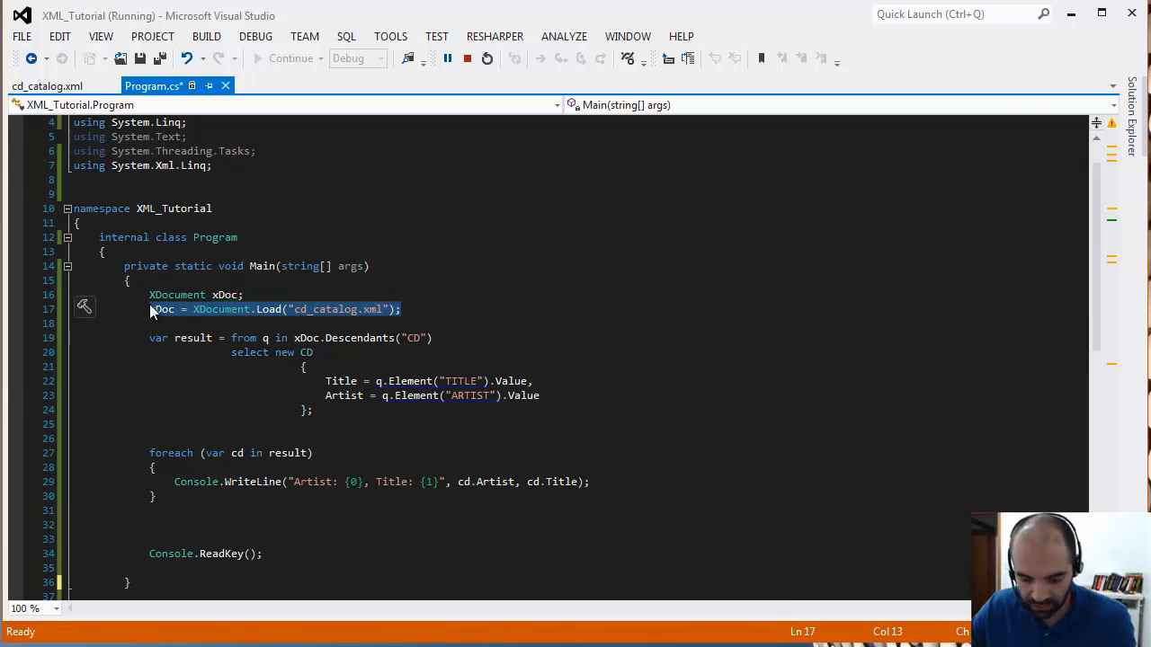
{"action": "left_click", "coordinate": [428, 310]}
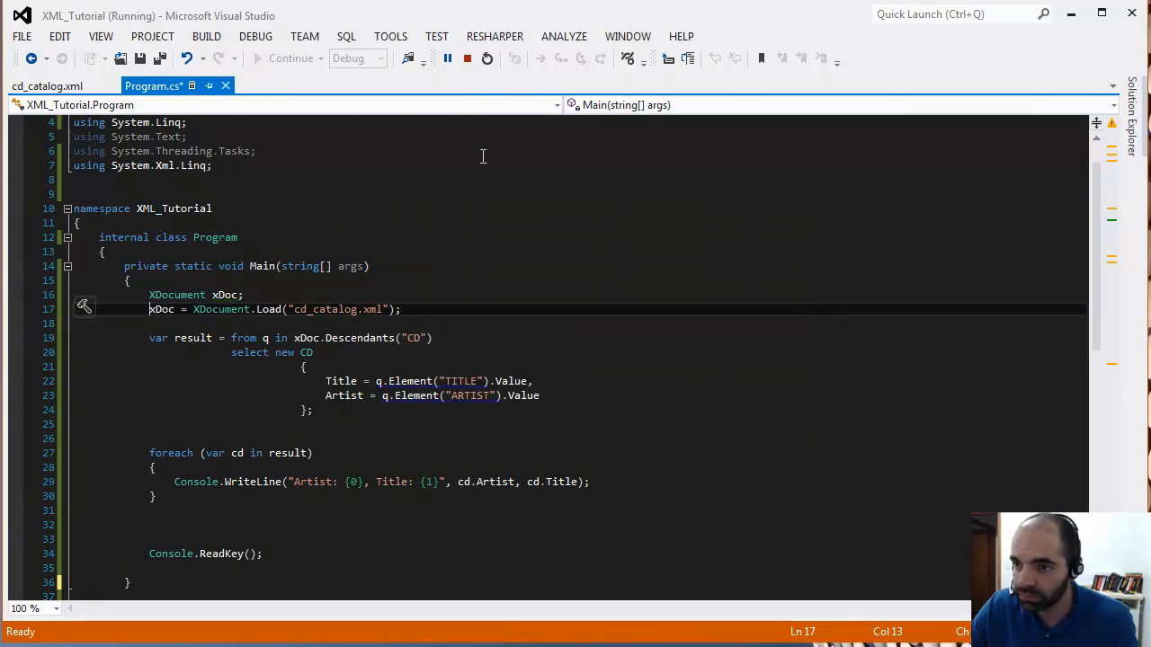
- Stop debugging, check cd_catalog.xml, and start typing the getXMLdata() call in Program.cs
{"action": "left_click", "coordinate": [467, 58]}
{"action": "type", "text": "xDoc = XDocument.Parse(\"cd_catalog.xml\");"}
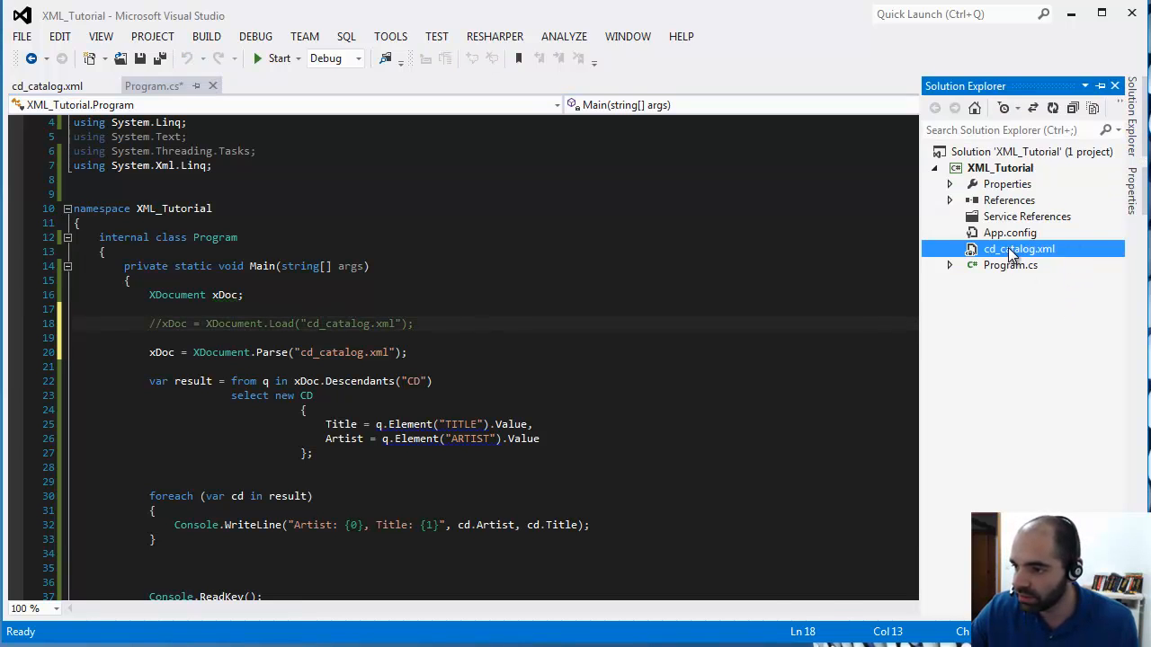
{"action": "double_click", "coordinate": [1018, 249]}
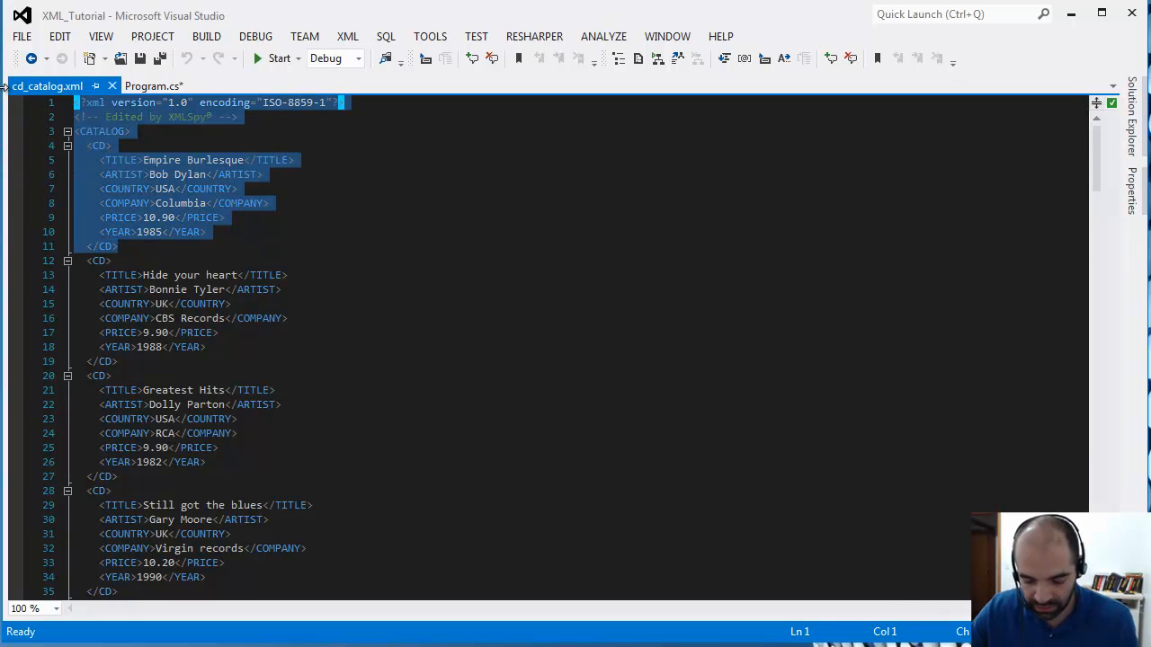
{"action": "left_click", "coordinate": [153, 86]}
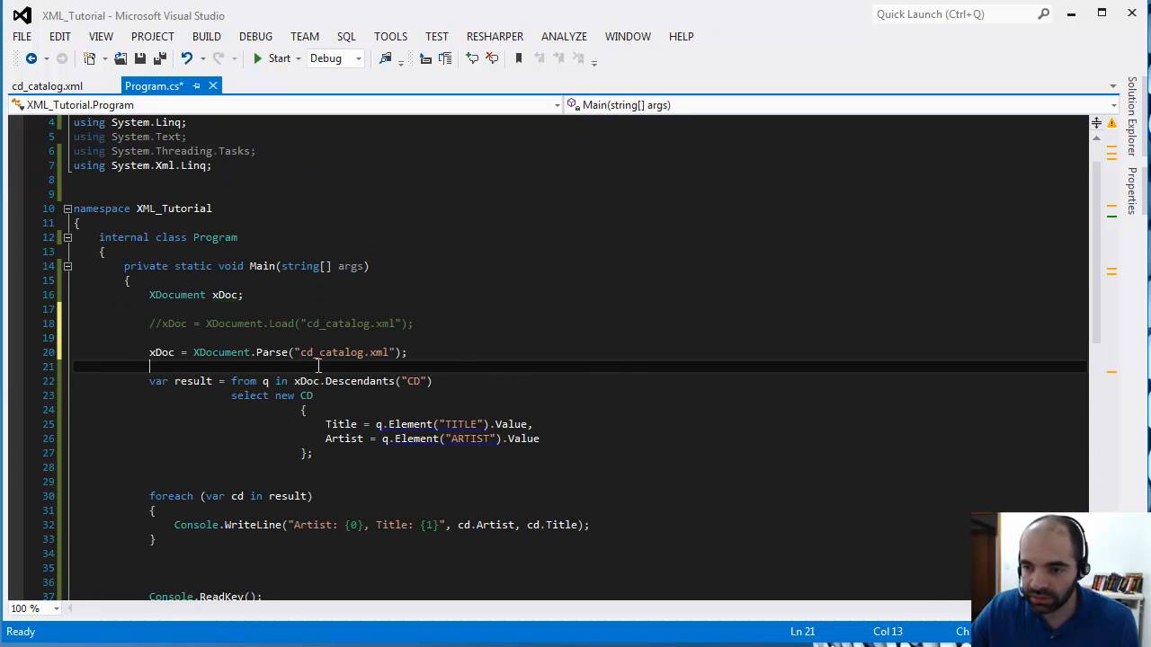
{"action": "mouse_move", "coordinate": [394, 351]}
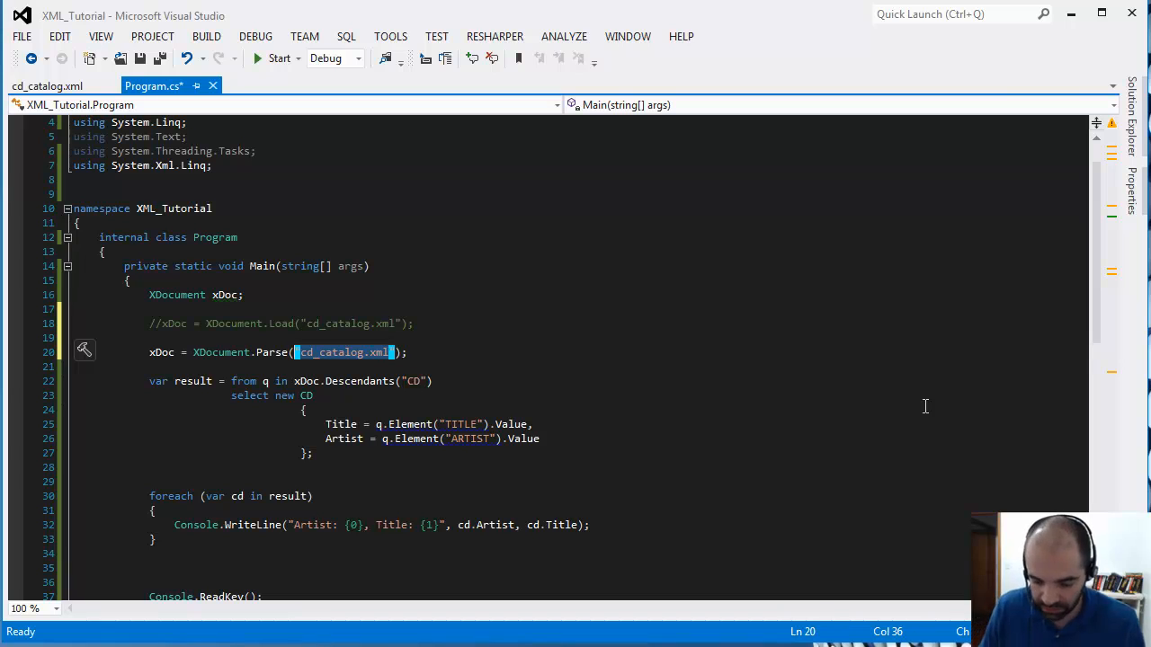
{"action": "type", "text": "getX"}
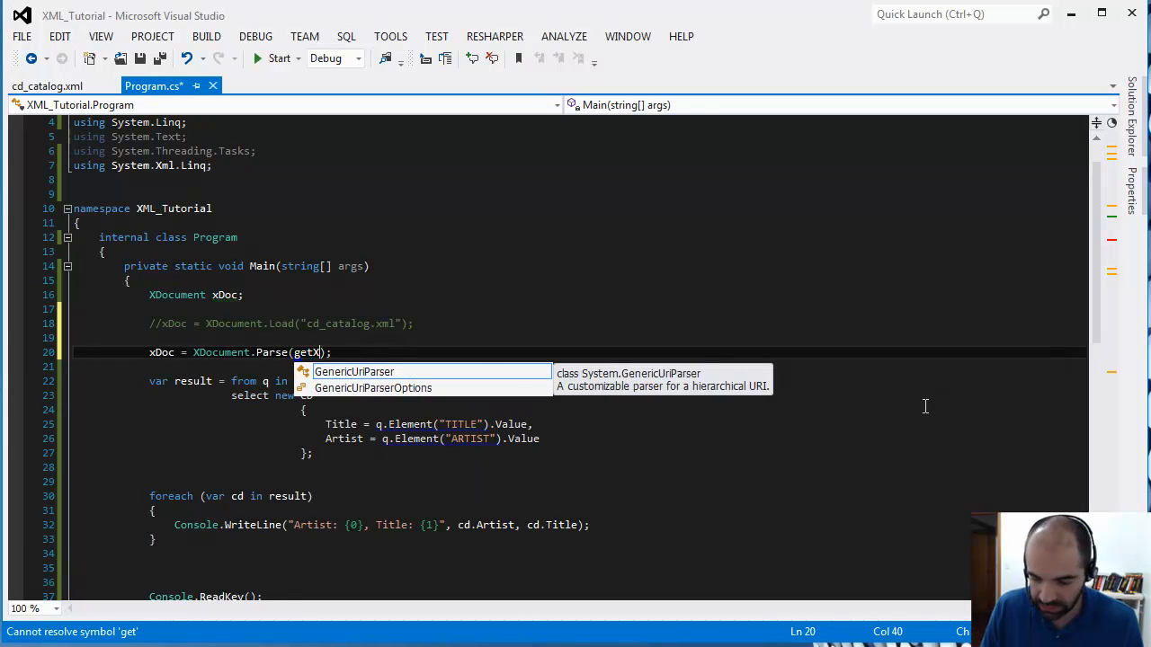
{"action": "type", "text": "MLFa"}
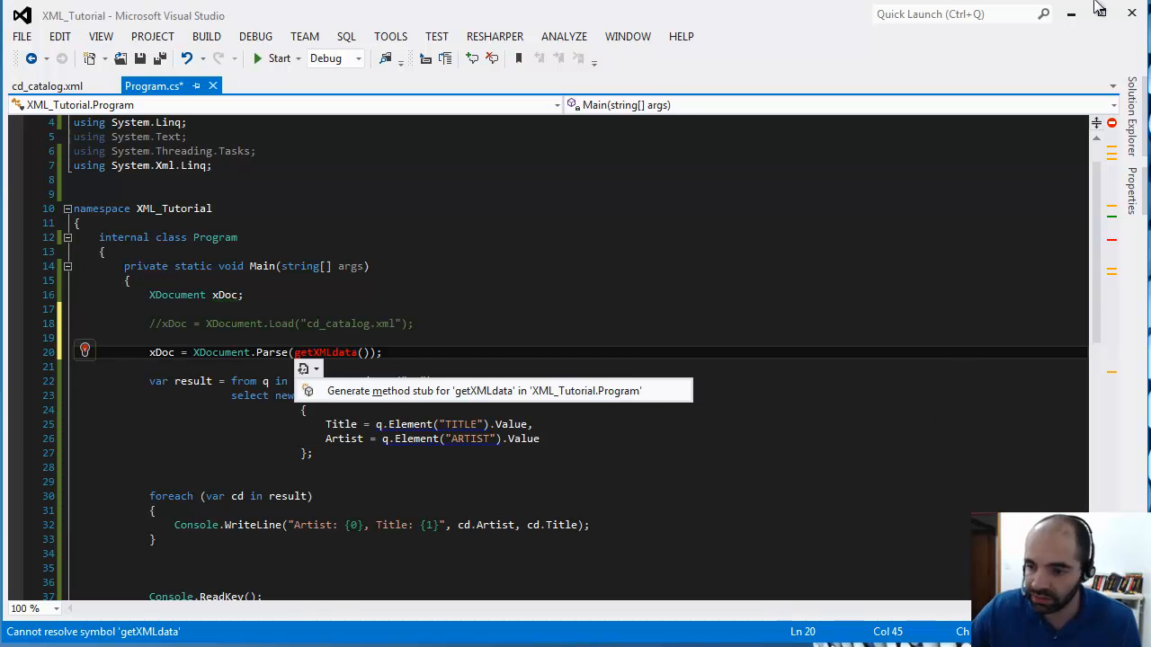
- Write getXMLdata() to return the ISO-8859-1 XML declaration and one-CD markup through </CATALOG>
{"action": "left_click", "coordinate": [483, 390]}
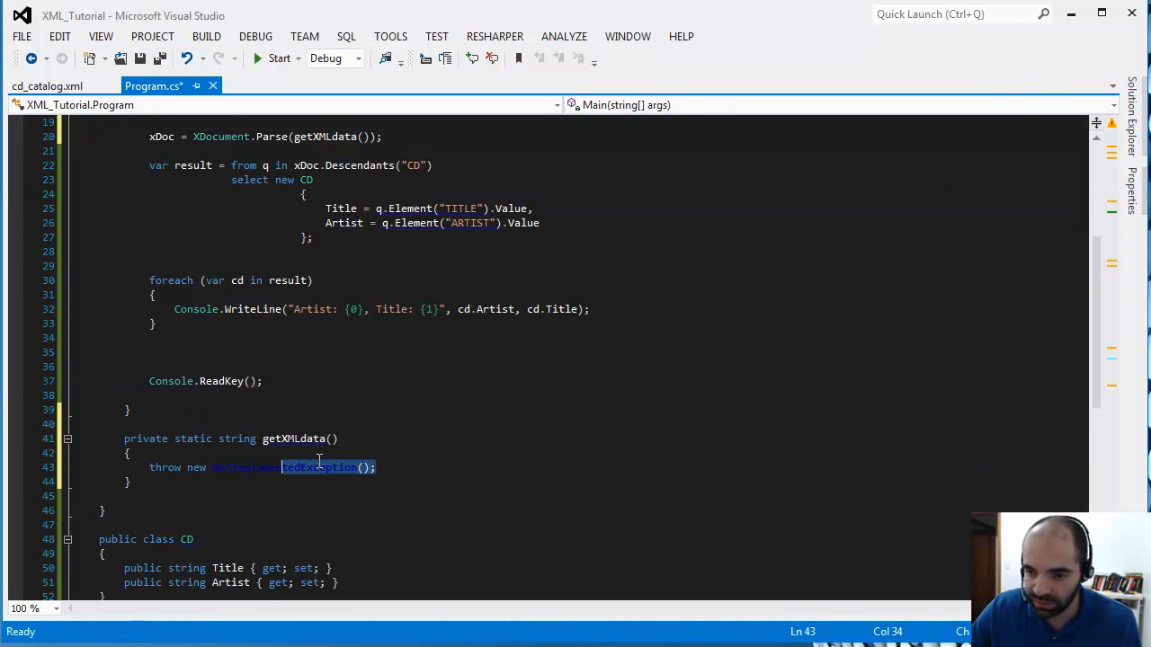
{"action": "type", "text": "return <?xml version=\"1.0\" encoding=\"ISO-8859-1\"?>"}
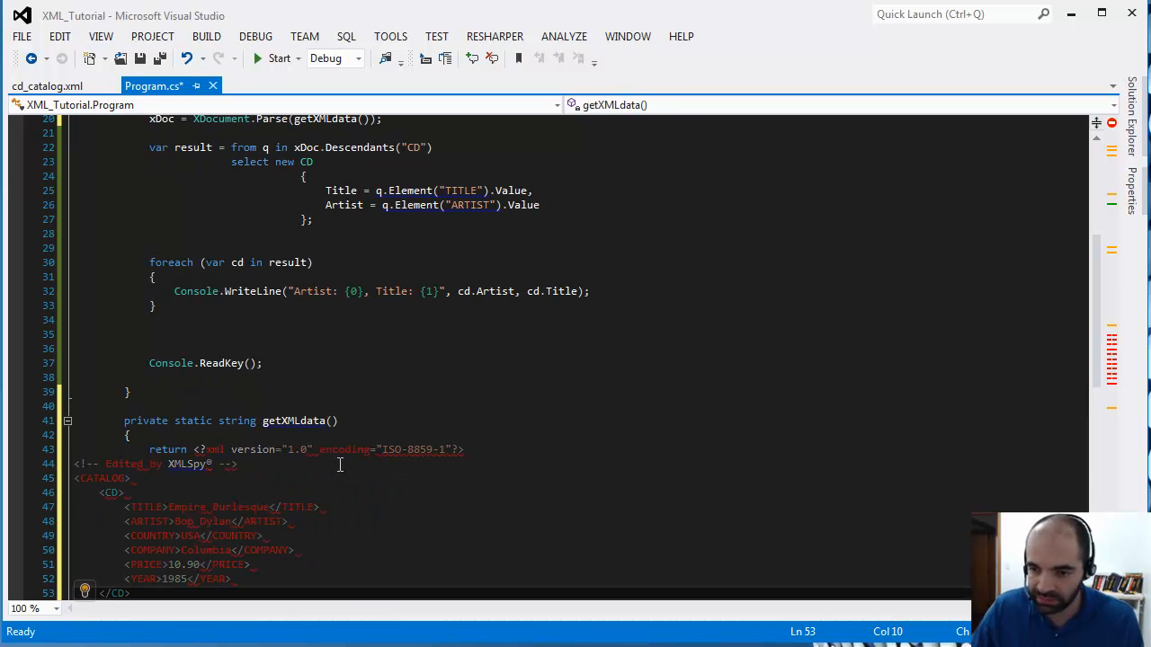
{"action": "scroll", "scroll_direction": "down", "scroll_amount": 3}
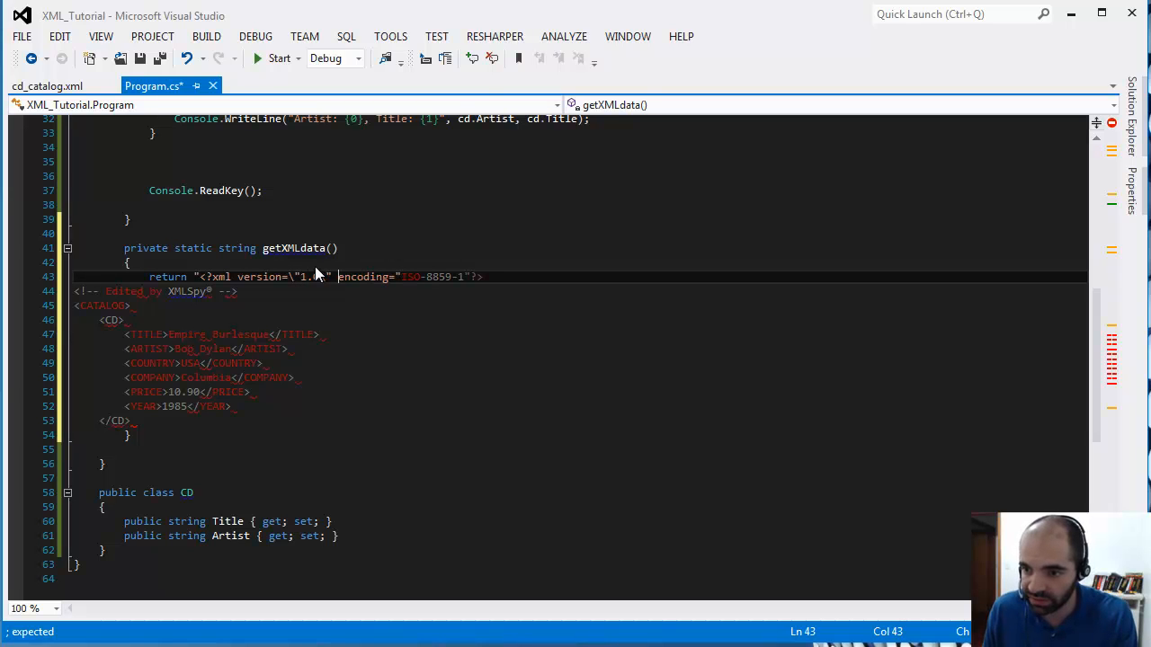
{"action": "type", "text": "ISO-8859-1\"?>"}
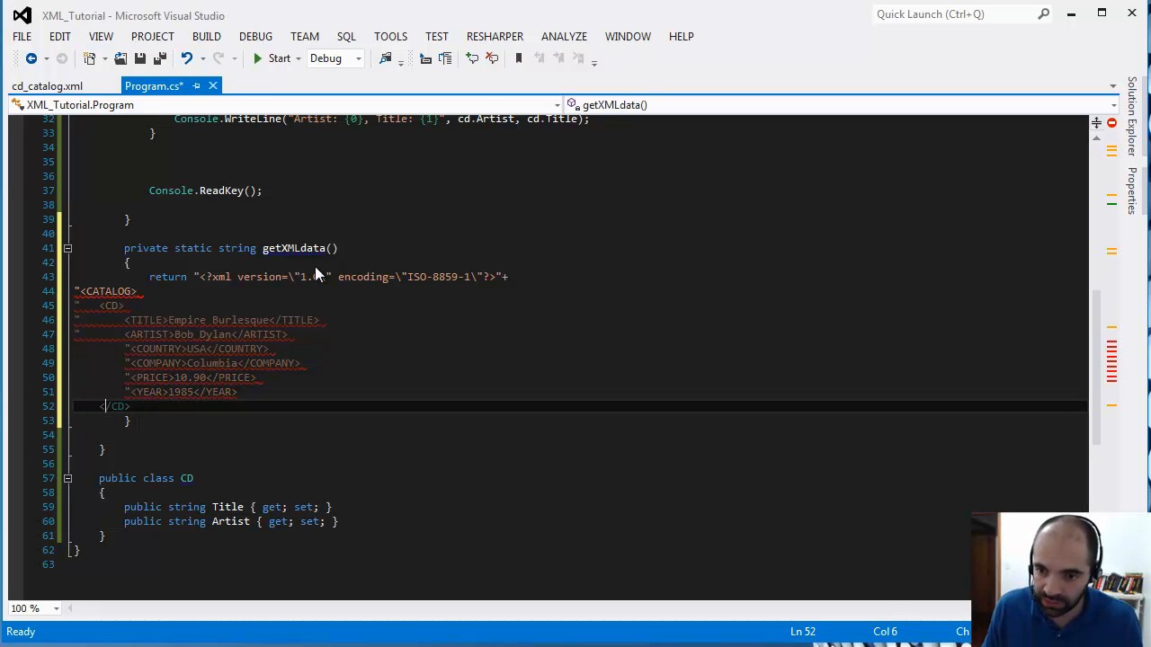
{"action": "type", "text": "\""}
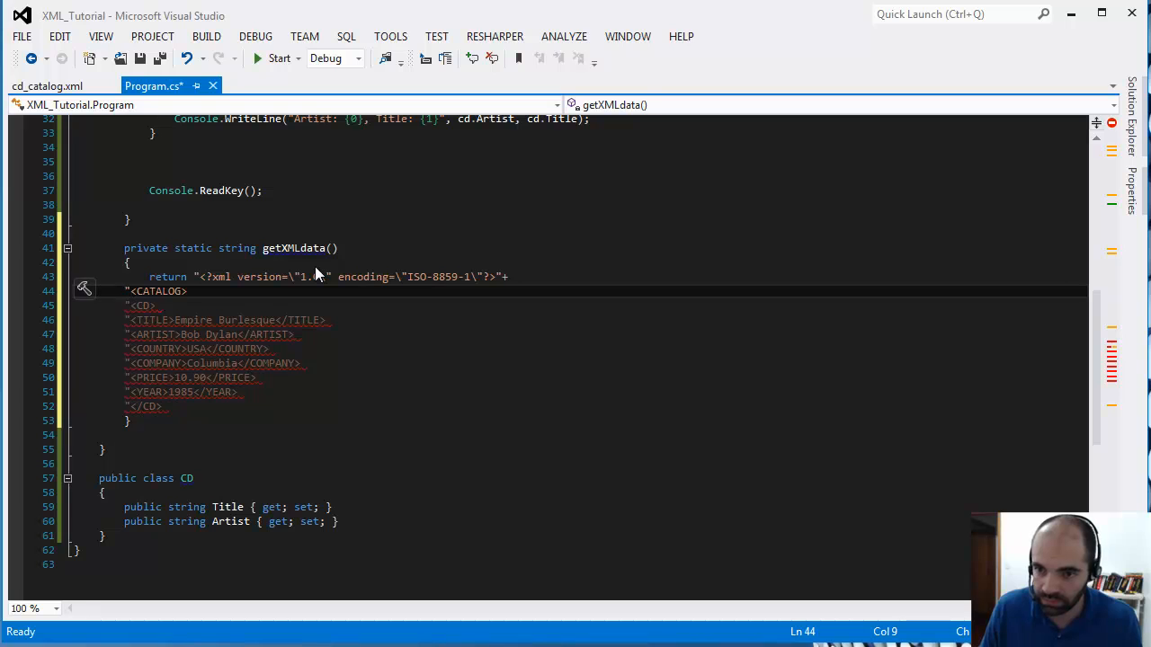
{"action": "key", "text": "enter"}
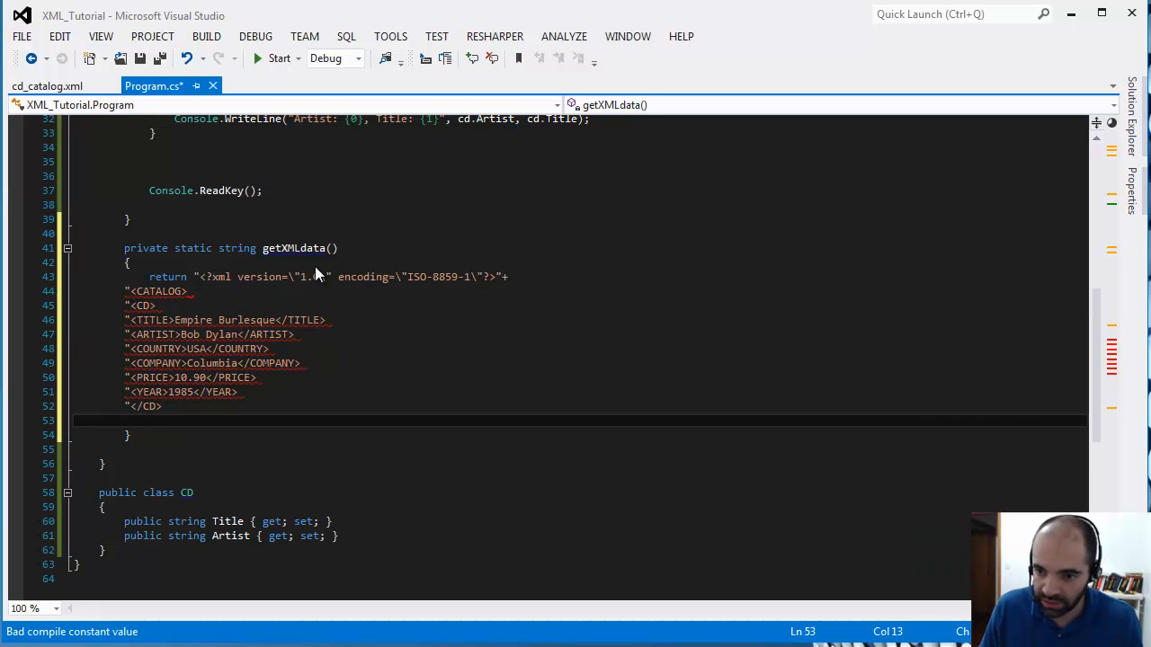
{"action": "type", "text": "</CATALOG>"}
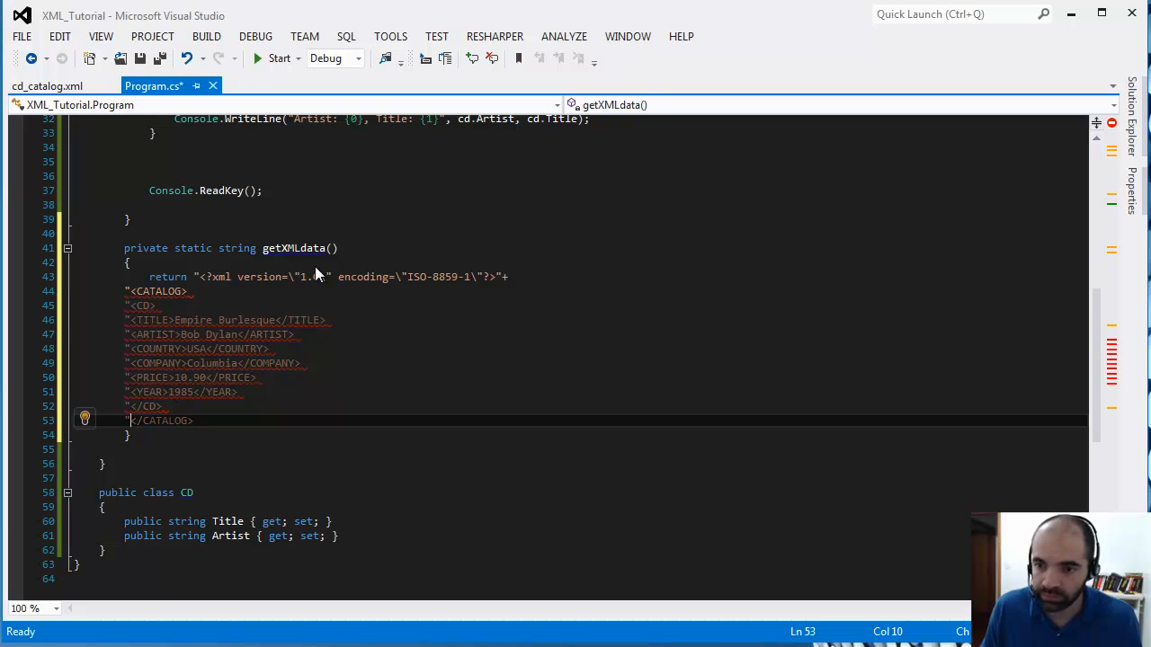
{"action": "left_click", "coordinate": [158, 291]}
{"action": "type", "text": "\"+"}
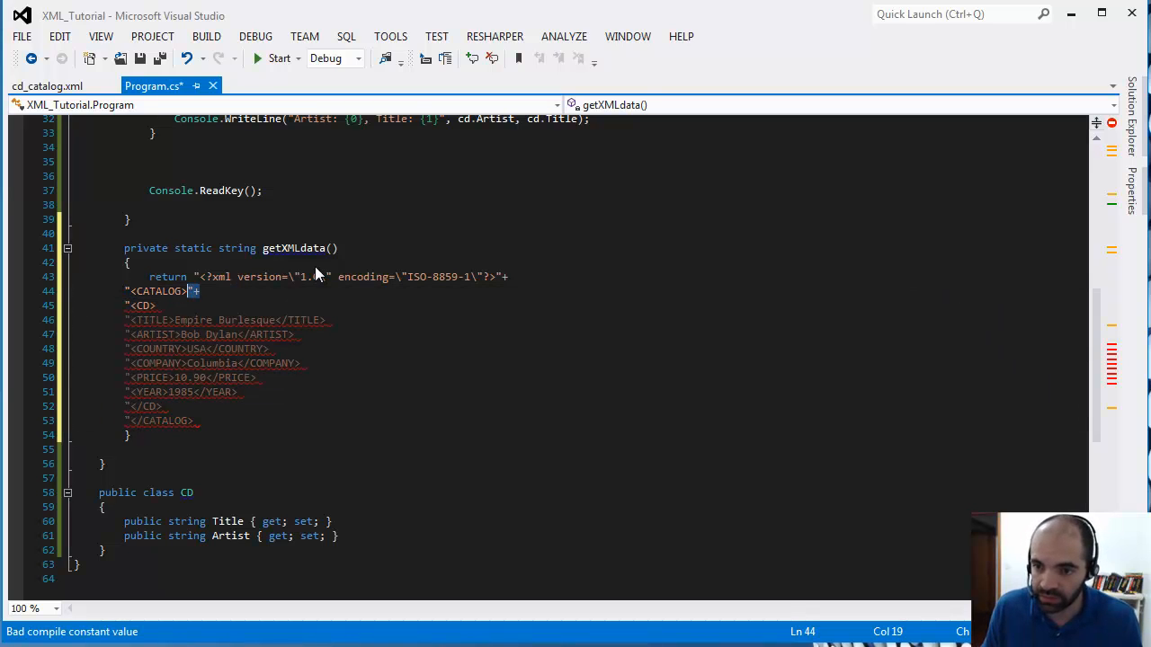
{"action": "left_click", "coordinate": [169, 320]}
{"action": "type", "text": "\"+"}
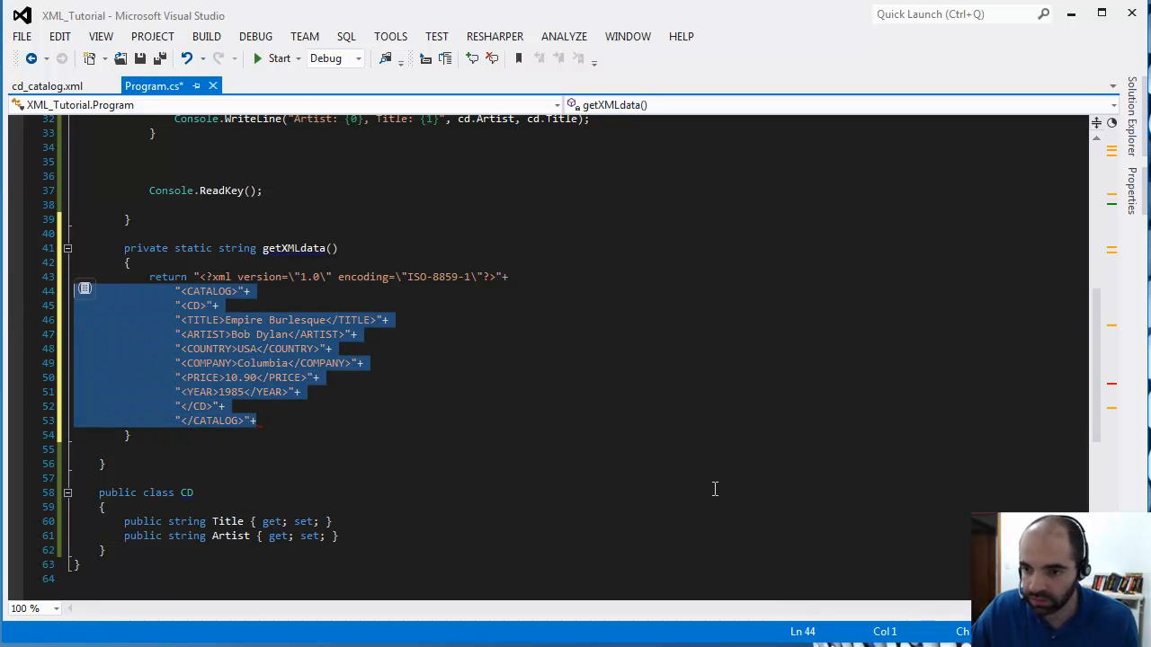
- Store getXMLdata() in var xmlInMemory, parse it into xDoc, and breakpoint the xDoc line
{"action": "left_click", "coordinate": [299, 421]}
{"action": "type", "text": ";"}
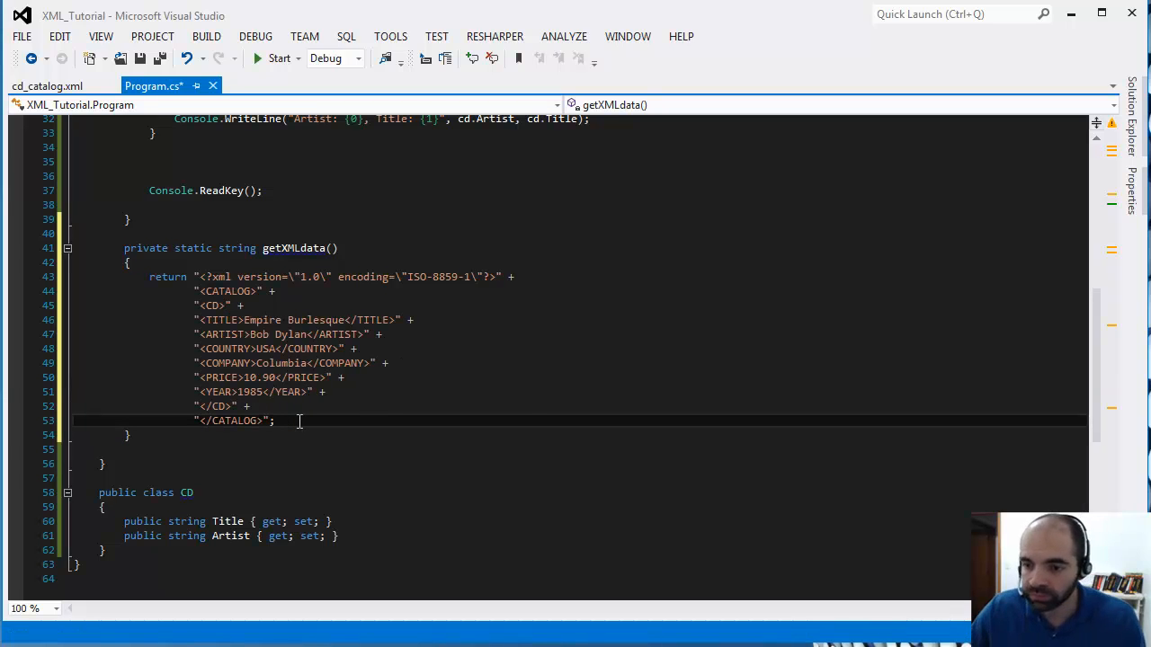
{"action": "scroll", "scroll_direction": "up", "scroll_amount": 3}
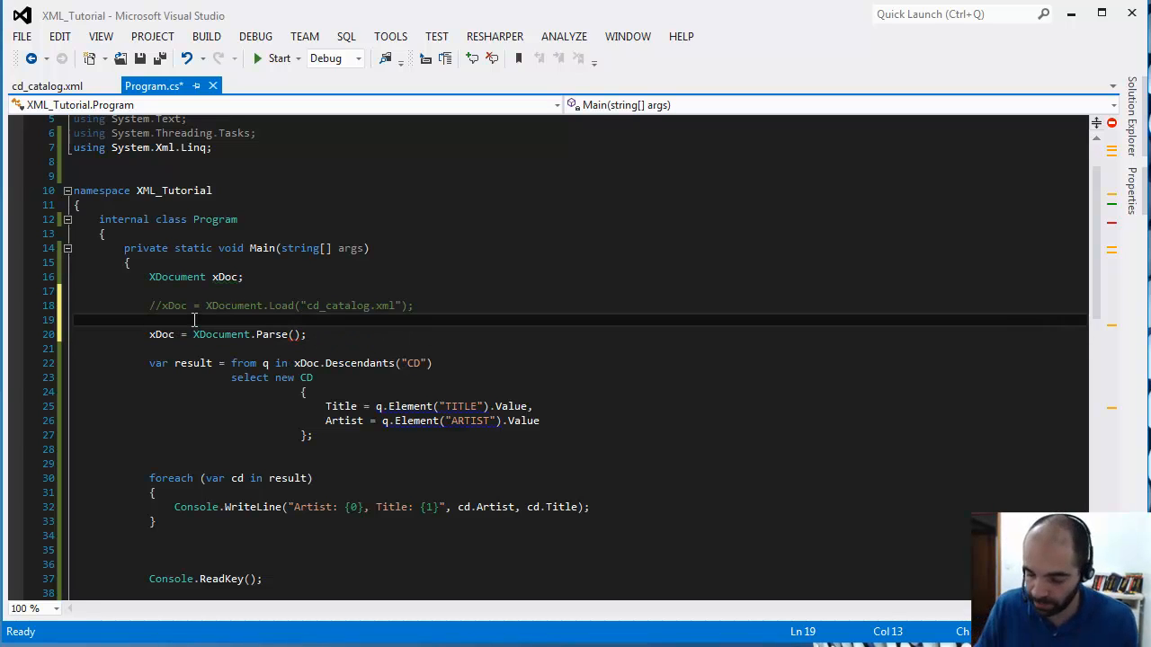
{"action": "type", "text": "var"}
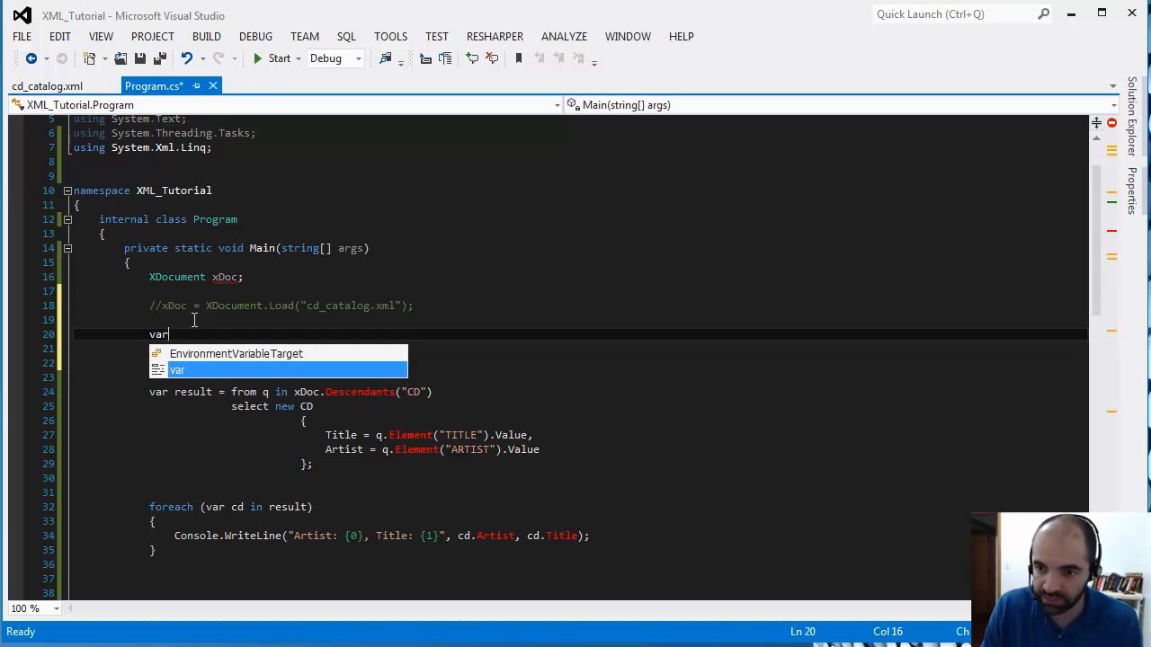
{"action": "type", "text": "xml"}
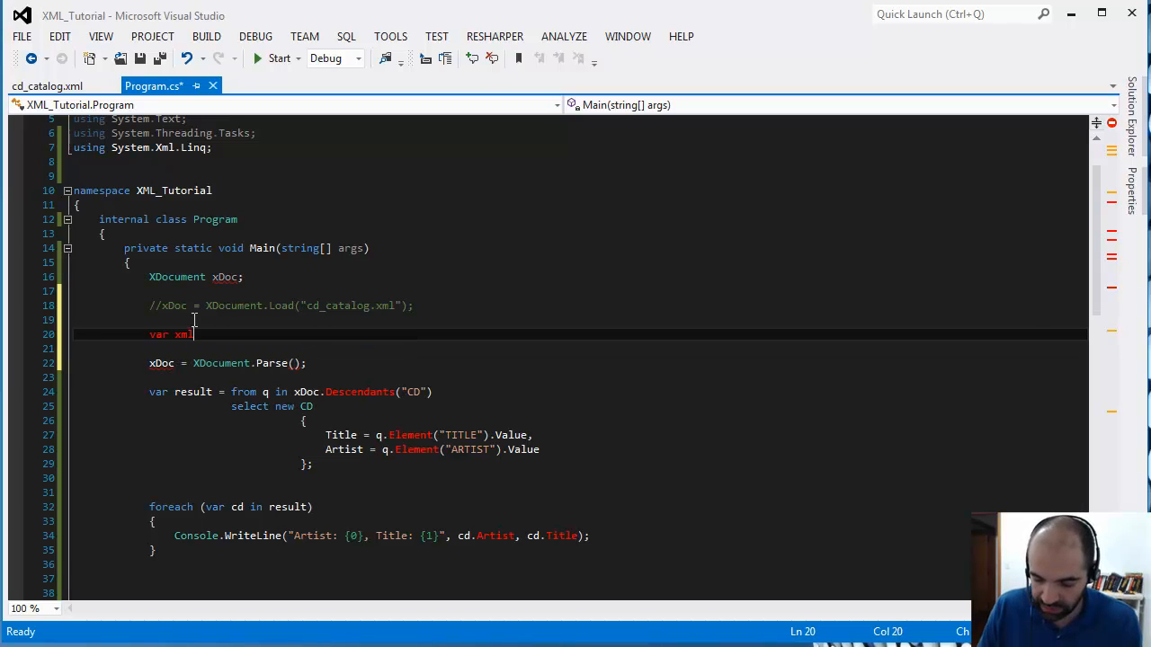
{"action": "type", "text": "InMemory"}
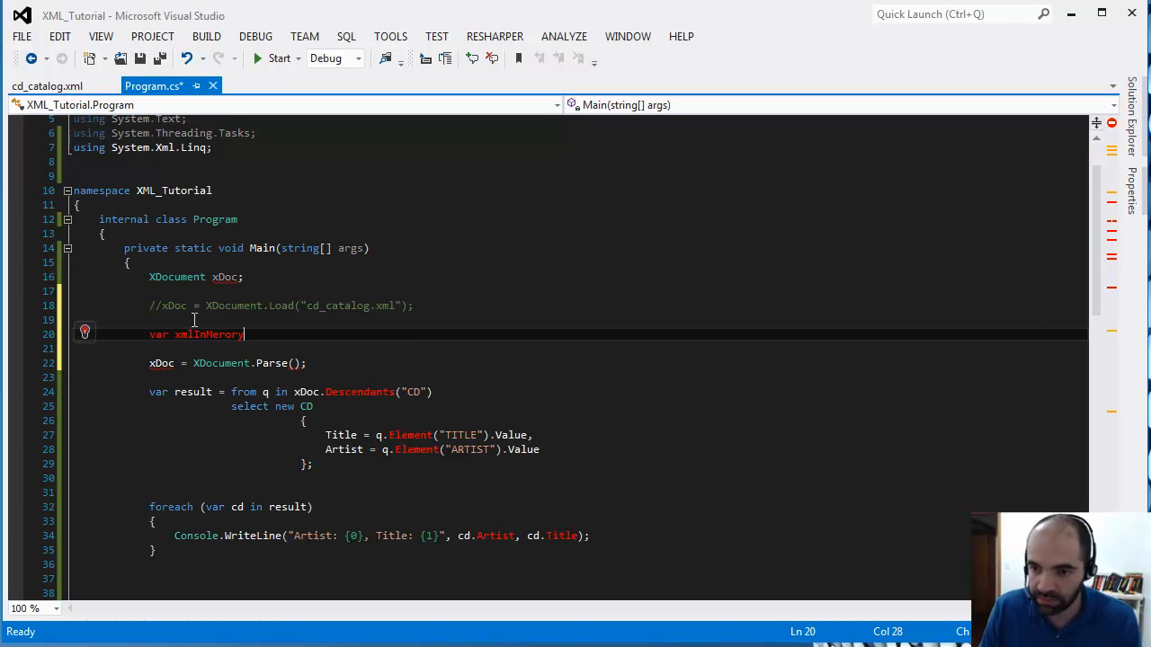
{"action": "key", "text": "BackSpace"}
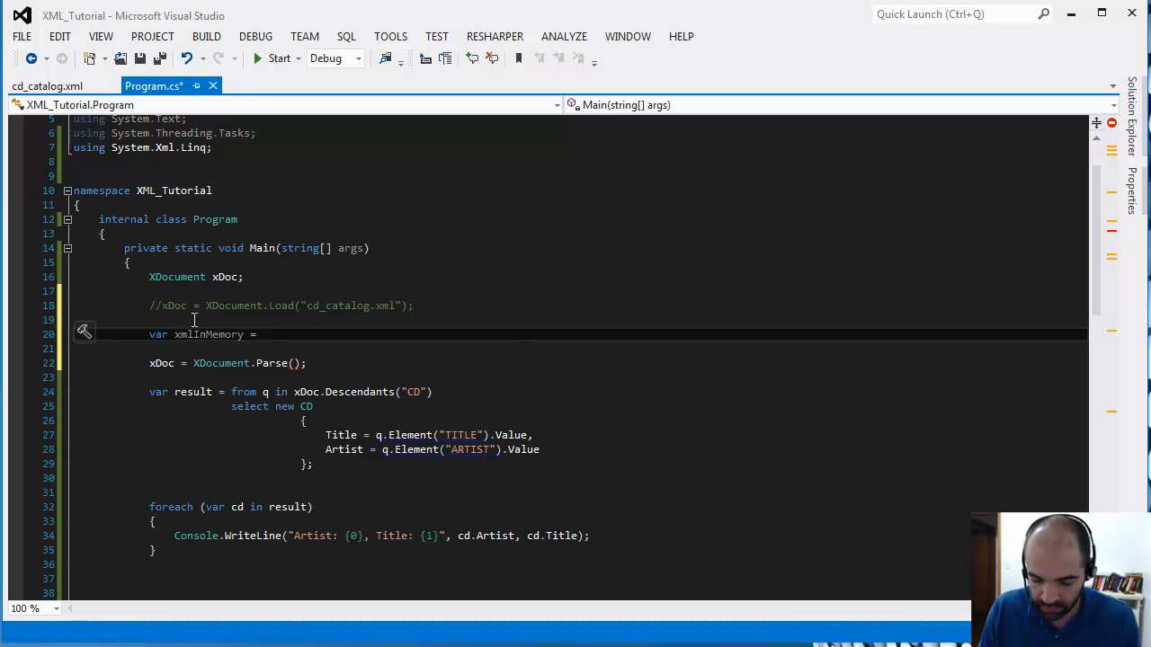
{"action": "type", "text": "getXMLdata"}
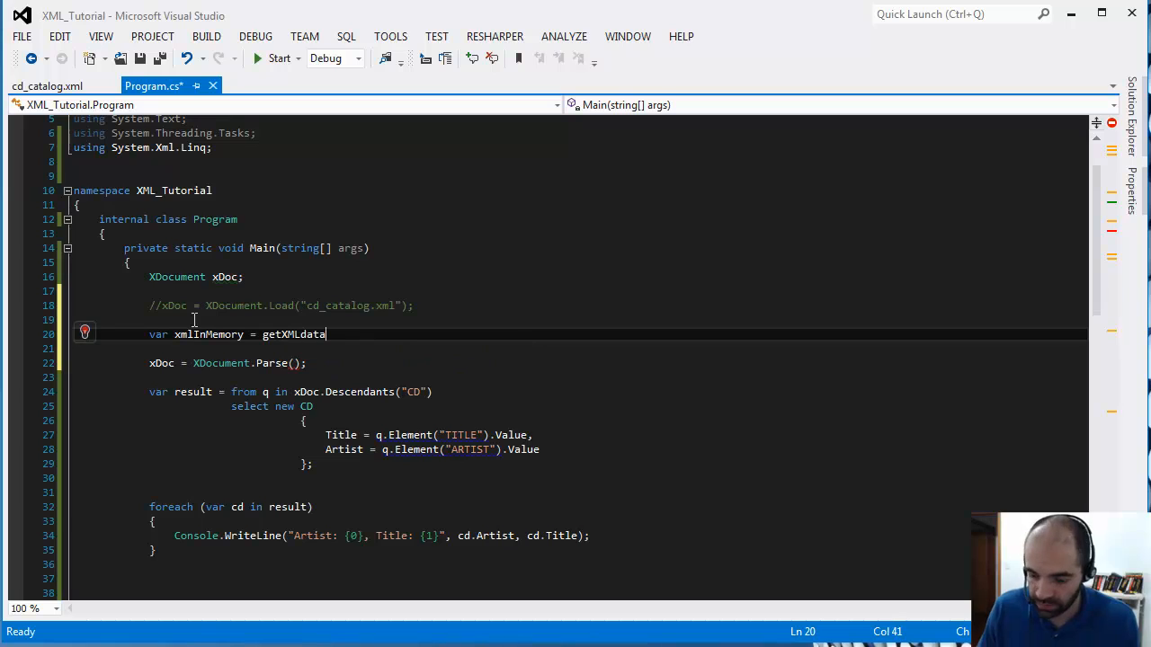
{"action": "type", "text": "();"}
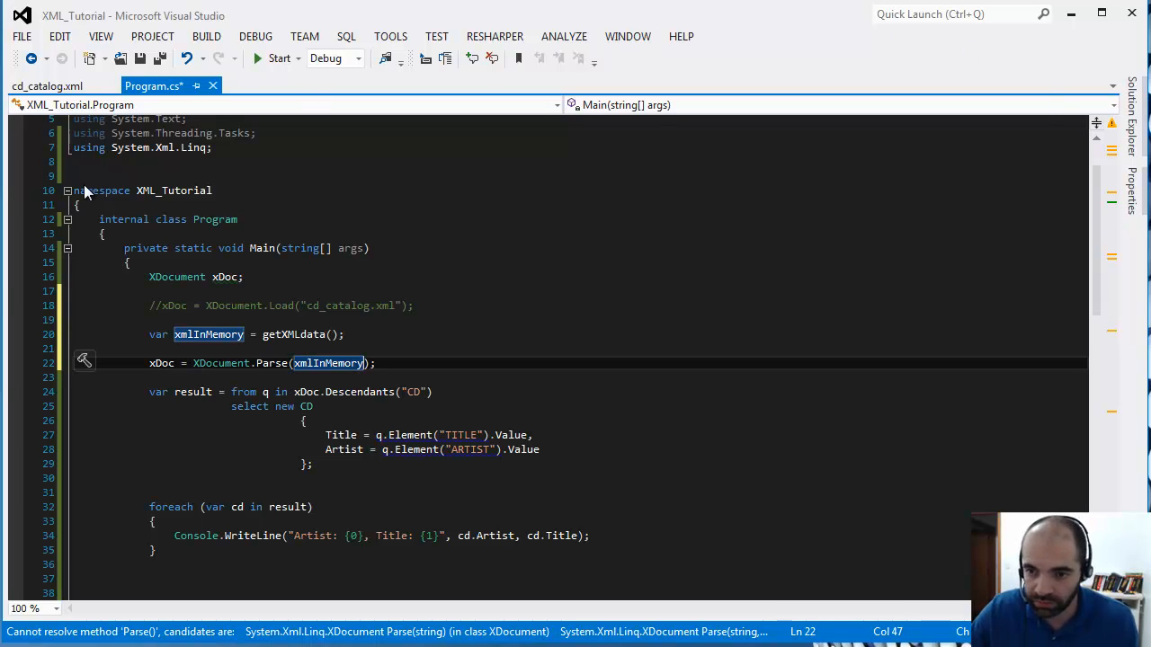
{"action": "left_click", "coordinate": [196, 277]}
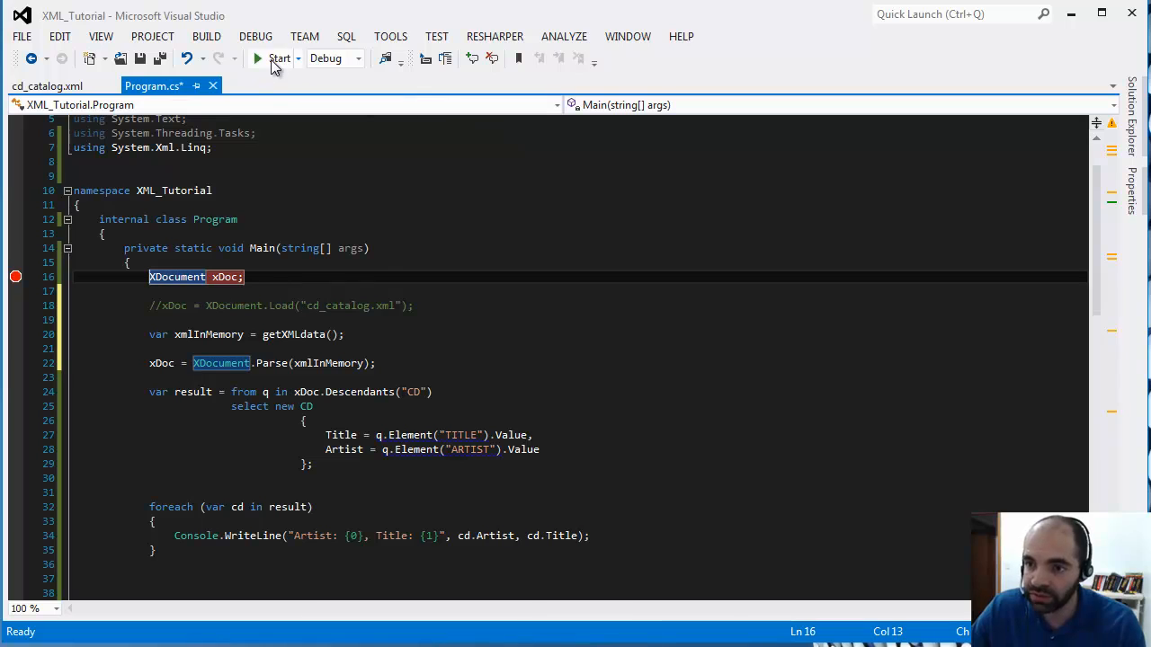
- Debug to the breakpoint, inspecting xmlInMemory's XML string and the parsed Empire Burlesque xDoc
{"action": "left_click", "coordinate": [278, 58]}
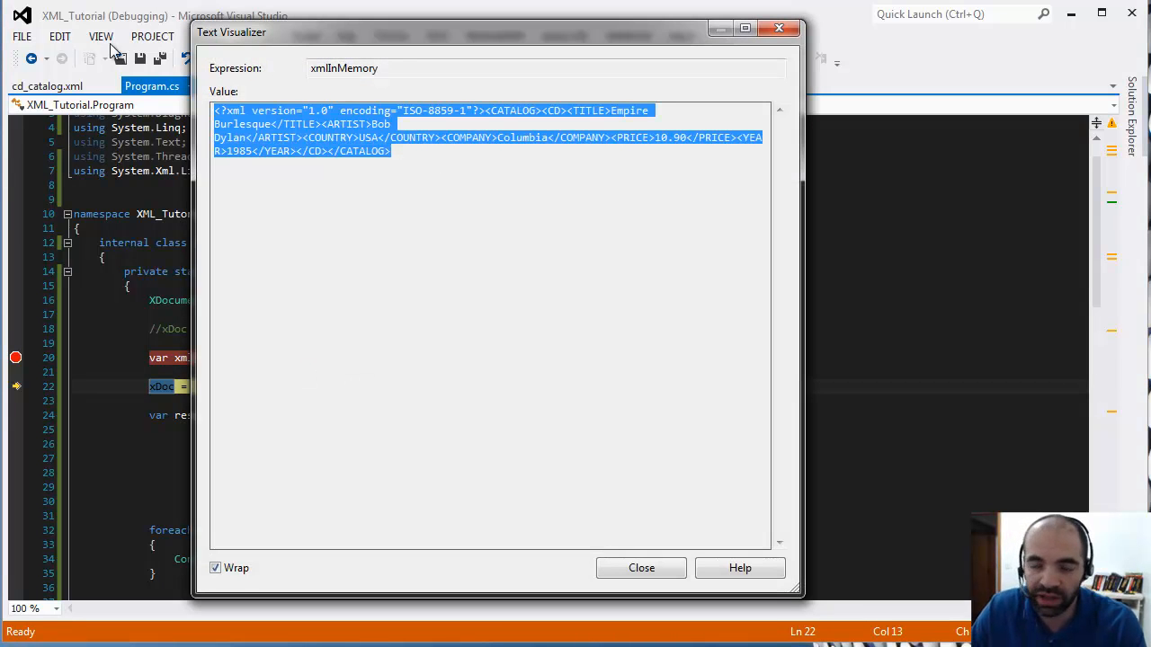
{"action": "mouse_move", "coordinate": [922, 5]}
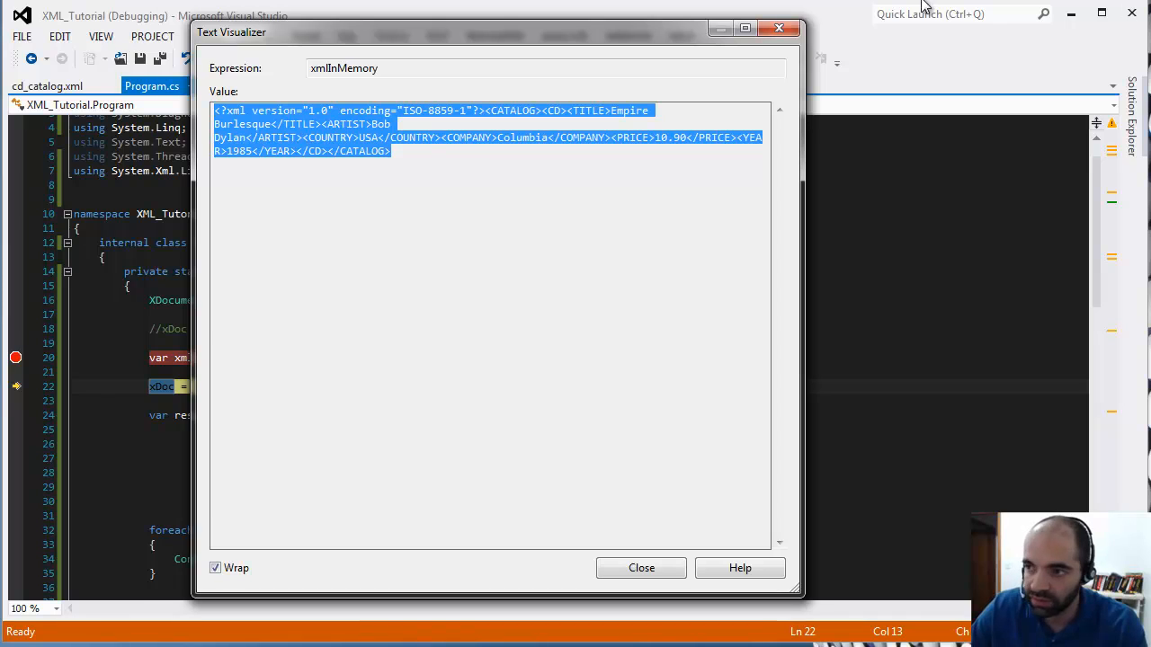
{"action": "left_click", "coordinate": [641, 568]}
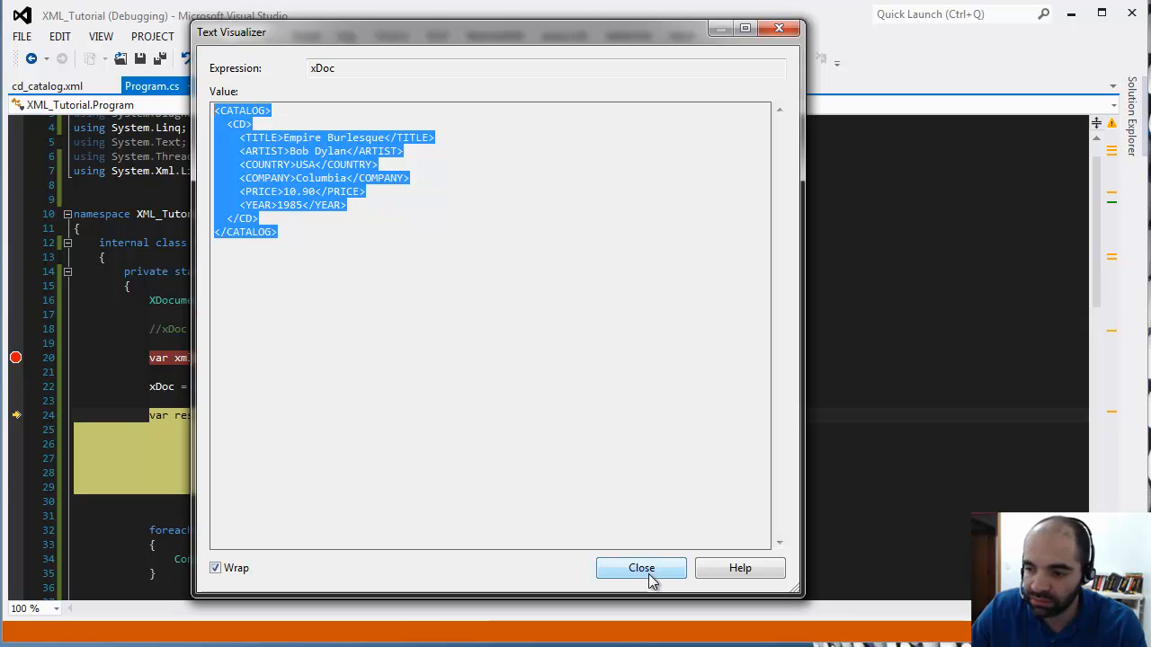
{"action": "left_click", "coordinate": [641, 567]}
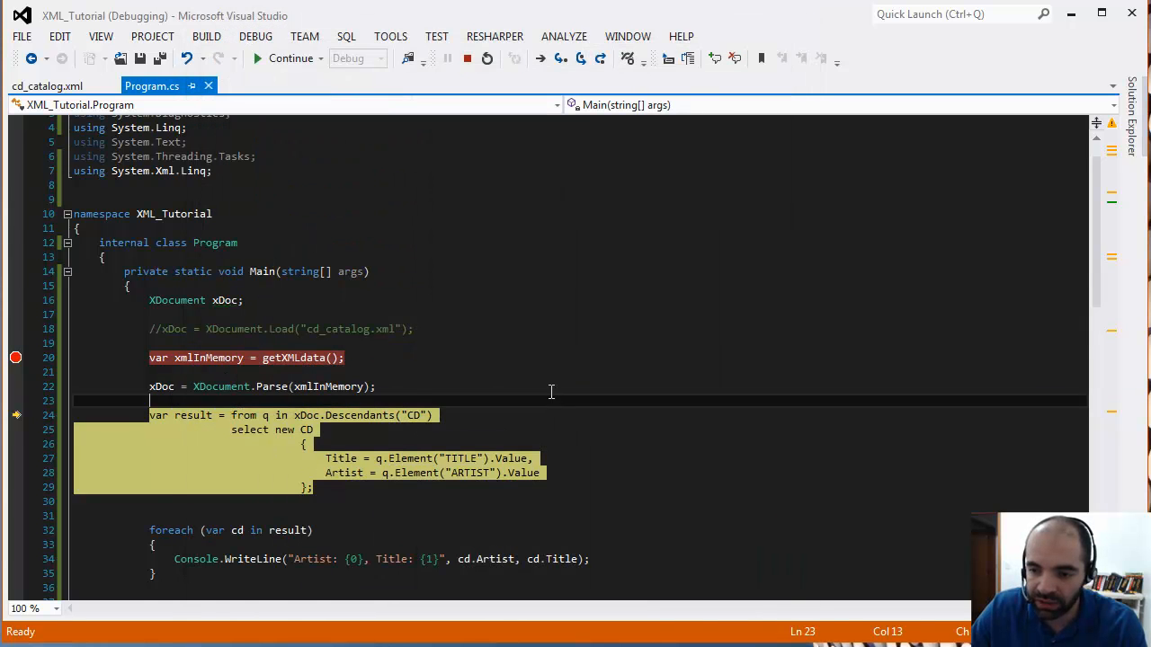
- Stop the current debugging session and start the program again
{"action": "scroll", "scroll_direction": "down", "scroll_amount": 3}
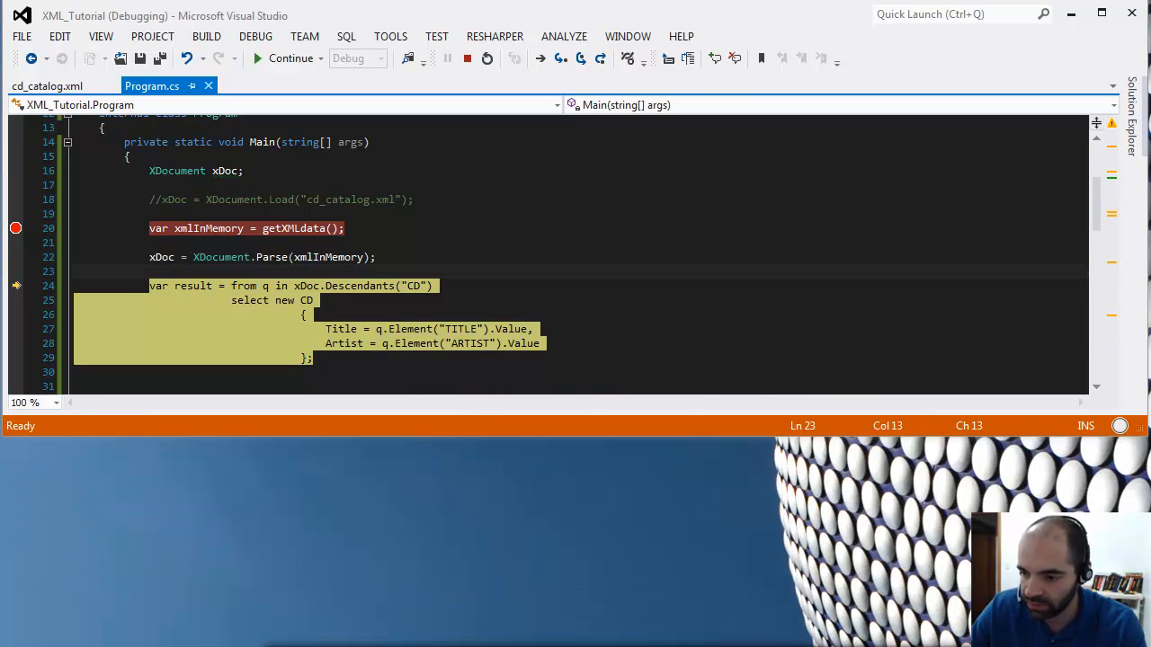
{"action": "left_click", "coordinate": [292, 57]}
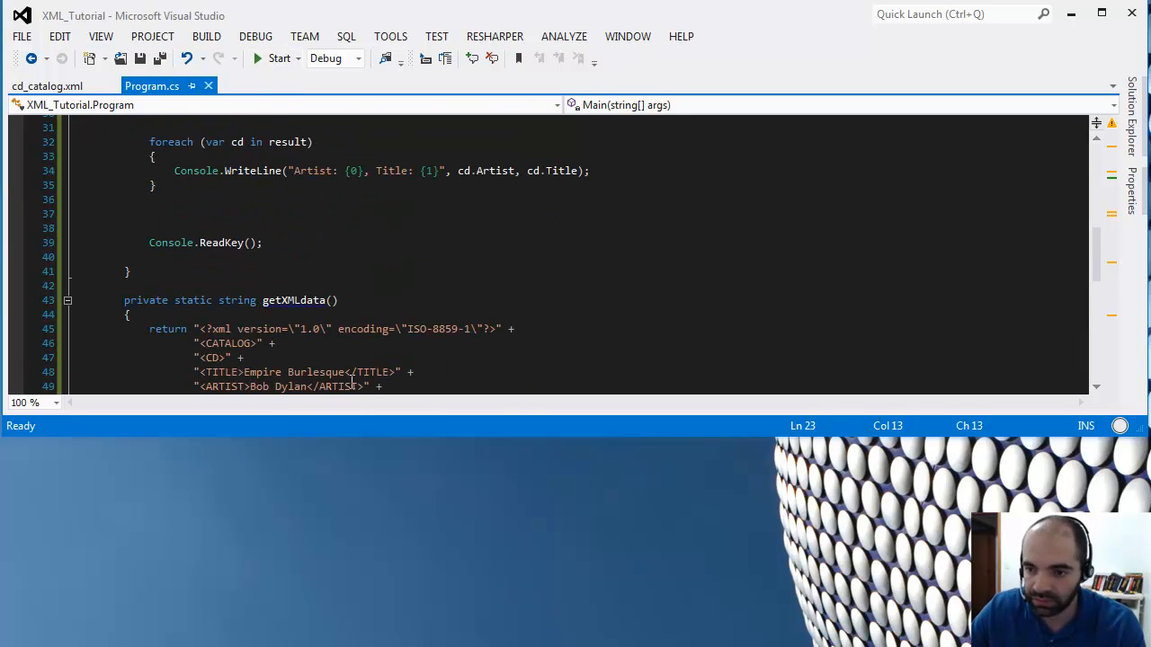
{"action": "scroll", "scroll_direction": "up", "scroll_amount": 3}
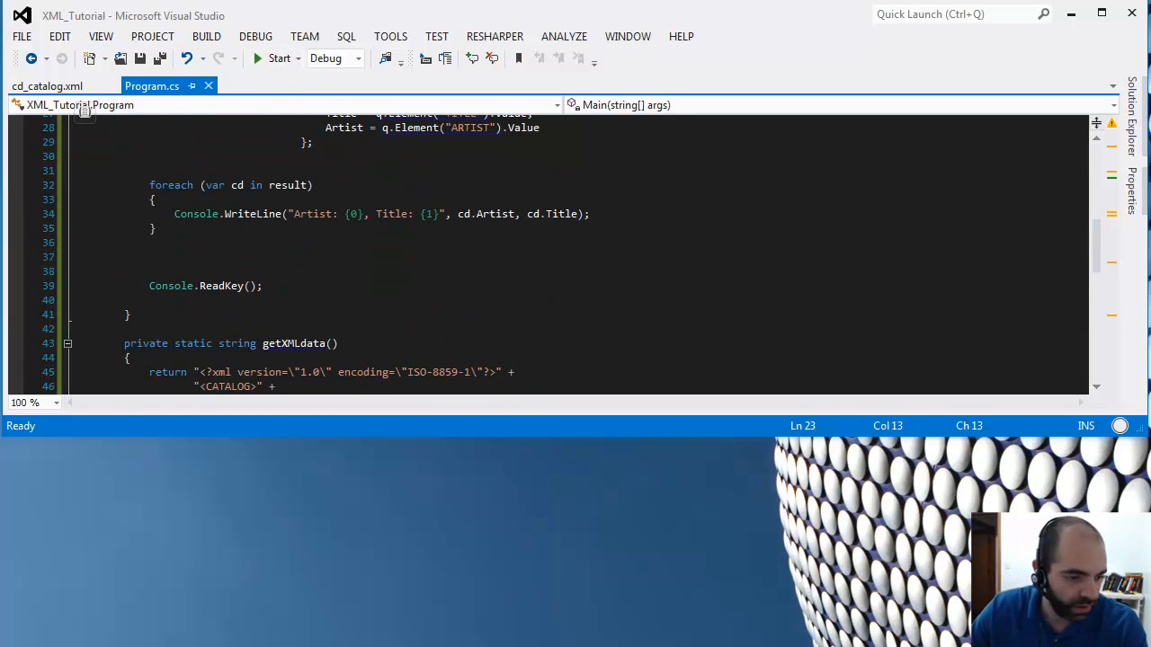
{"action": "left_click", "coordinate": [280, 58]}
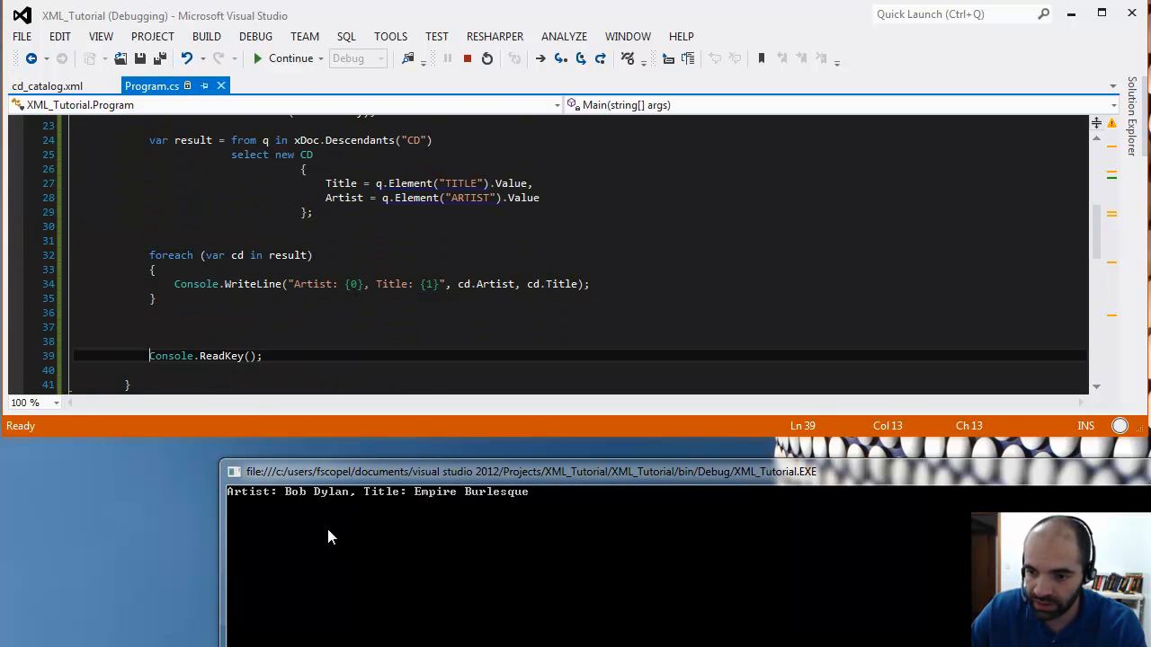
- Continue execution, check the console shows 'Artist: Bob Dylan, Title: Empire Burlesque', then end the run
{"action": "left_click", "coordinate": [256, 58]}
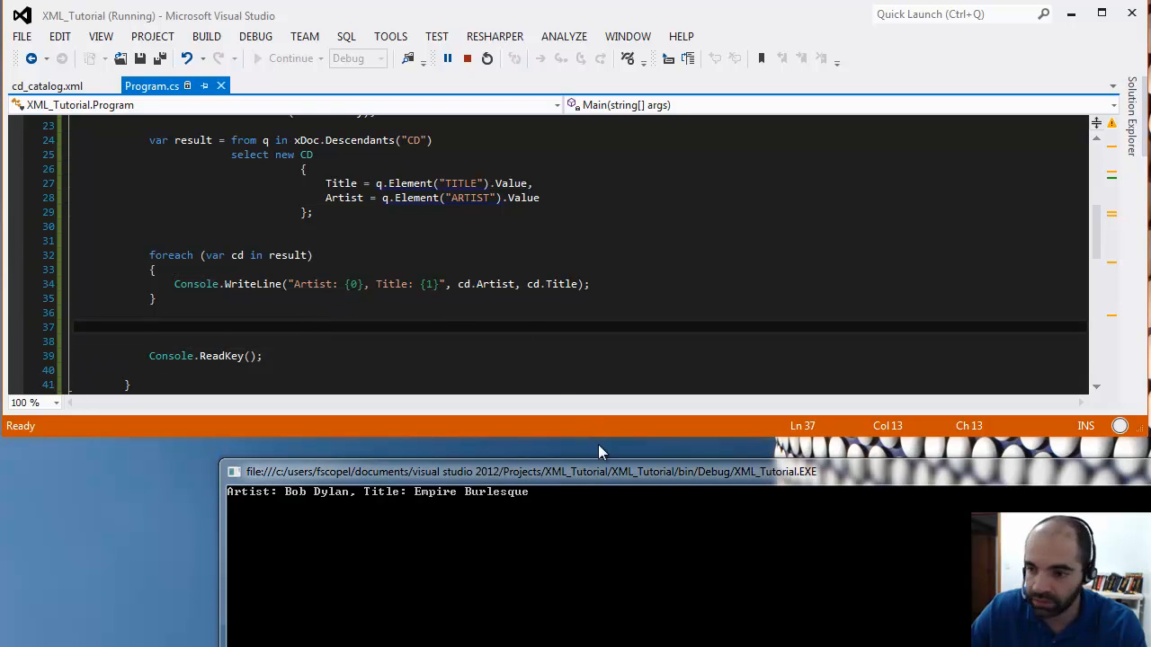
{"action": "scroll", "scroll_direction": "up", "scroll_amount": 3}
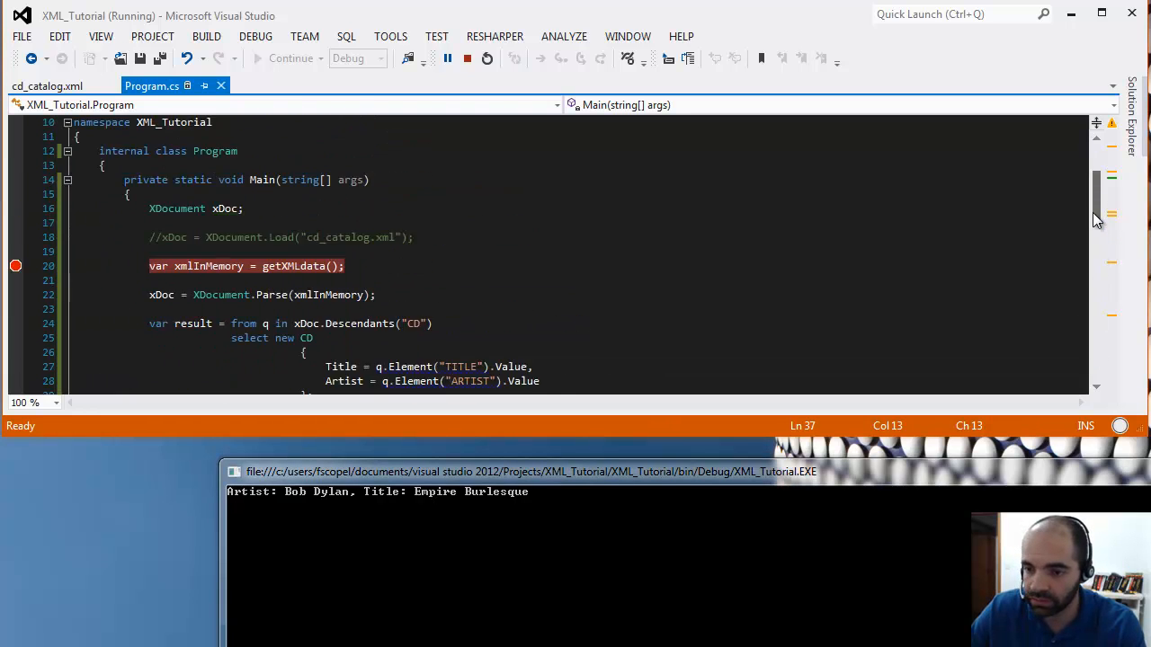
{"action": "scroll", "scroll_direction": "down", "scroll_amount": 3}
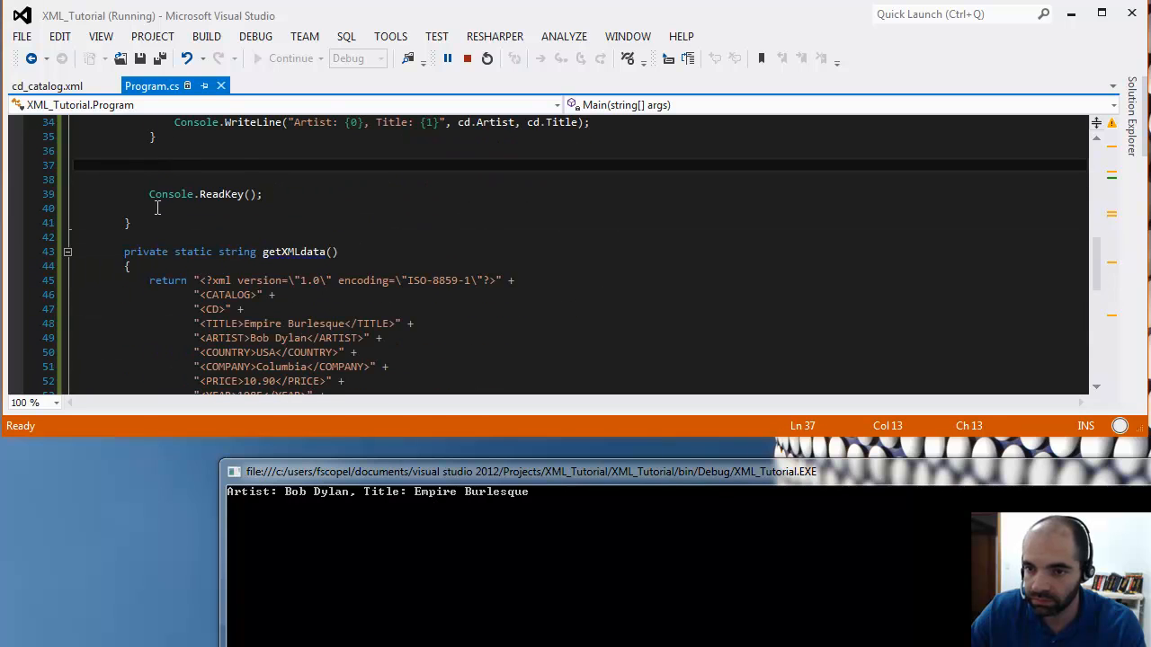
{"action": "left_click", "coordinate": [126, 222]}
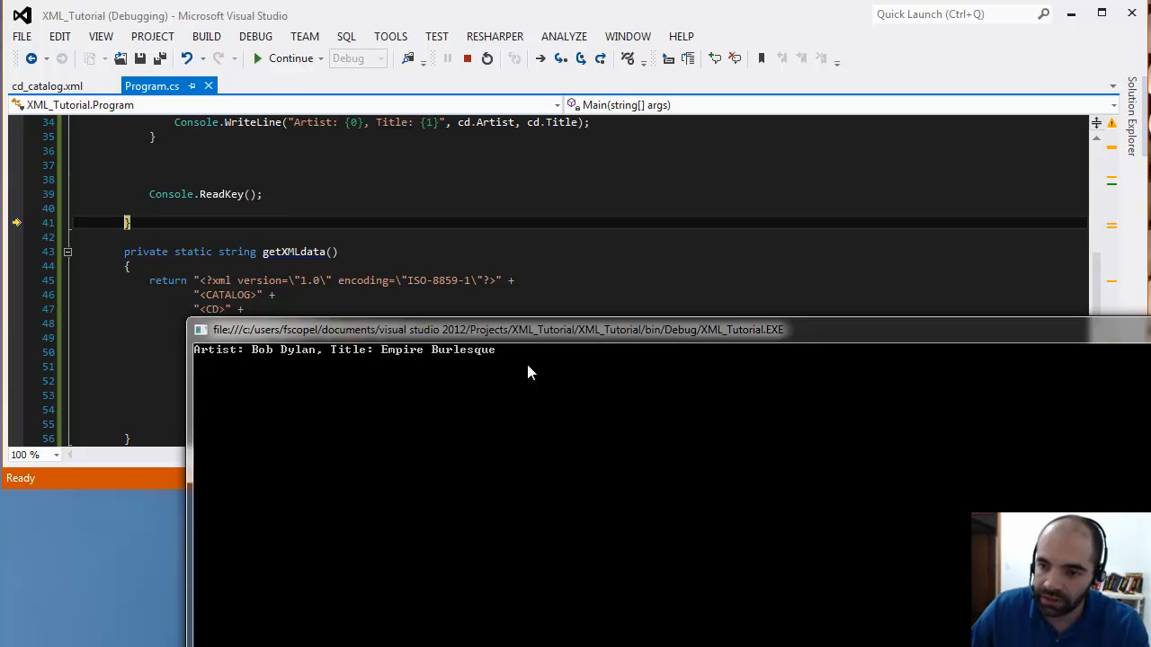
{"action": "mouse_move", "coordinate": [546, 290]}
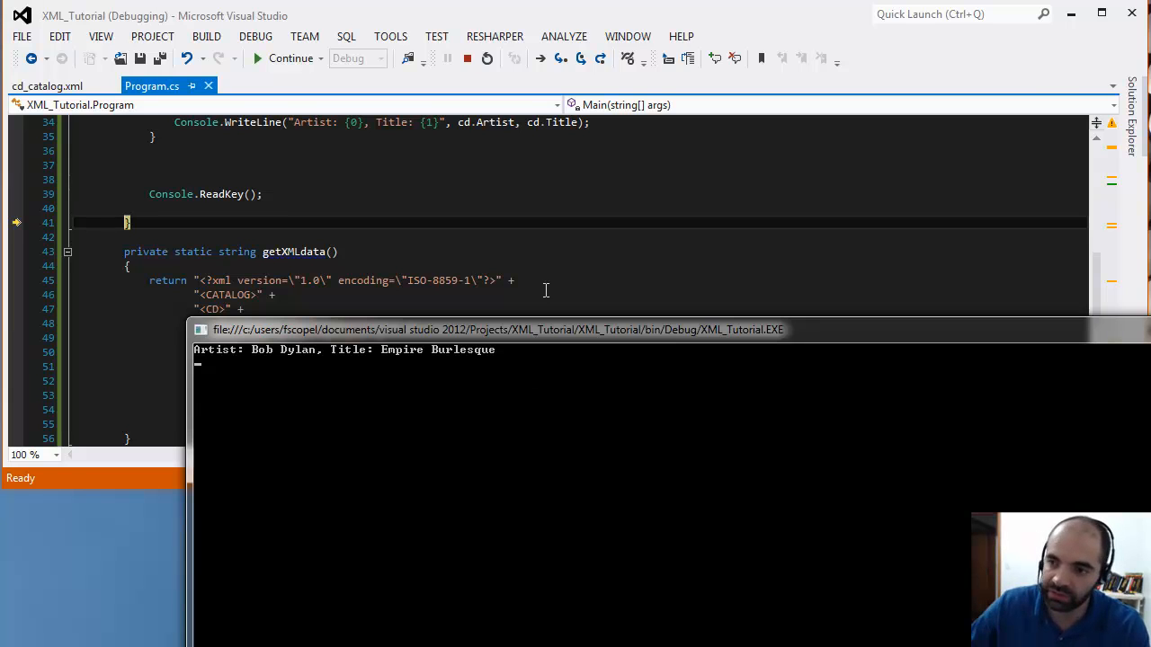
{"action": "left_click", "coordinate": [467, 58]}
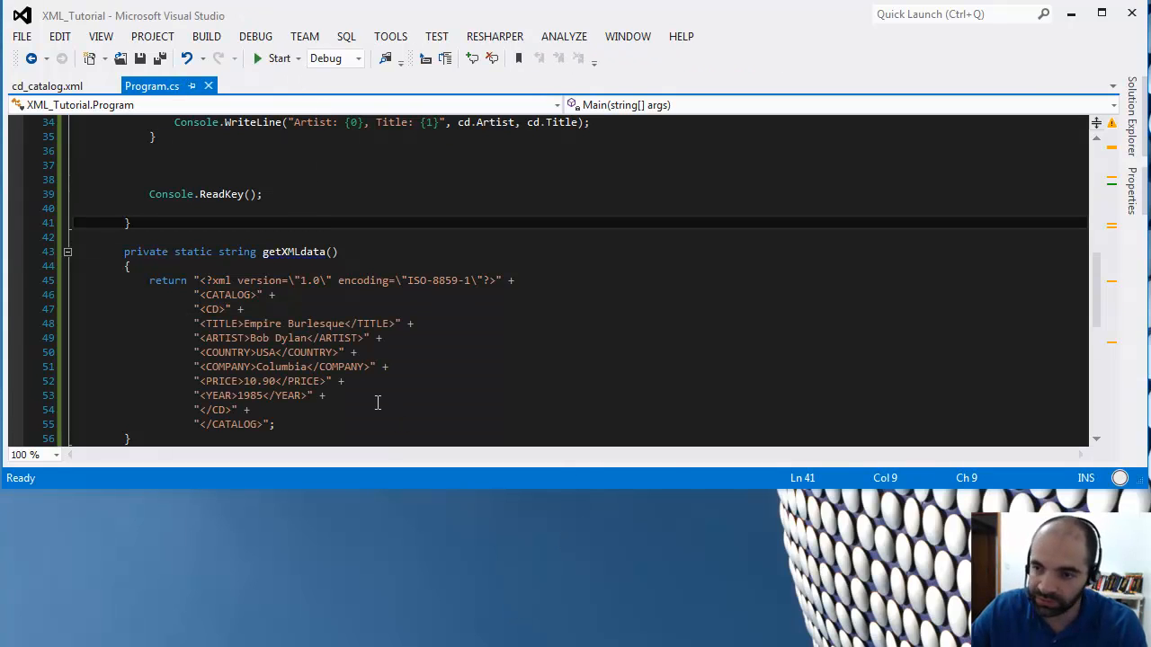